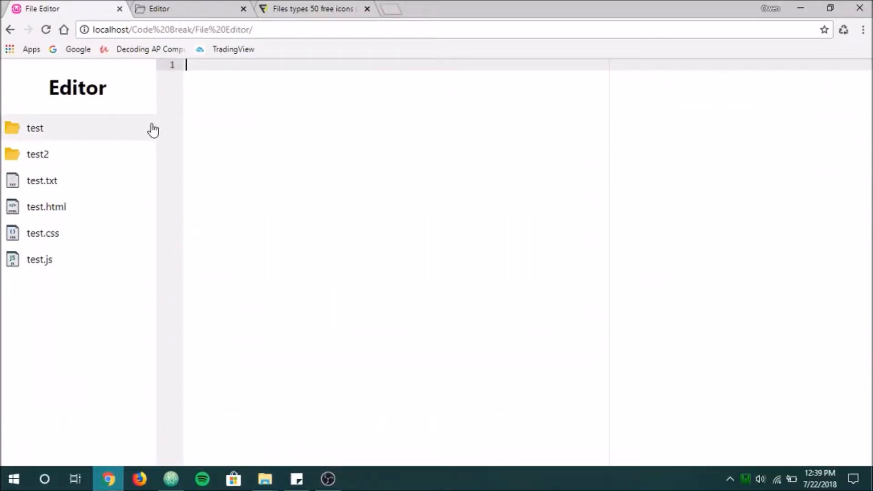
{"action": "mouse_move", "coordinate": [181, 90]}
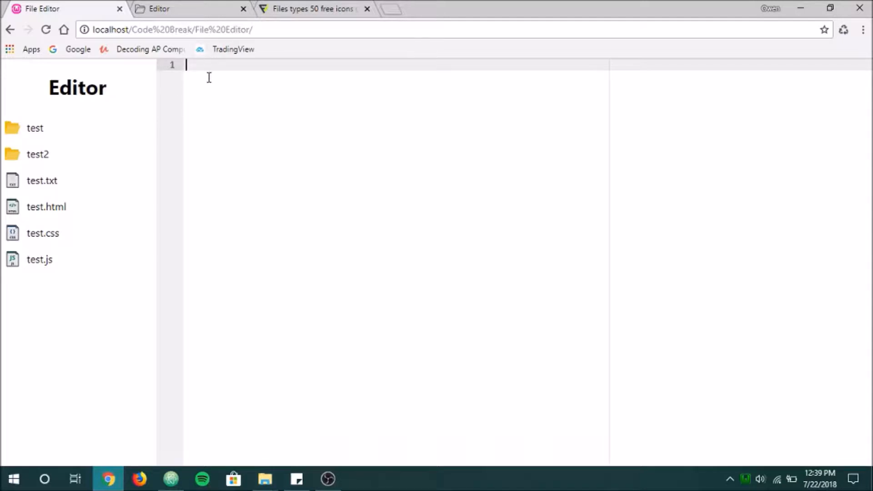
{"action": "mouse_move", "coordinate": [96, 102]}
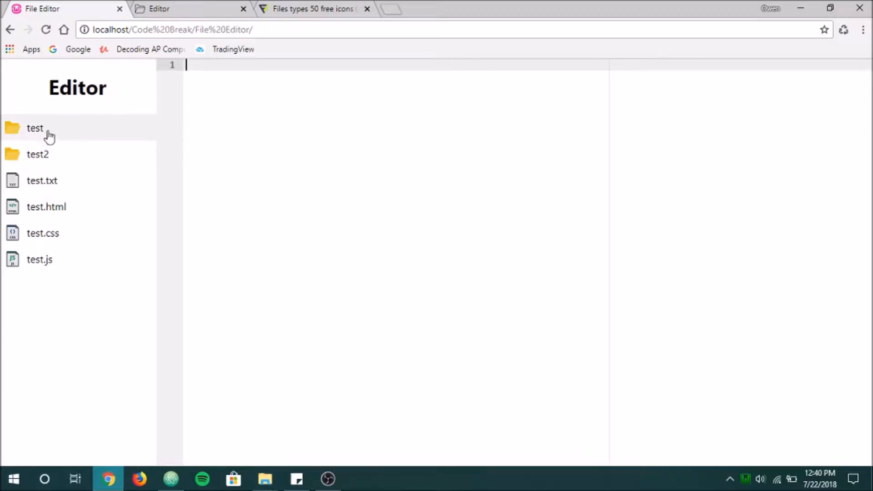
{"action": "mouse_move", "coordinate": [27, 128]}
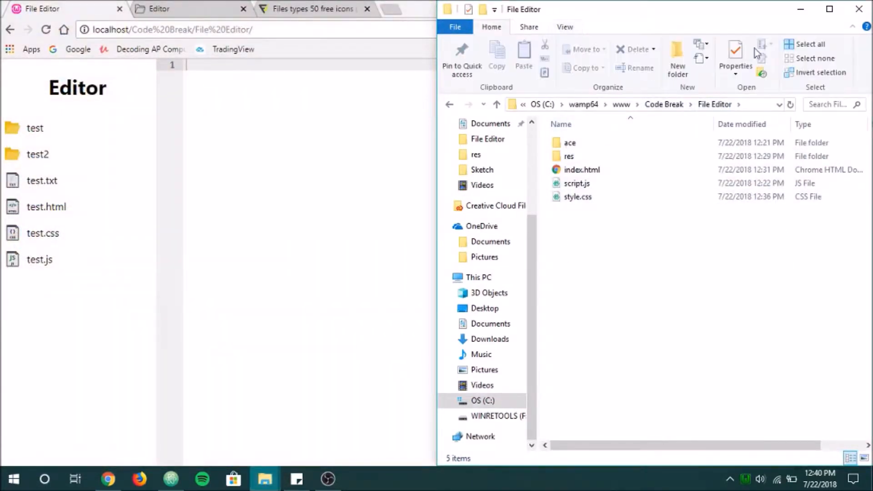
Step: Add a new empty file named dir.php inside the project's php folder
{"action": "left_click", "coordinate": [678, 57]}
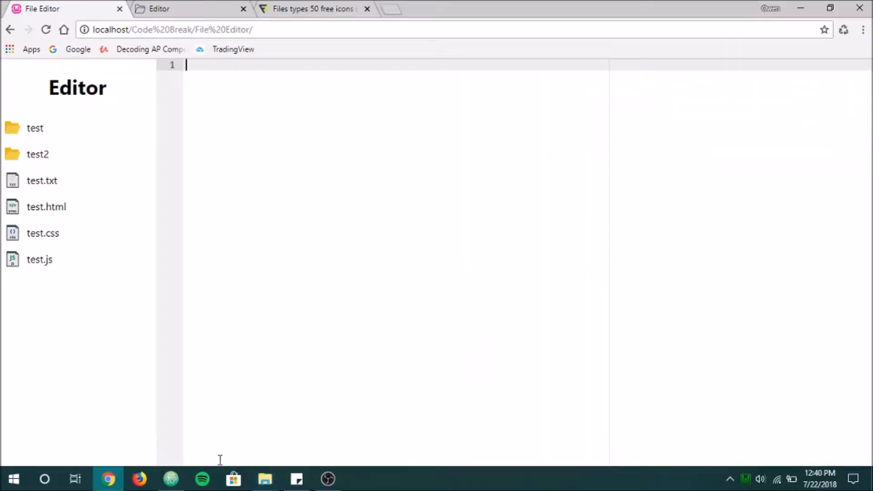
{"action": "left_click", "coordinate": [171, 479]}
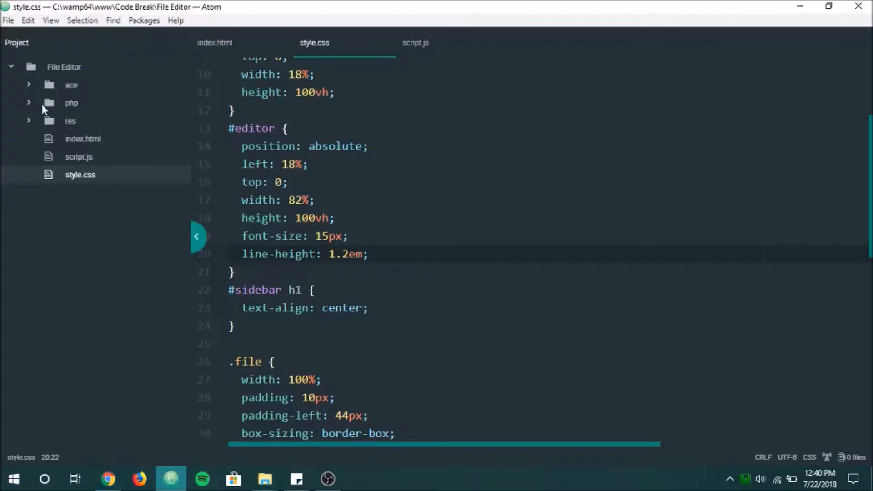
{"action": "right_click", "coordinate": [71, 102]}
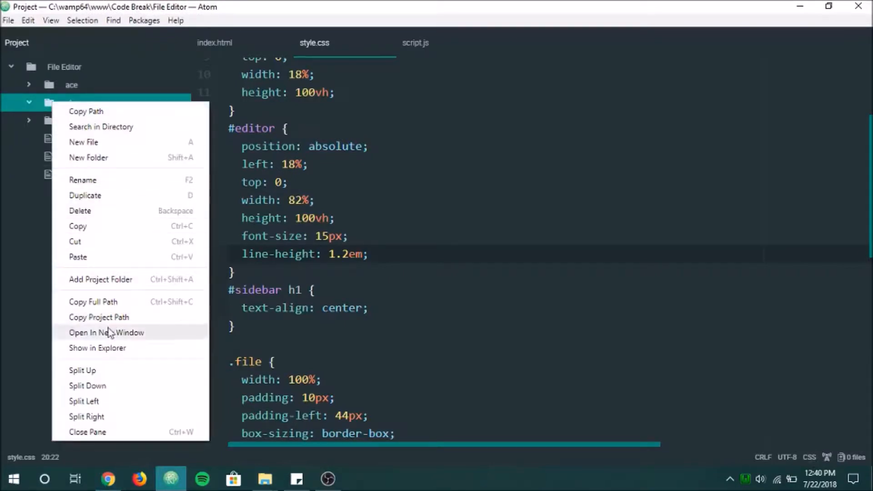
{"action": "left_click", "coordinate": [427, 171]}
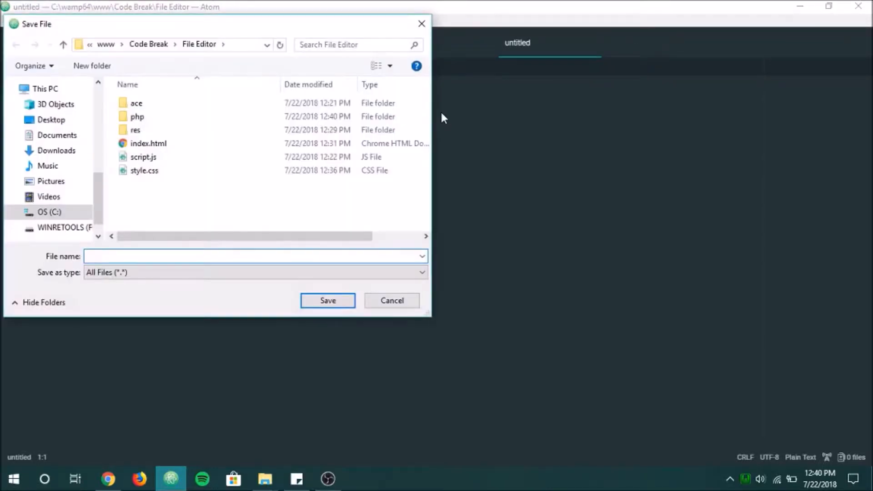
{"action": "type", "text": "dir."}
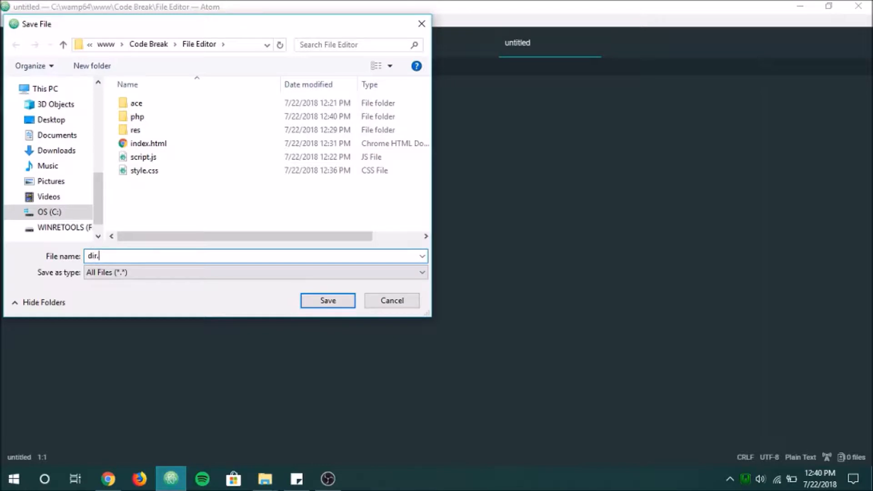
{"action": "left_click", "coordinate": [327, 300]}
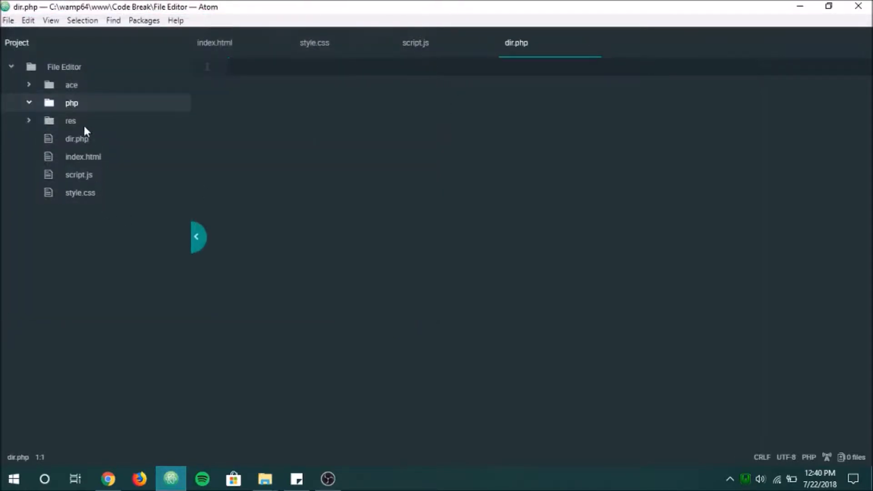
{"action": "left_click", "coordinate": [72, 102]}
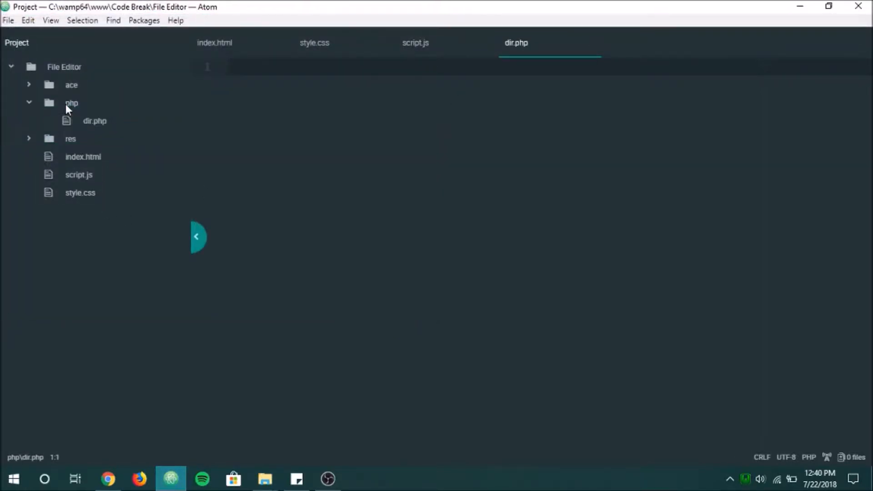
Step: Start the PHP block setting $dir from $_POST['dir'] and $files = scandir($dir)
{"action": "type", "text": "<?php"}
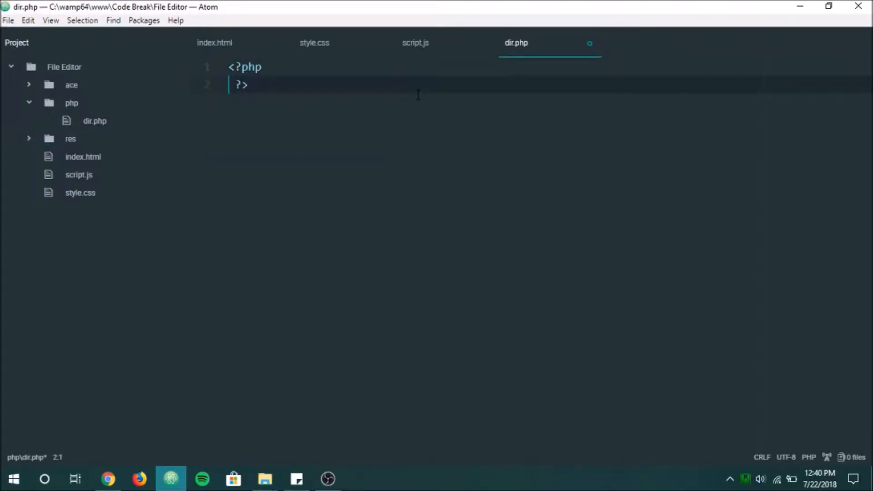
{"action": "key", "text": "enter"}
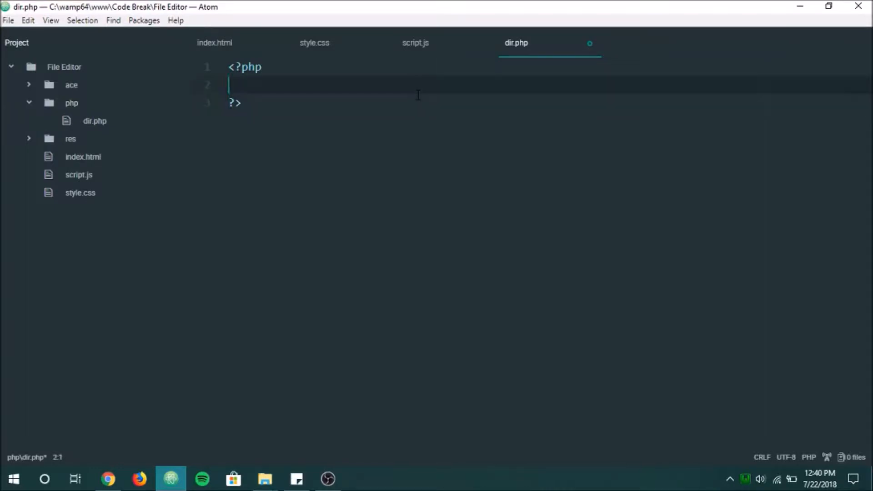
{"action": "type", "text": "$p"}
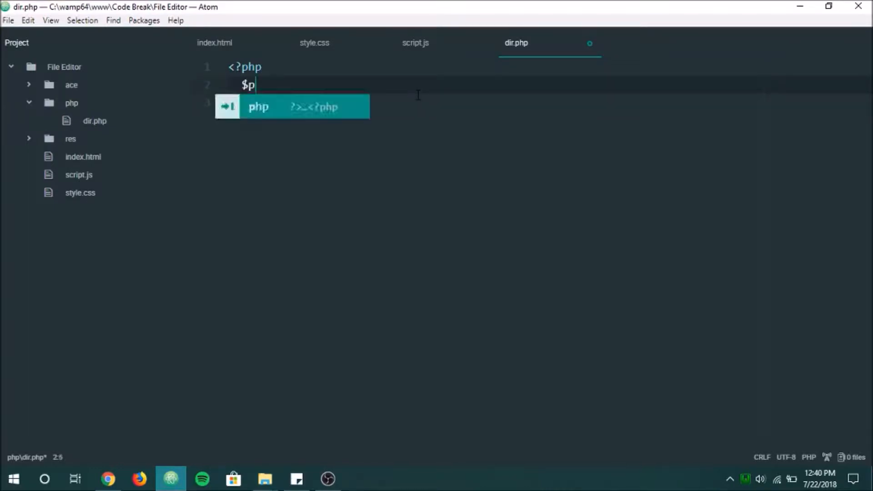
{"action": "type", "text": "ir"}
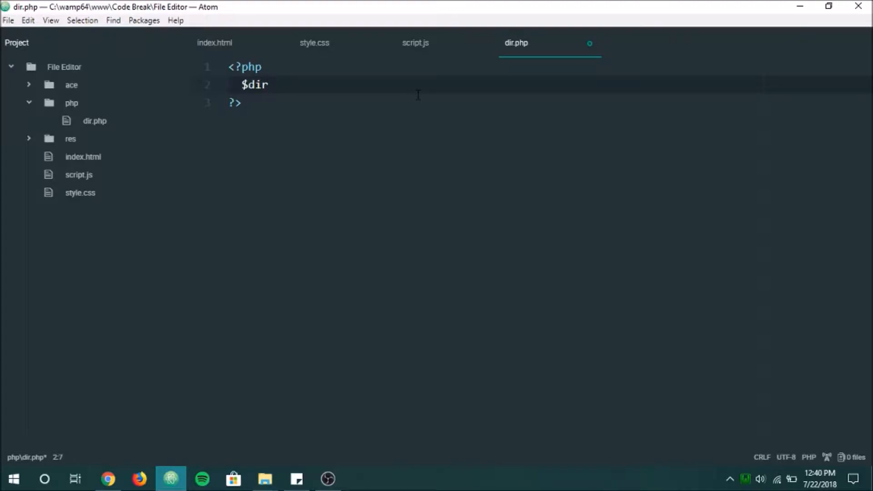
{"action": "type", "text": "= $POST"}
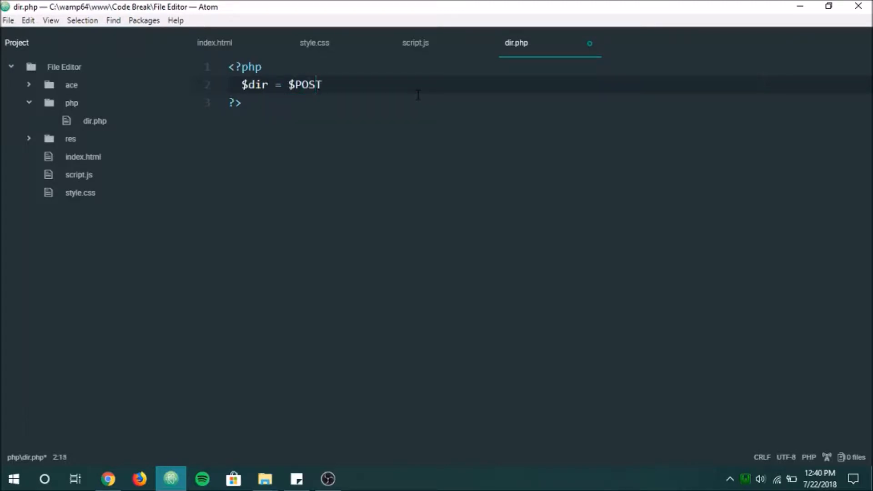
{"action": "type", "text": "['dir']"}
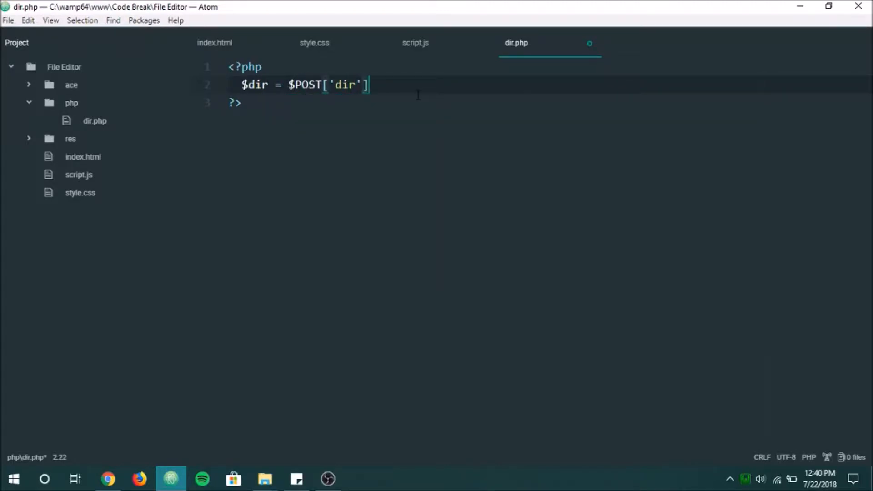
{"action": "type", "text": ";"}
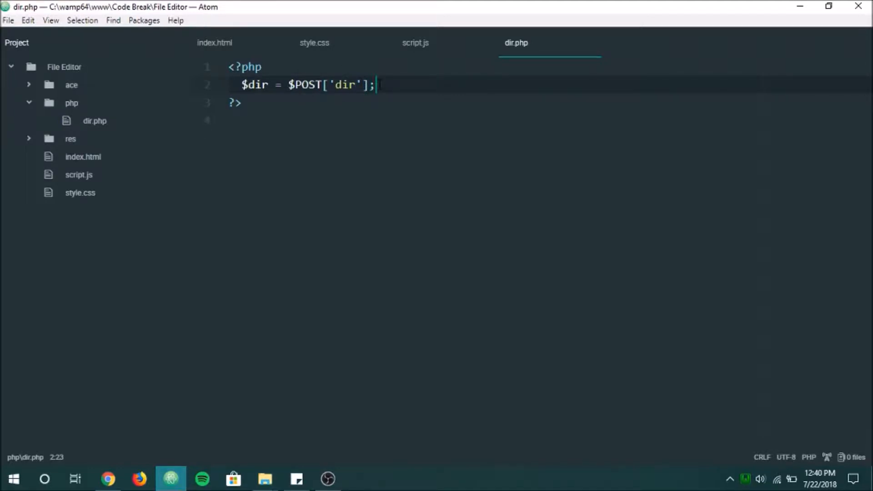
{"action": "key", "text": "enter"}
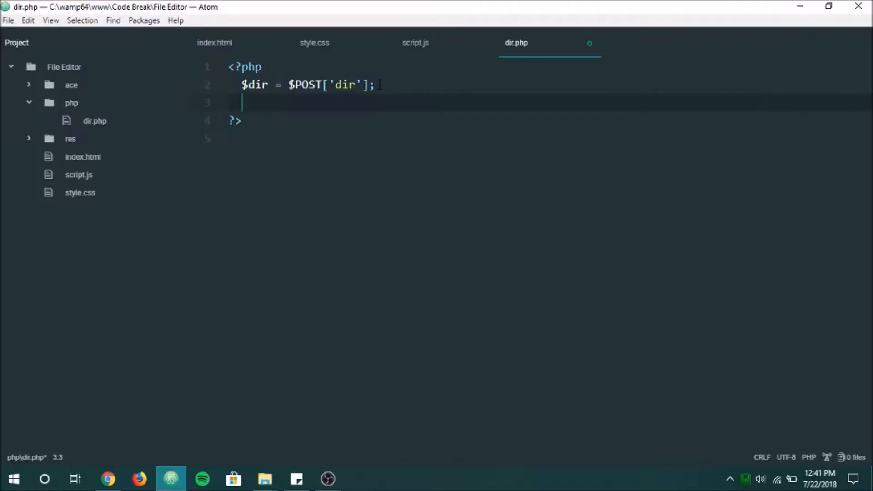
{"action": "type", "text": "$files ="}
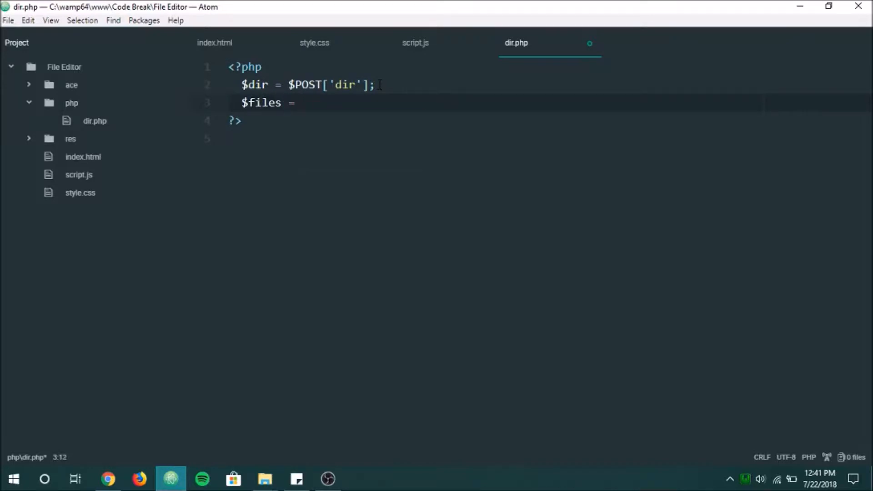
{"action": "type", "text": "scandir"}
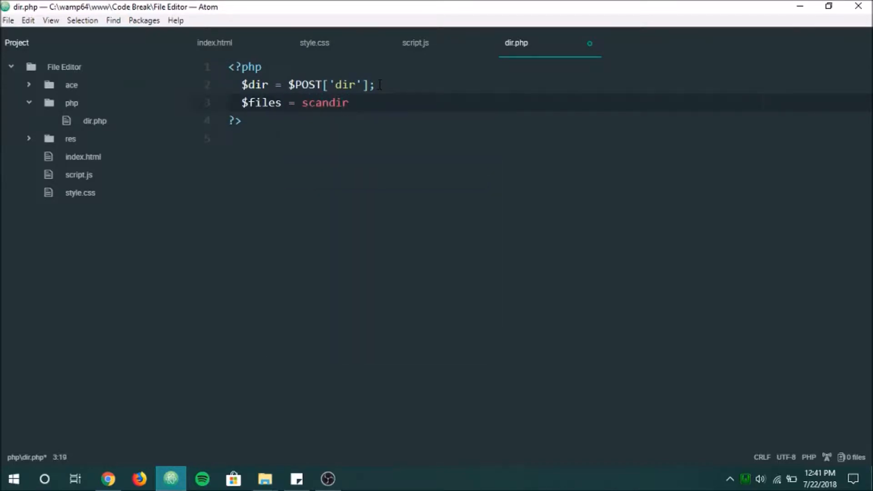
{"action": "type", "text": "($dir)"}
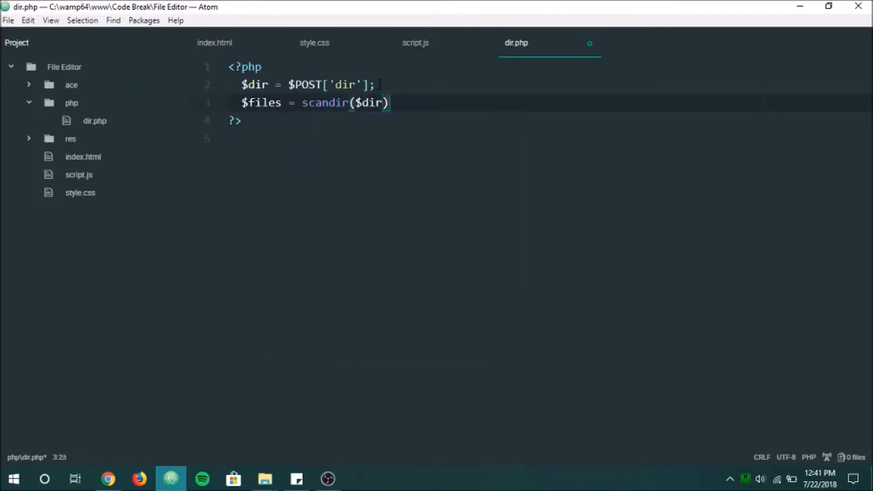
{"action": "type", "text": ";"}
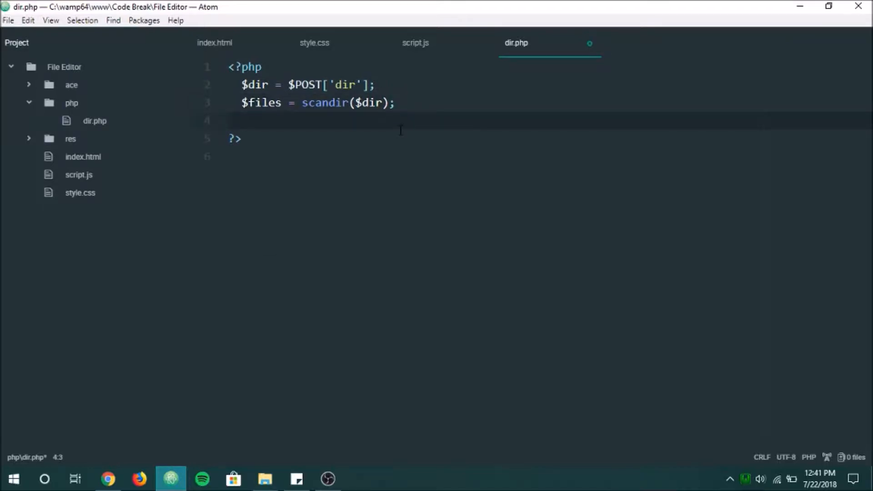
Step: Add a foreach loop over $files that echoes each $file
{"action": "type", "text": "foreach($files"}
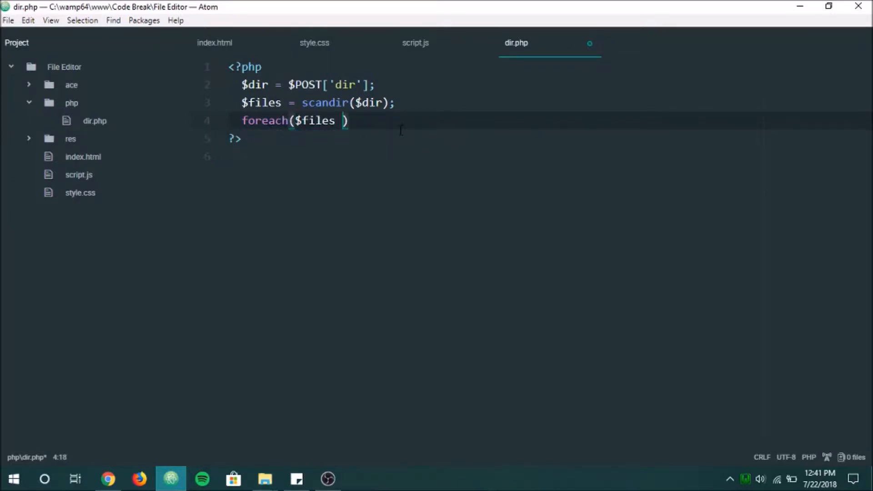
{"action": "type", "text": "as $fil"}
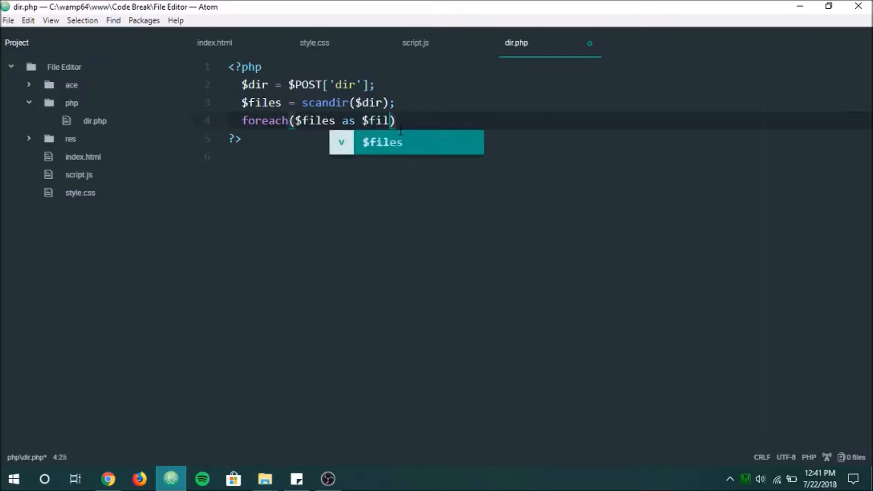
{"action": "type", "text": "e) {"}
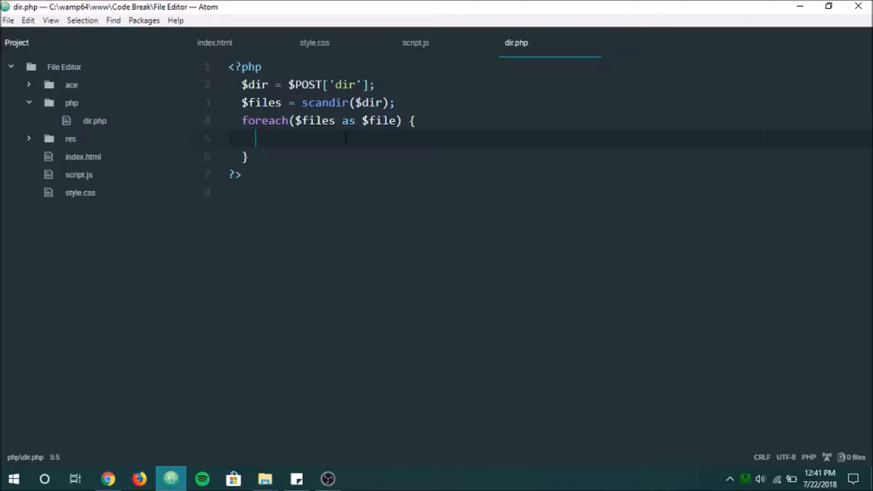
{"action": "type", "text": "echo $"}
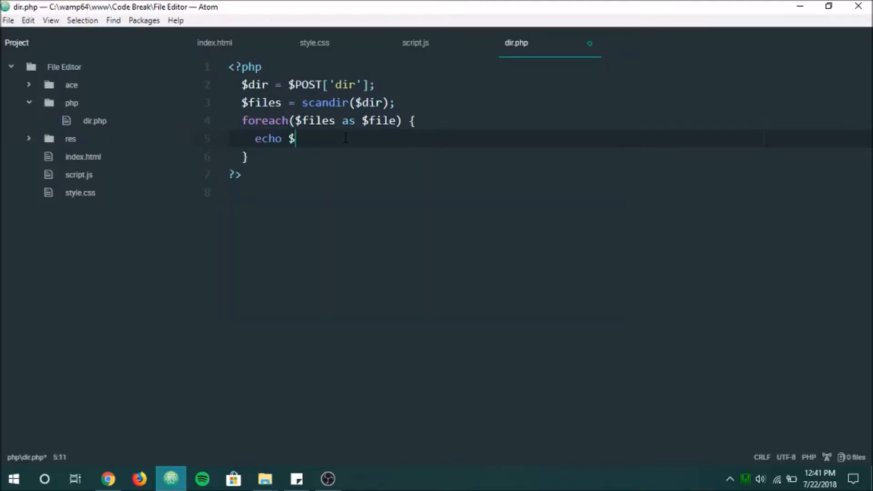
{"action": "type", "text": "file;"}
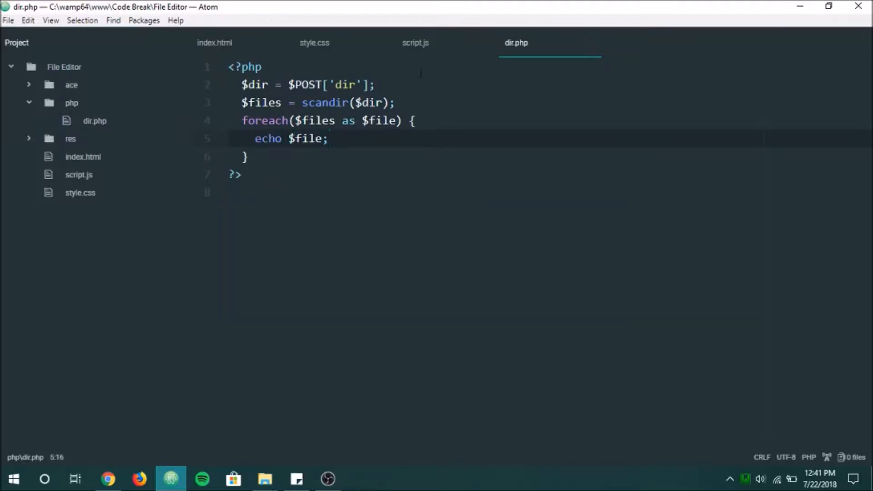
{"action": "left_click", "coordinate": [214, 42]}
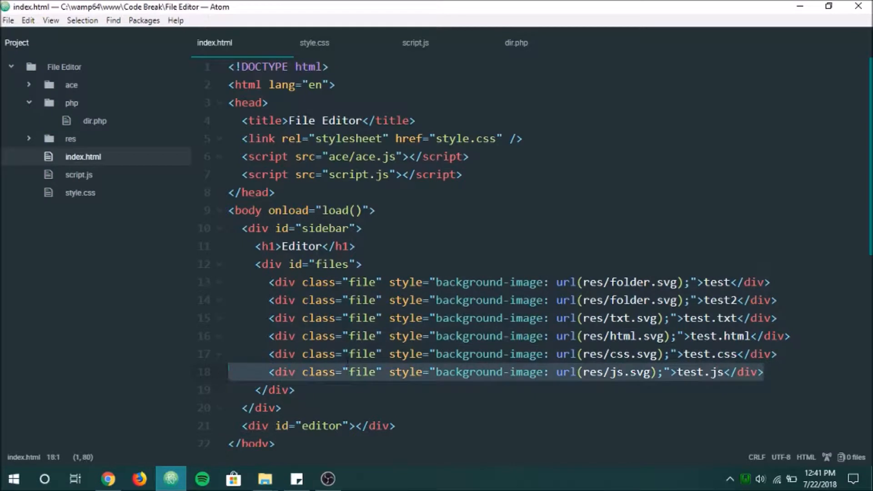
Step: Clear the sample file entries from index.html, leaving its files div empty
{"action": "left_click", "coordinate": [516, 42]}
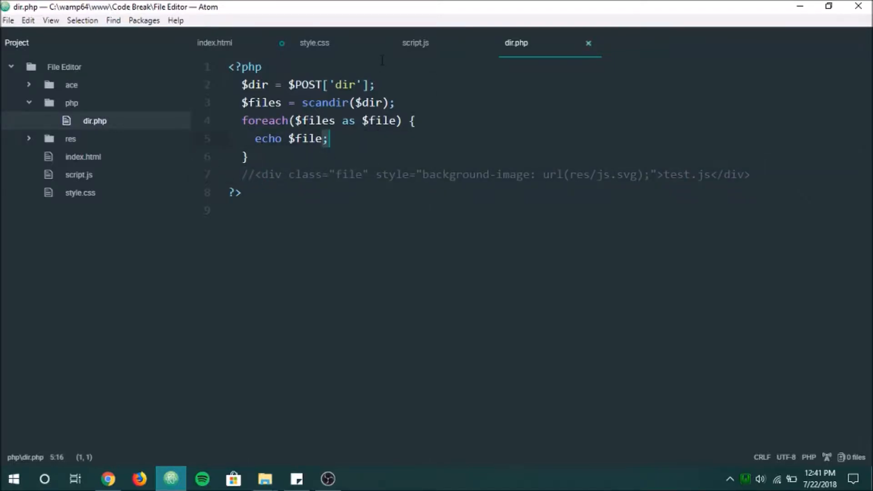
{"action": "left_click", "coordinate": [314, 42]}
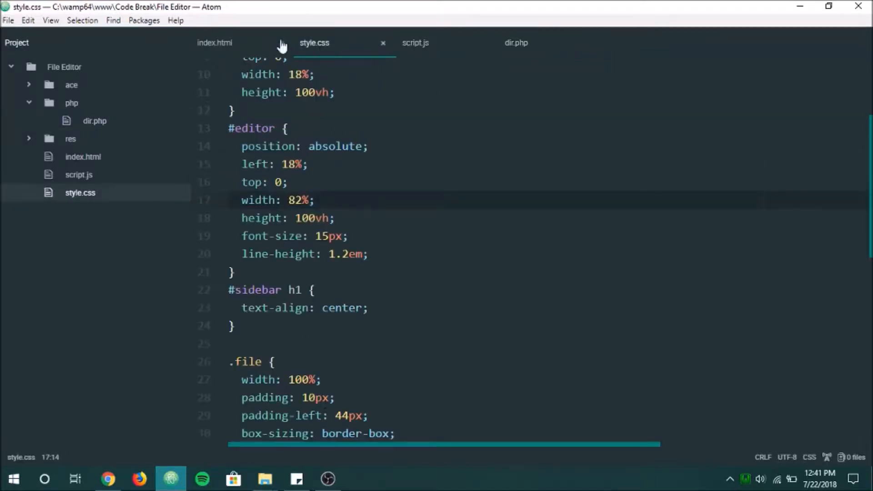
{"action": "left_click", "coordinate": [214, 43]}
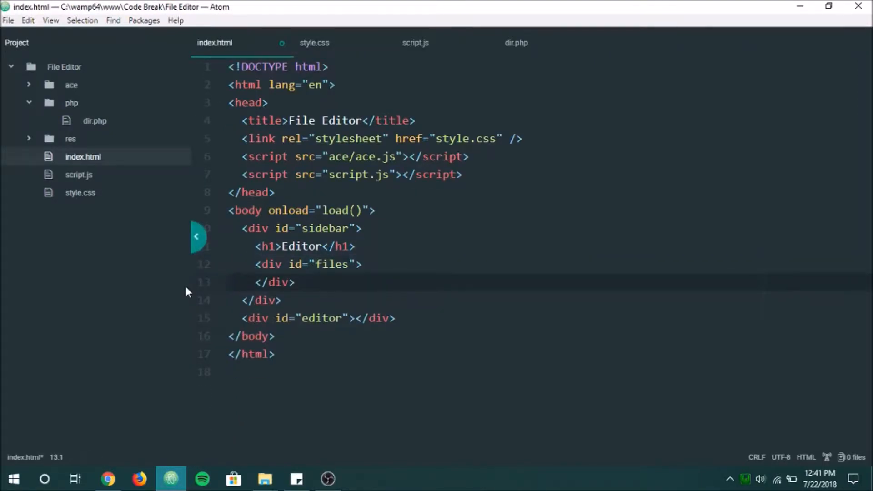
{"action": "key", "text": "Backspace"}
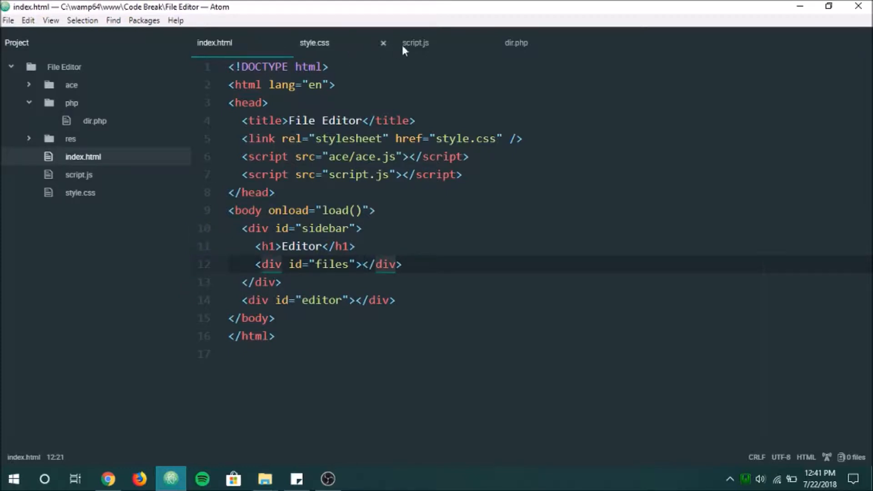
{"action": "left_click", "coordinate": [415, 42]}
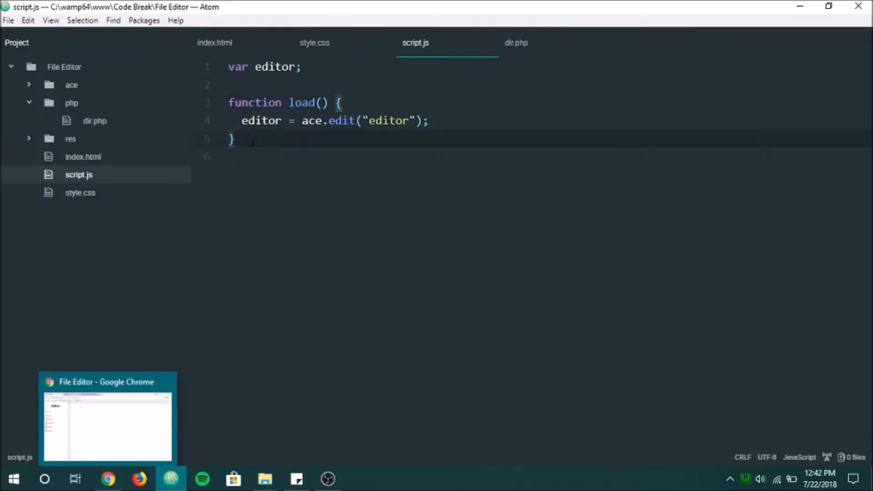
Step: Begin a post(url, data, callback) function in script.js containing a var statement
{"action": "type", "text": "function post("}
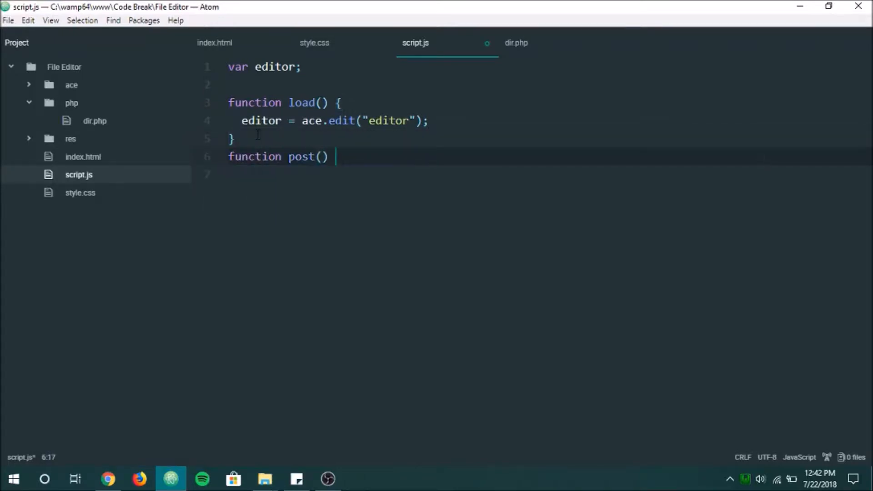
{"action": "type", "text": "{"}
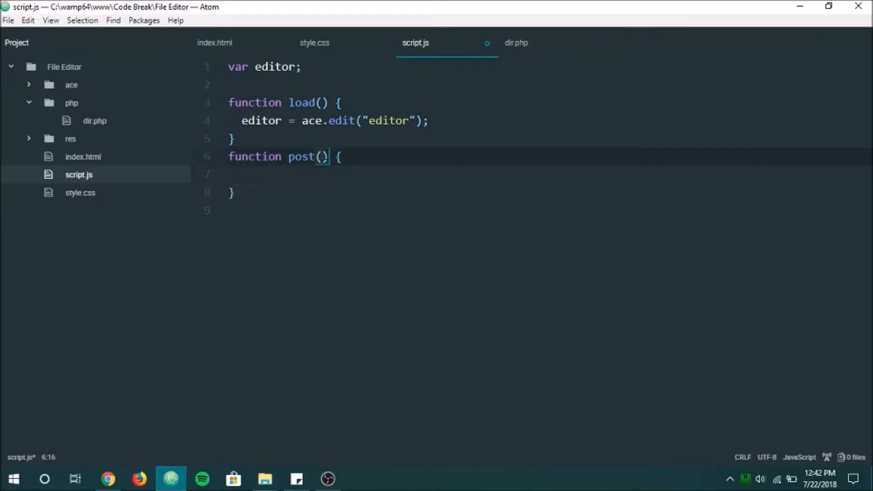
{"action": "type", "text": "url,"}
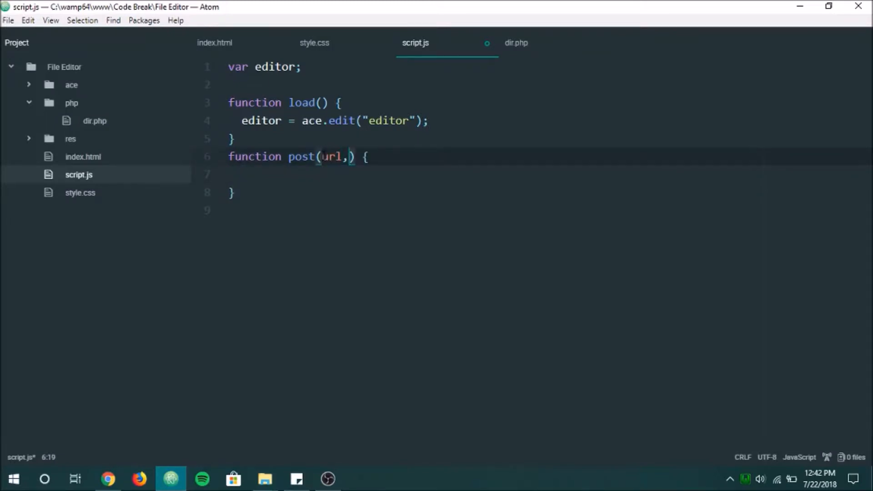
{"action": "type", "text": "d"}
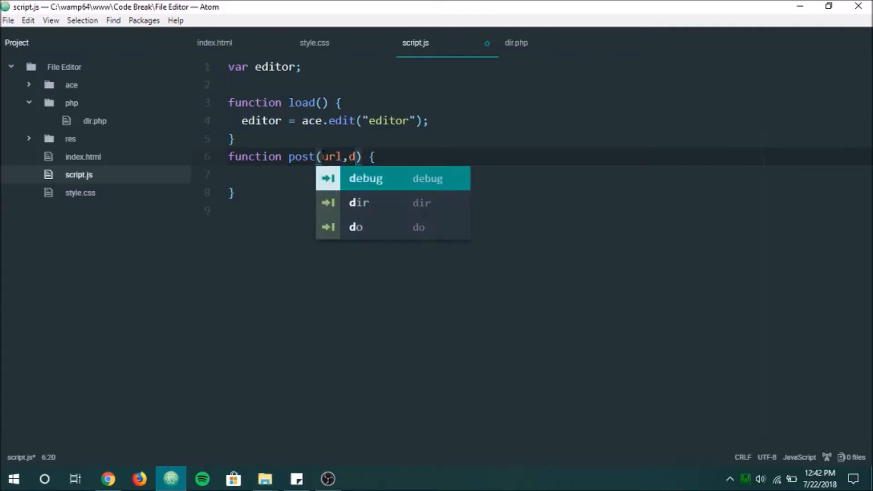
{"action": "type", "text": "ata,"}
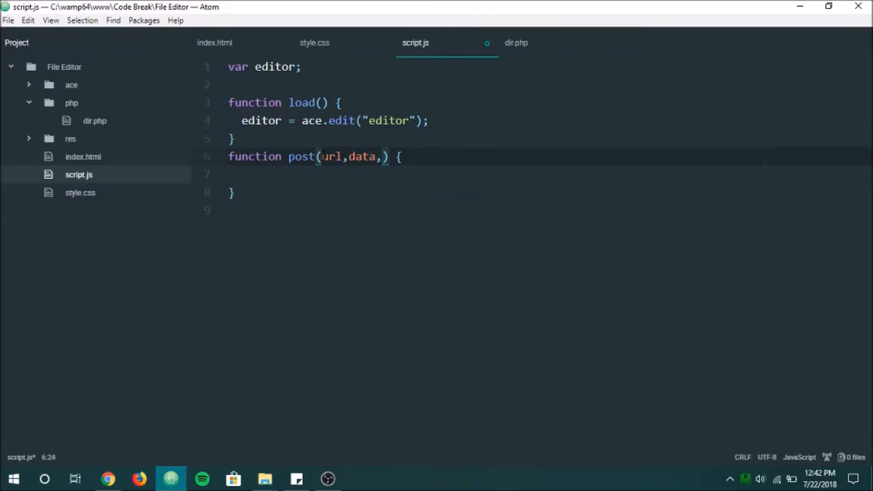
{"action": "type", "text": "callback"}
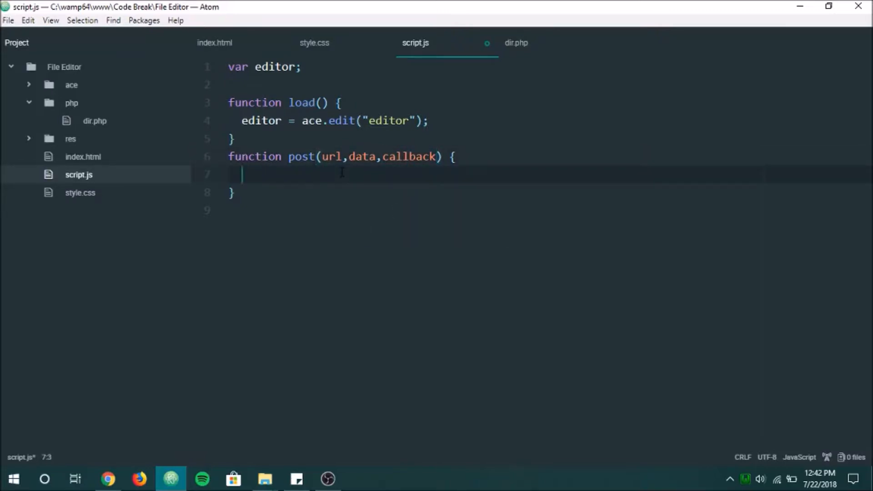
{"action": "type", "text": "var"}
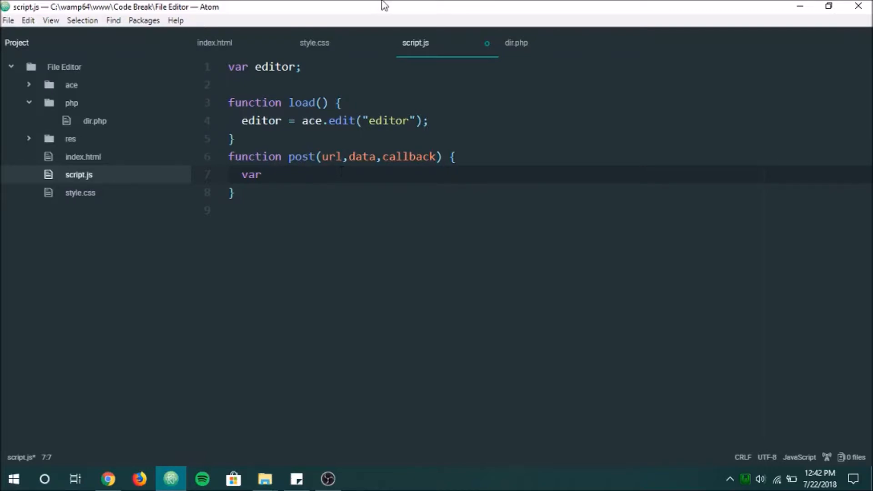
{"action": "left_click", "coordinate": [515, 42]}
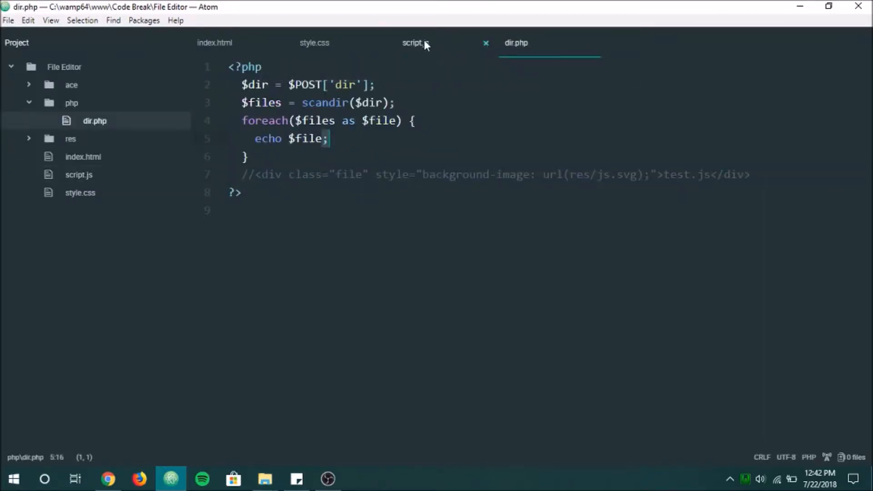
{"action": "left_click", "coordinate": [412, 43]}
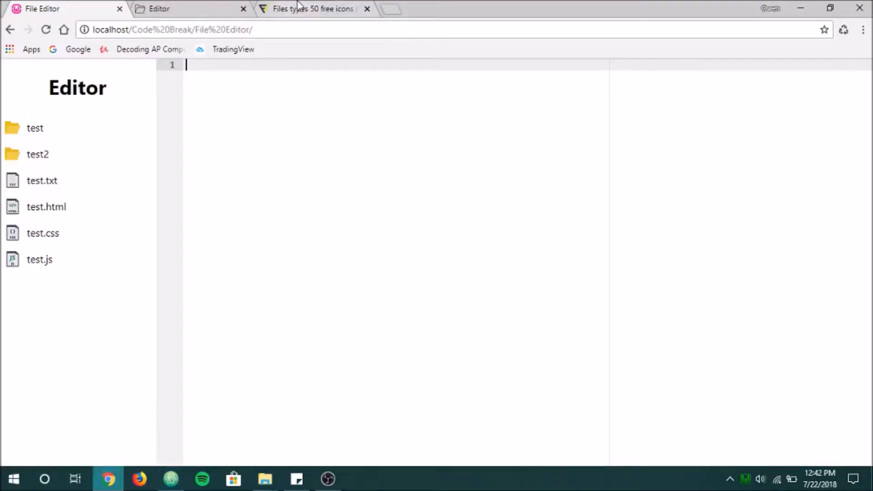
Step: Search 'xhr request javascript' and open MDN's Using XMLHttpRequest guide, highlighting the open/send lines
{"action": "type", "text": "x"}
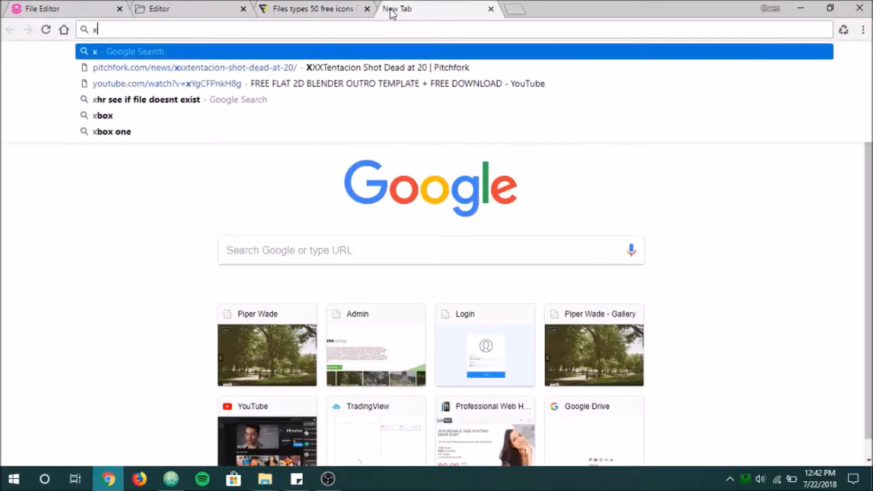
{"action": "type", "text": "hr request javascript"}
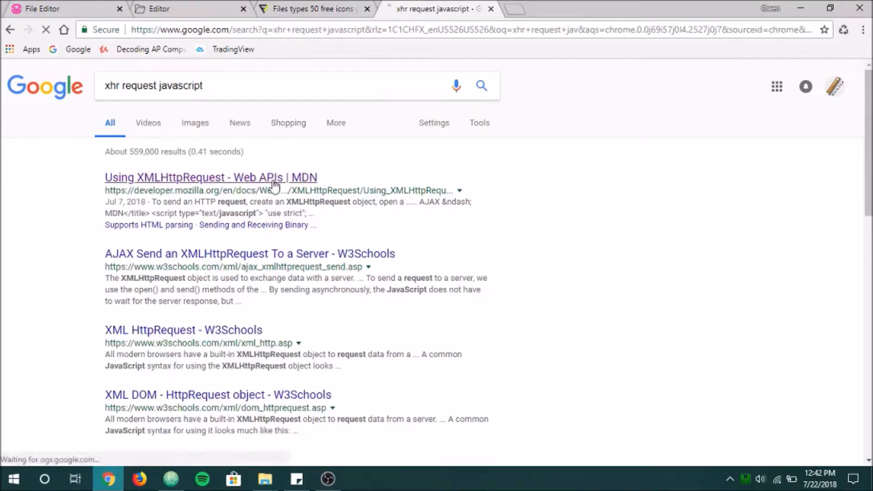
{"action": "left_click", "coordinate": [211, 177]}
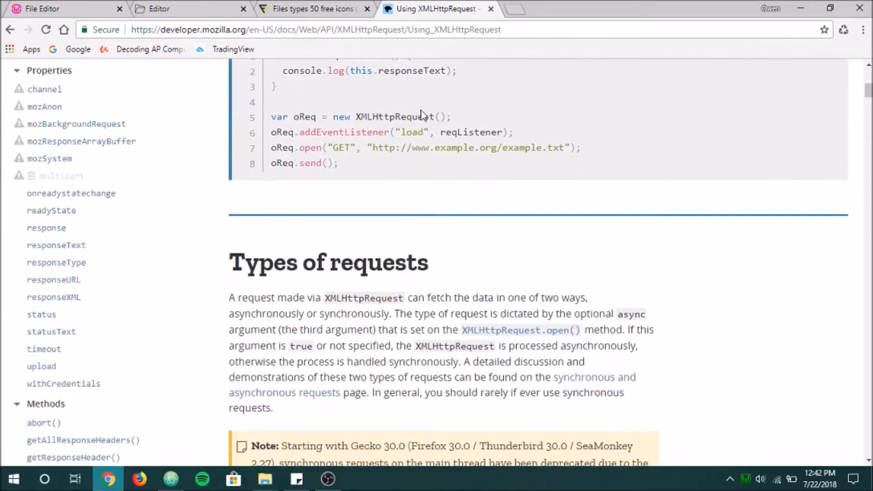
{"action": "mouse_move", "coordinate": [400, 137]}
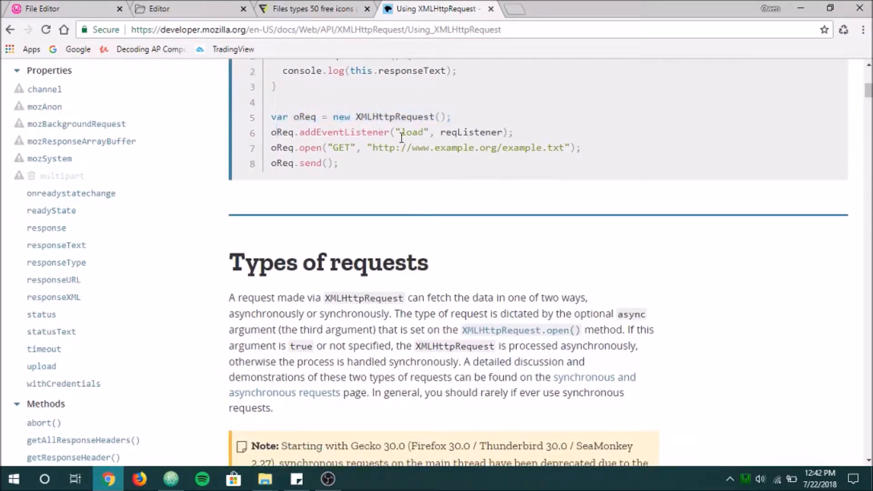
{"action": "left_click_drag", "start_coordinate": [299, 147], "coordinate": [338, 163]}
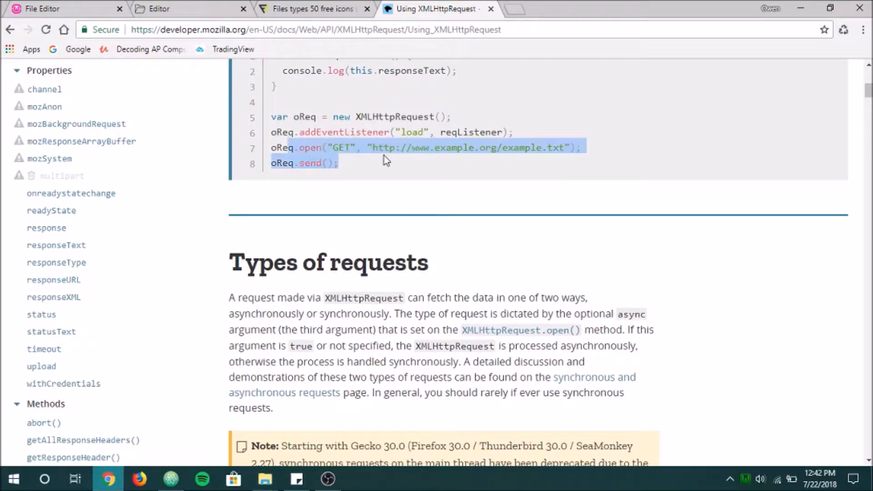
Step: Read through the guide's progress and binary-data examples before returning to script.js
{"action": "scroll", "scroll_direction": "down", "scroll_amount": 3}
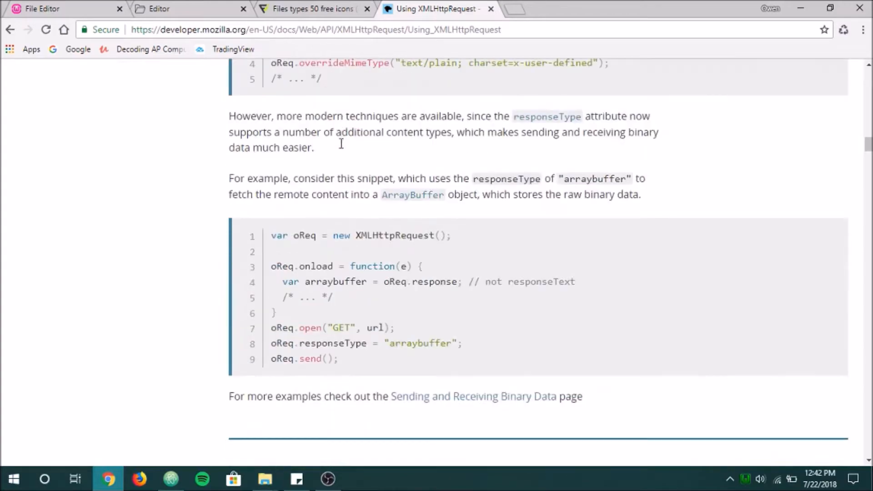
{"action": "scroll", "scroll_direction": "down", "scroll_amount": 3}
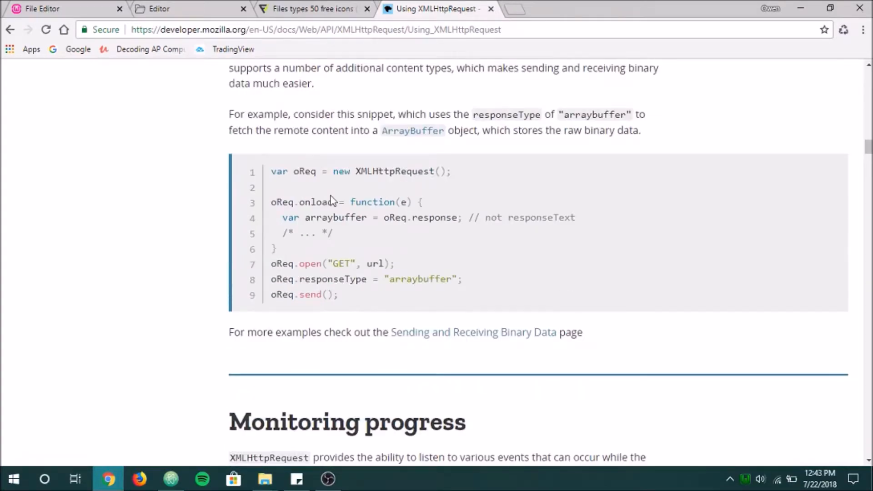
{"action": "scroll", "scroll_direction": "down", "scroll_amount": 3}
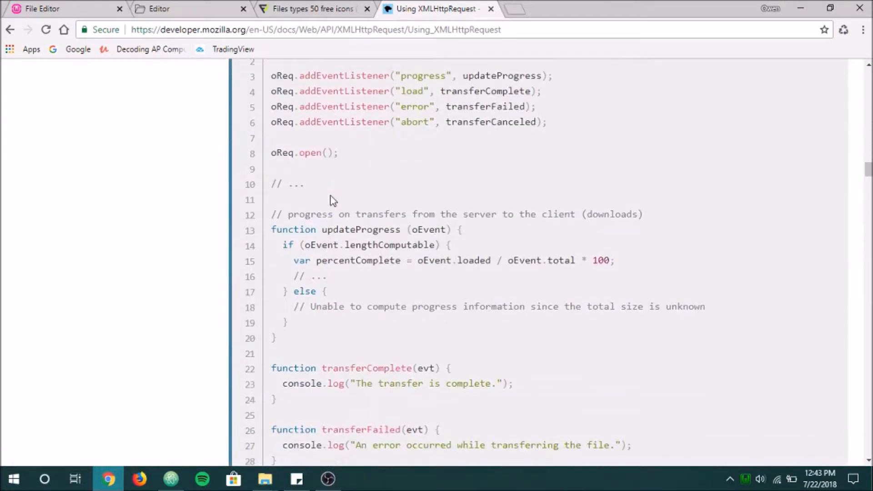
{"action": "scroll", "scroll_direction": "up", "scroll_amount": 3}
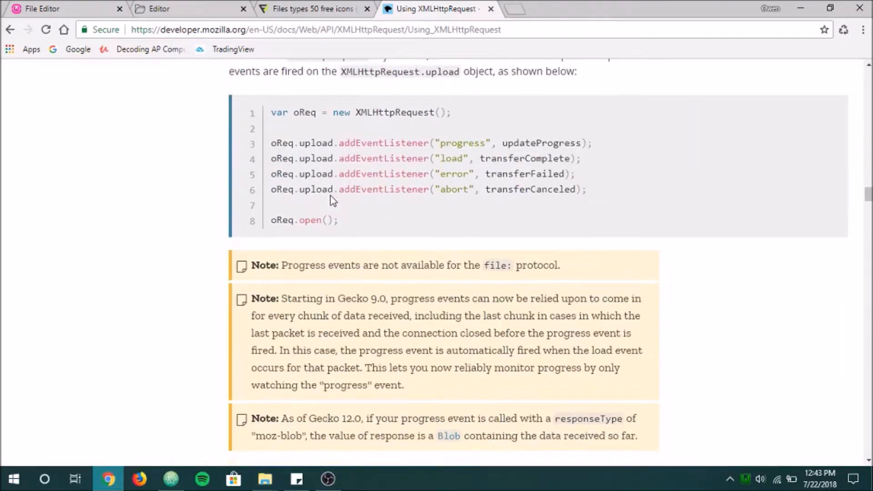
{"action": "scroll", "scroll_direction": "down", "scroll_amount": 3}
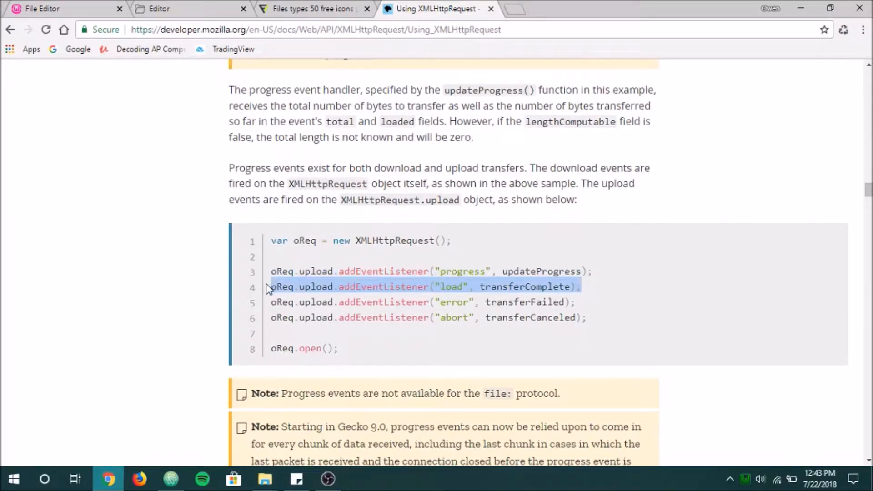
{"action": "scroll", "scroll_direction": "down", "scroll_amount": 3}
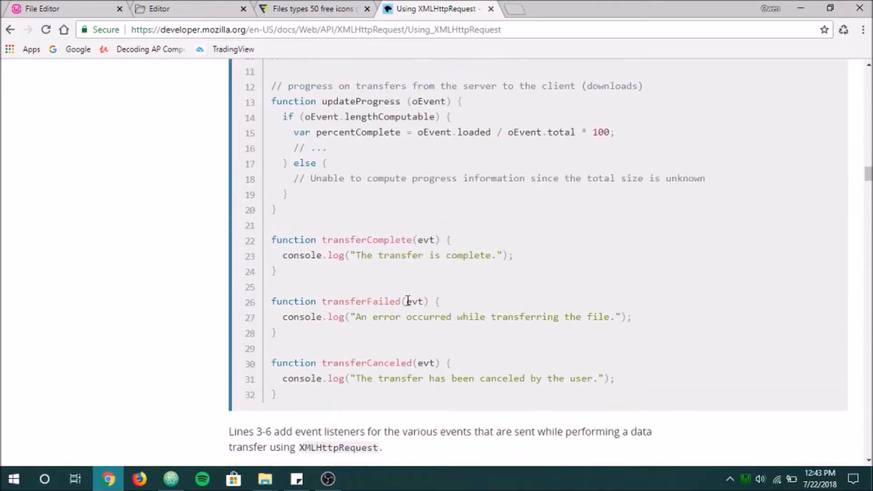
{"action": "scroll", "scroll_direction": "up", "scroll_amount": 3}
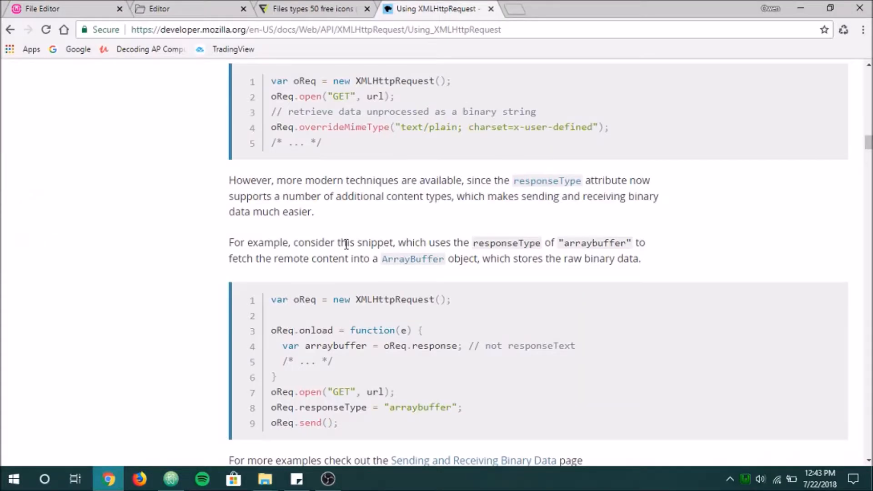
{"action": "scroll", "scroll_direction": "up", "scroll_amount": 3}
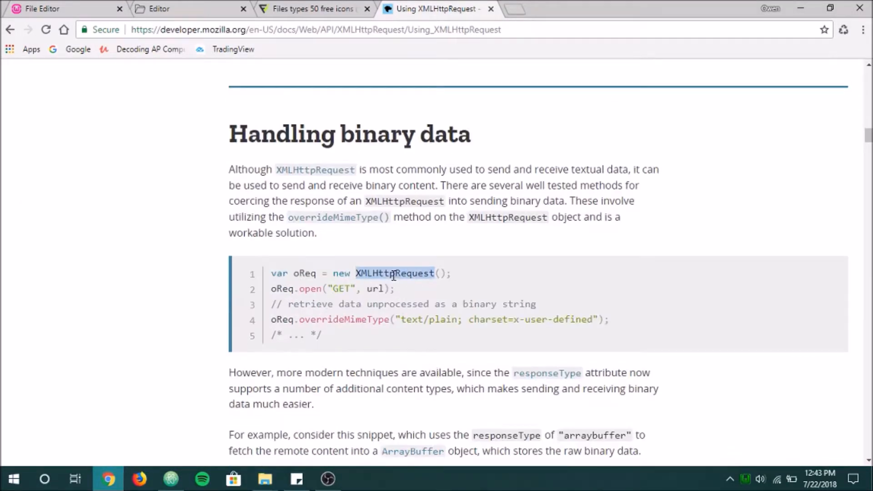
{"action": "left_click", "coordinate": [171, 478]}
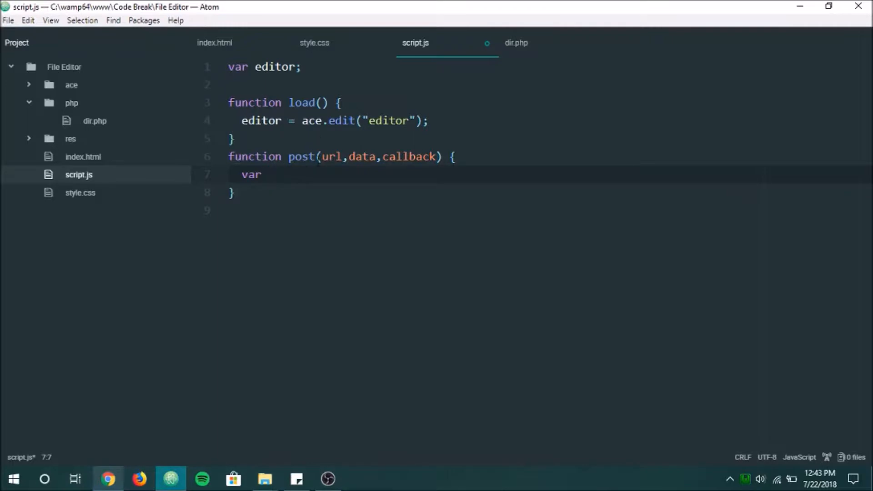
Step: Create xhr = new XMLHttpRequest() with an onload handler whose if block calls callback()
{"action": "type", "text": "new XMLHttpRequest"}
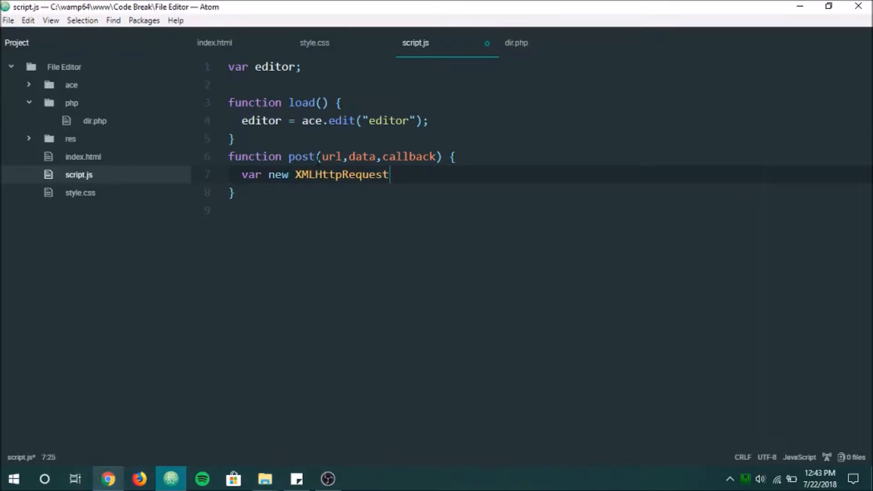
{"action": "type", "text": "();"}
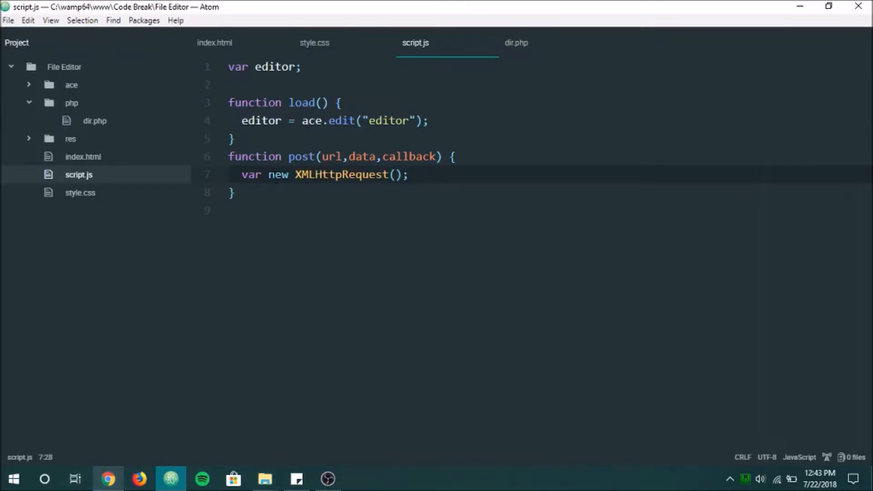
{"action": "type", "text": "xhr ="}
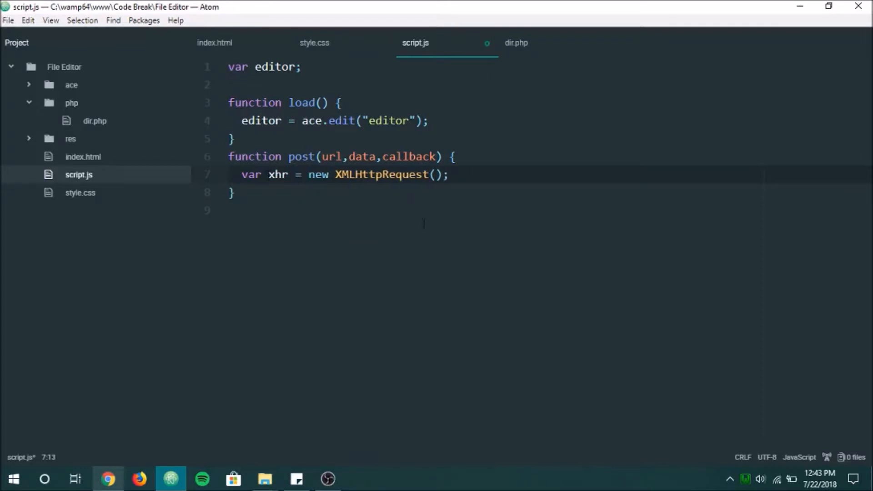
{"action": "type", "text": "xhr"}
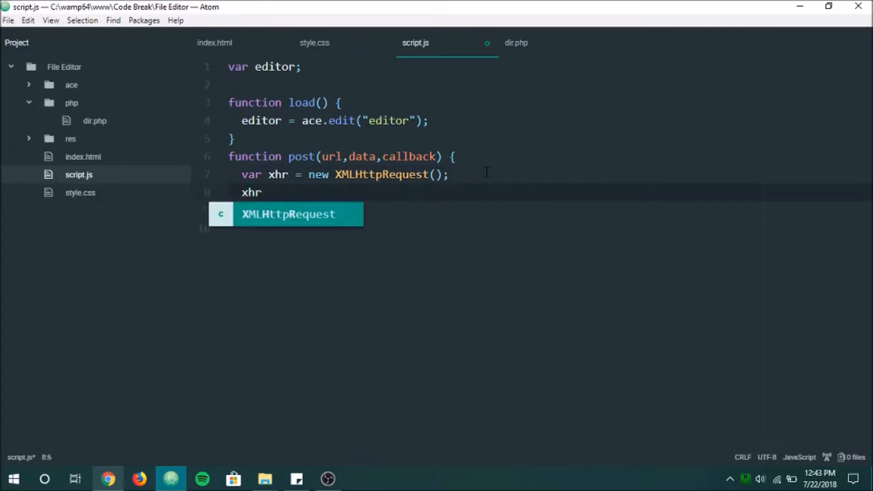
{"action": "type", "text": ".onload"}
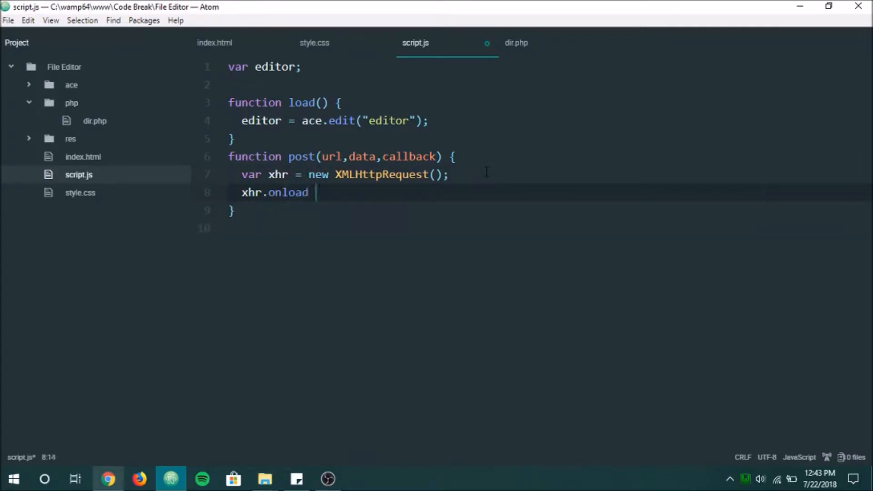
{"action": "type", "text": "= funcion() {"}
{"action": "type", "text": "if"}
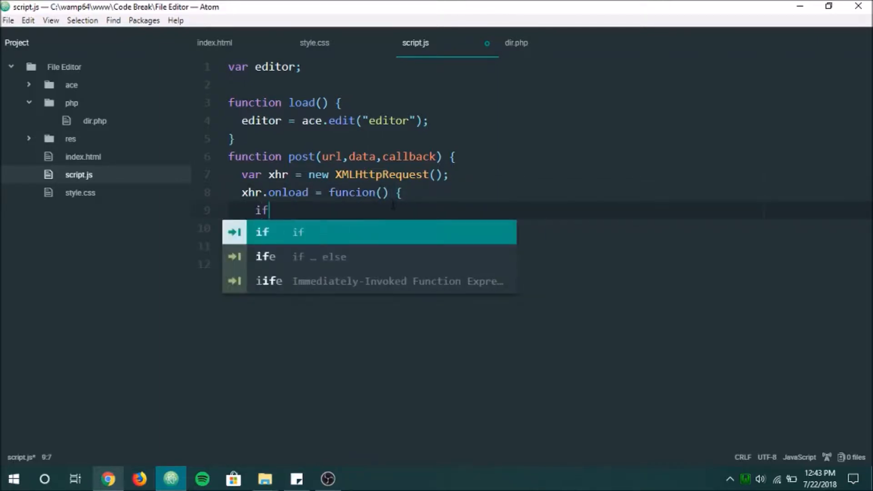
{"action": "key", "text": "Tab"}
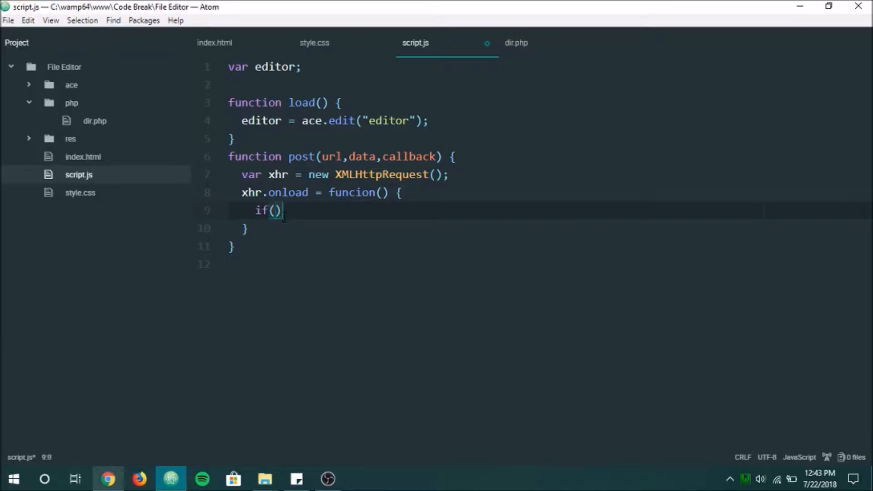
{"action": "type", "text": "ca"}
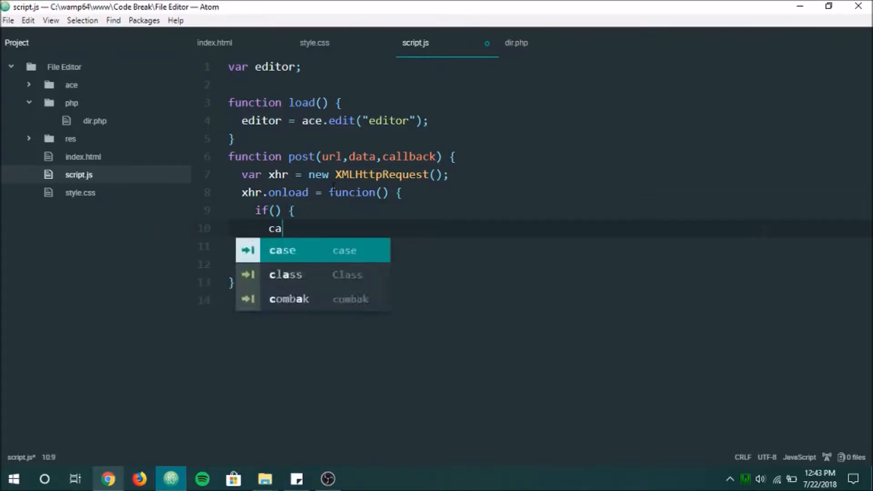
{"action": "type", "text": "llback();"}
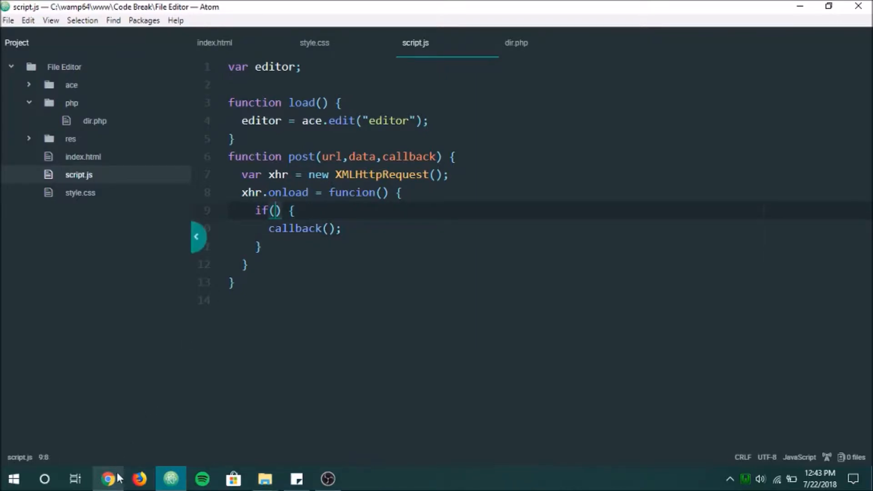
{"action": "left_click", "coordinate": [108, 478]}
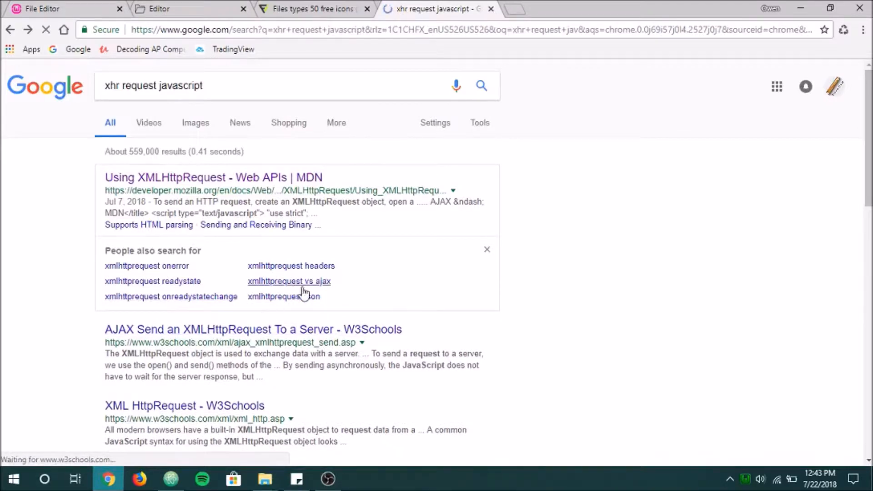
Step: Open W3Schools' AJAX send page and copy the POST example's setRequestHeader line
{"action": "left_click", "coordinate": [252, 329]}
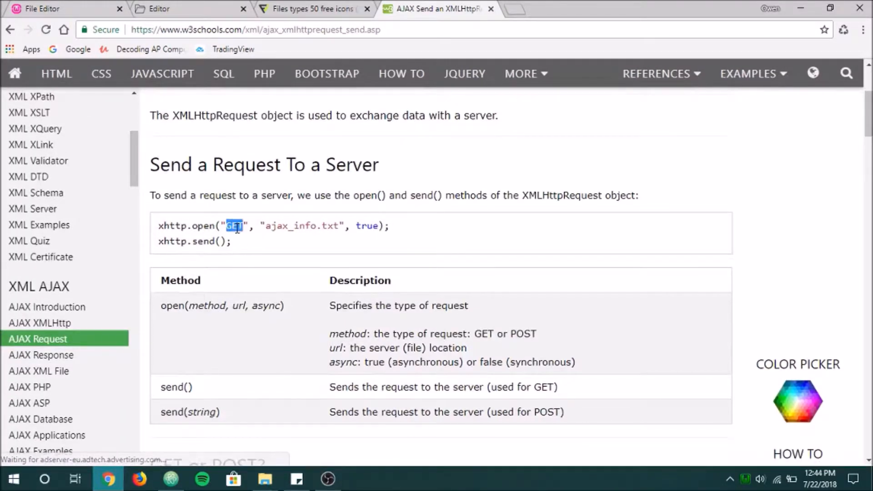
{"action": "scroll", "scroll_direction": "down", "scroll_amount": 3}
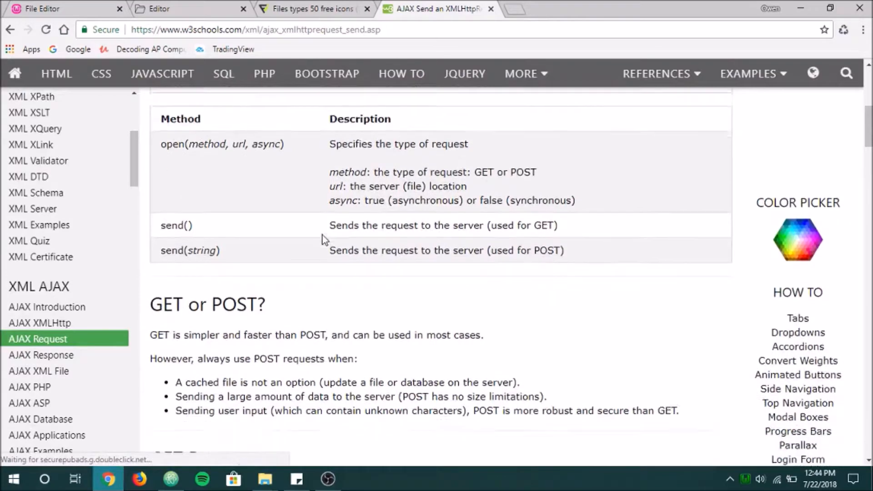
{"action": "scroll", "scroll_direction": "down", "scroll_amount": 3}
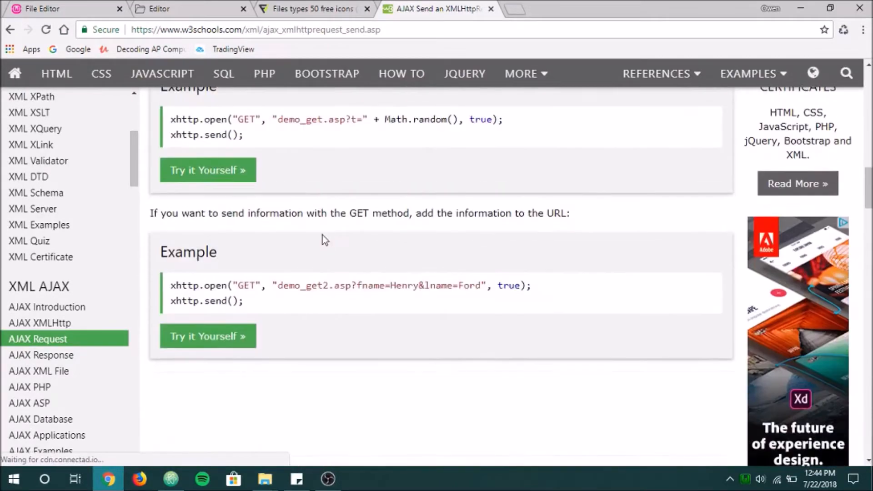
{"action": "scroll", "scroll_direction": "down", "scroll_amount": 3}
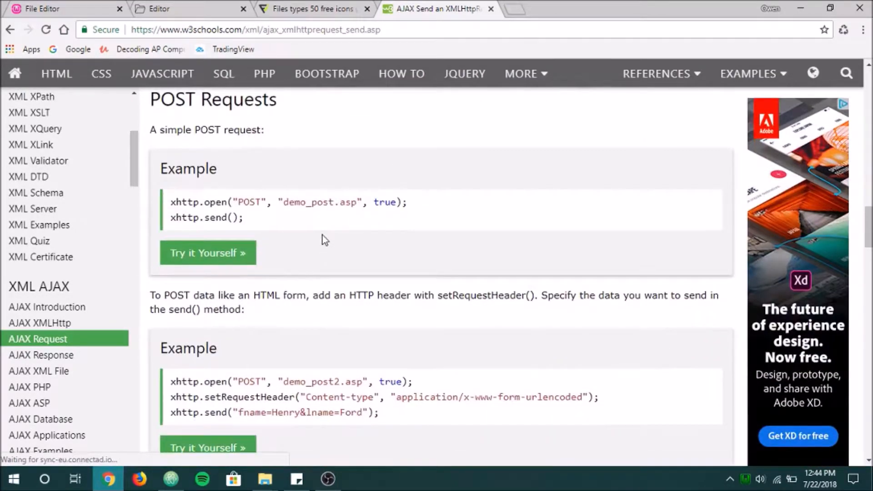
{"action": "left_click_drag", "start_coordinate": [195, 396], "coordinate": [377, 412]}
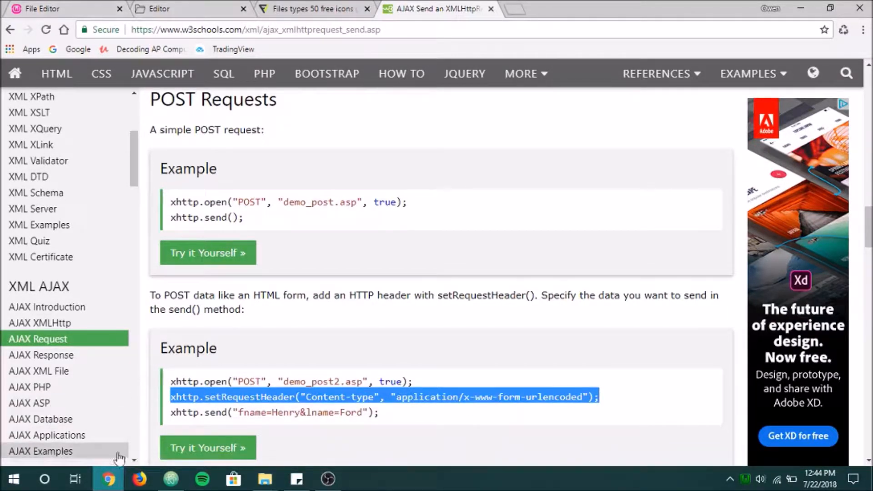
{"action": "left_click", "coordinate": [171, 478]}
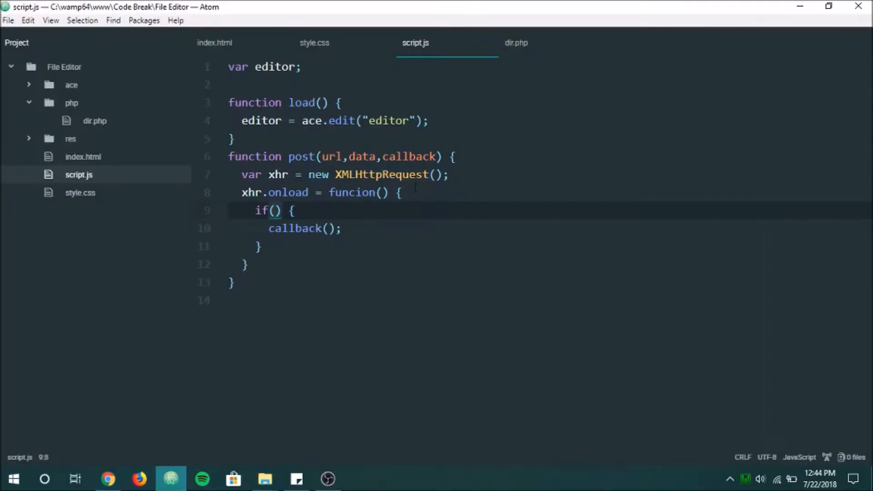
Step: Paste the setRequestHeader Content-type application/x-www-form-urlencoded line into script.js's post function
{"action": "left_click", "coordinate": [261, 246]}
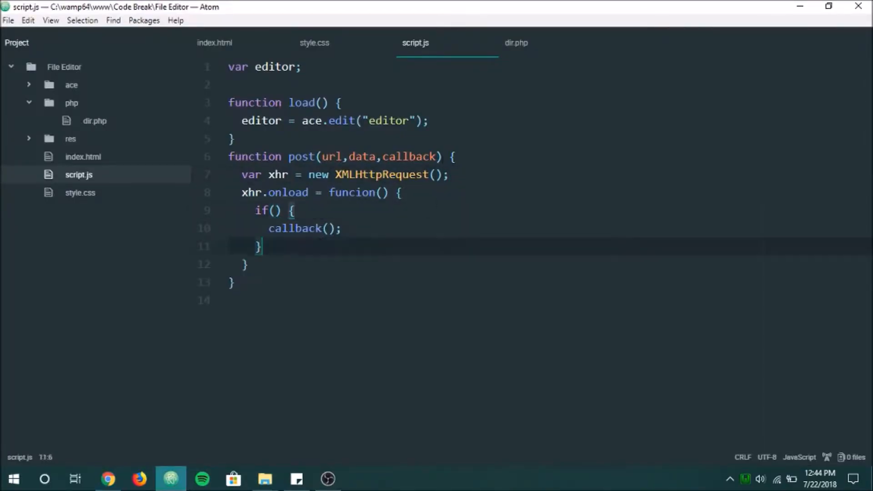
{"action": "type", "text": "xhttp.setRequestHeader(\"Content-type\", \"application/x-www-form-urlencoded\");"}
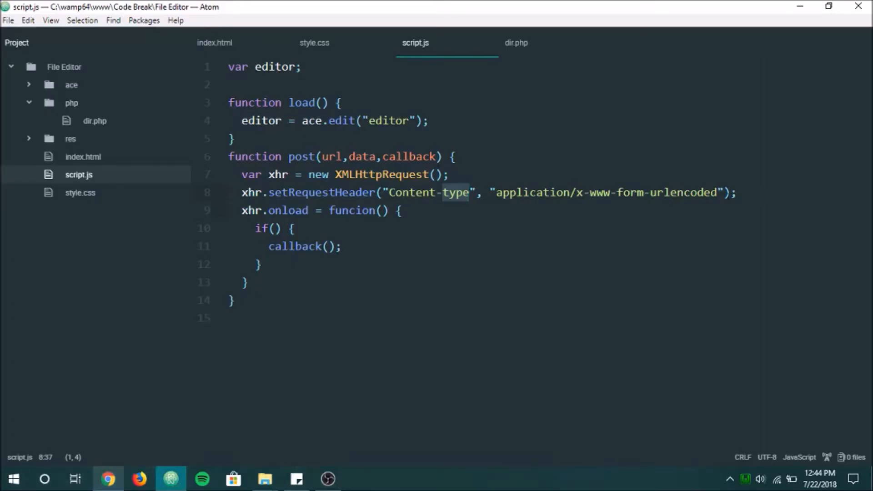
{"action": "triple_click", "coordinate": [488, 192]}
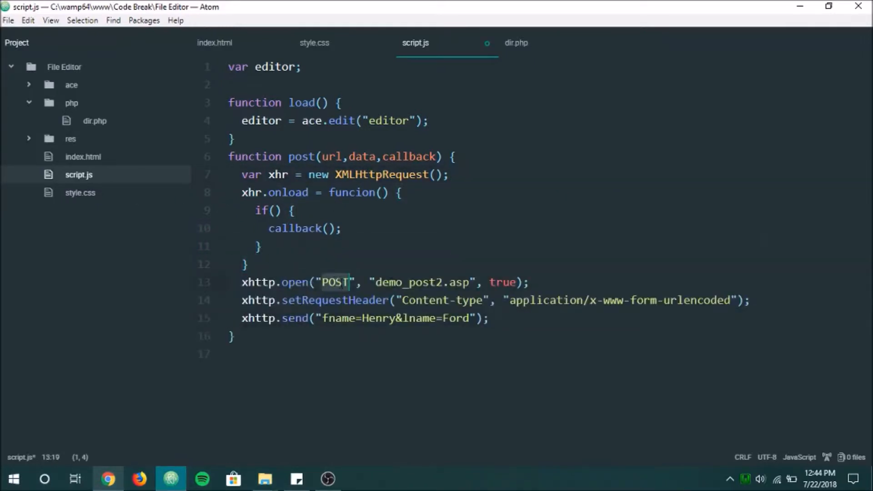
Step: Check dir.php's POST variable, then replace demo_post2.asp in the open call with url
{"action": "left_click", "coordinate": [516, 42]}
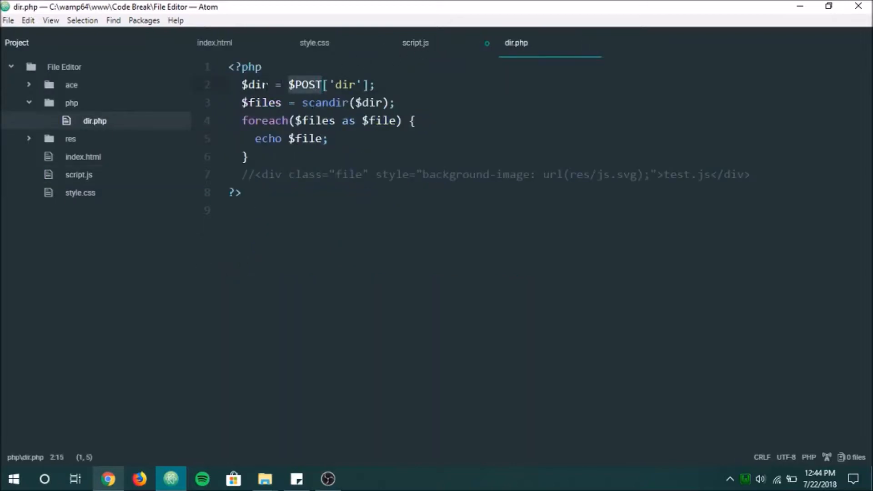
{"action": "left_click", "coordinate": [373, 85]}
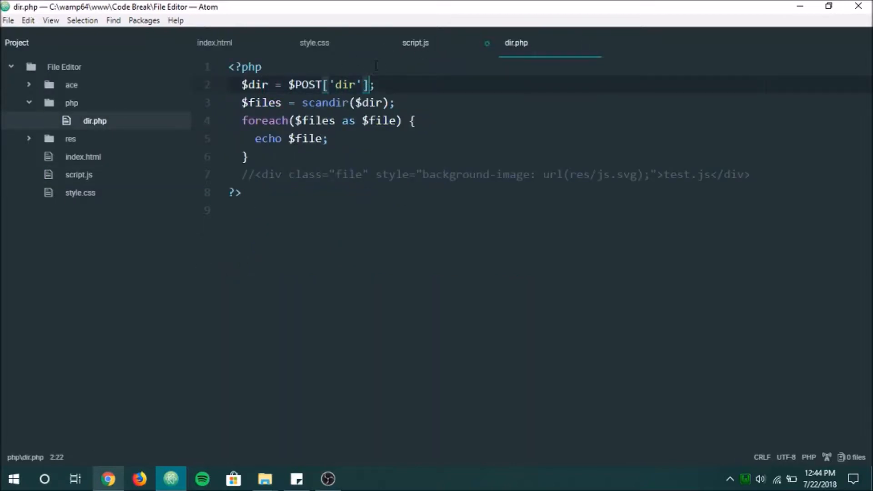
{"action": "left_click", "coordinate": [415, 42]}
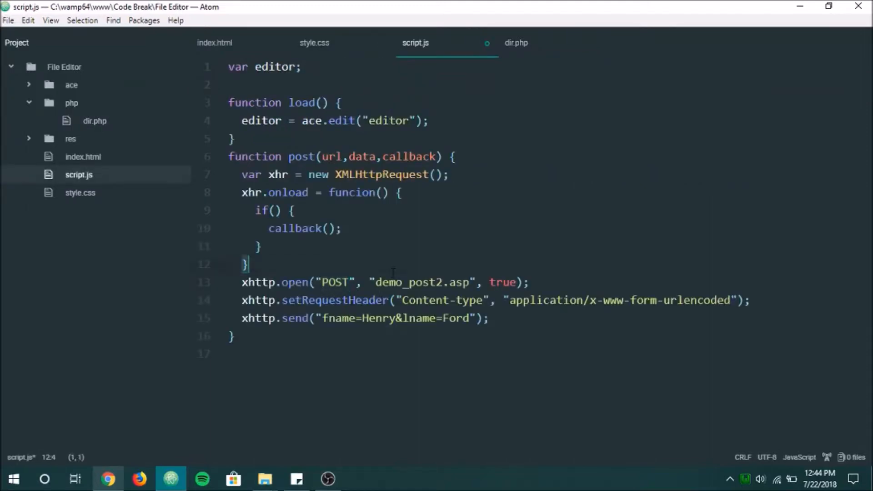
{"action": "double_click", "coordinate": [440, 282]}
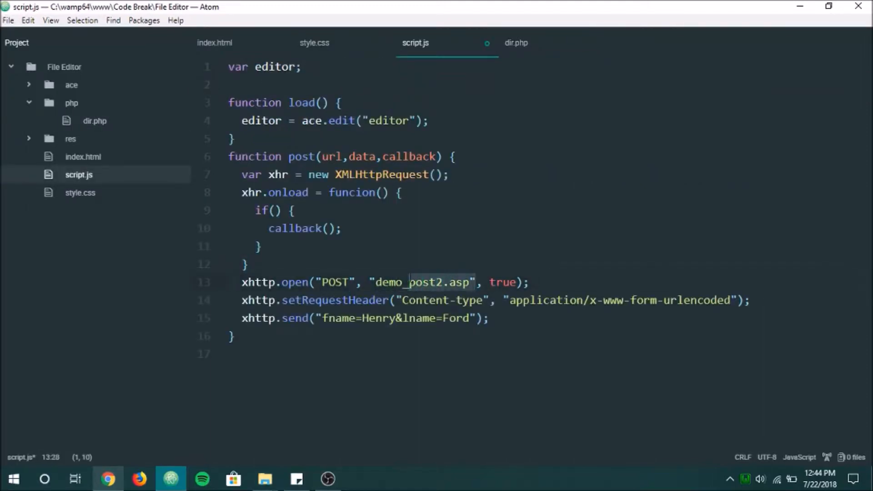
{"action": "key", "text": "Delete"}
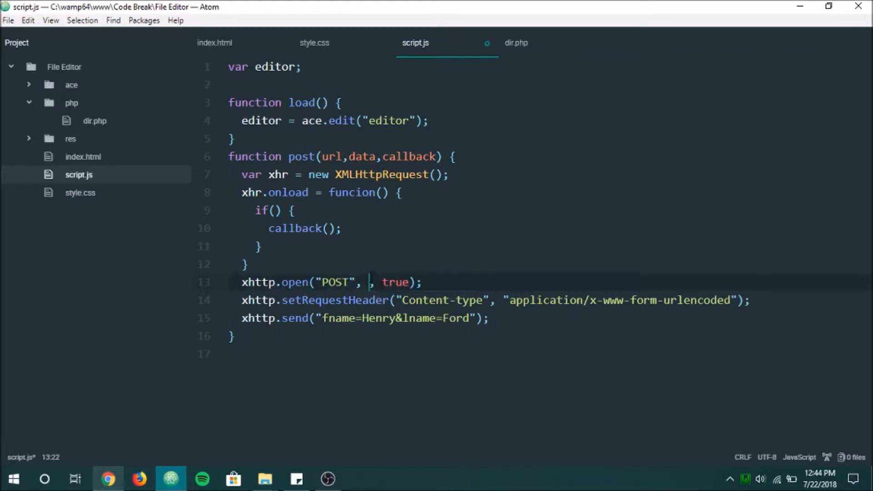
{"action": "type", "text": "url"}
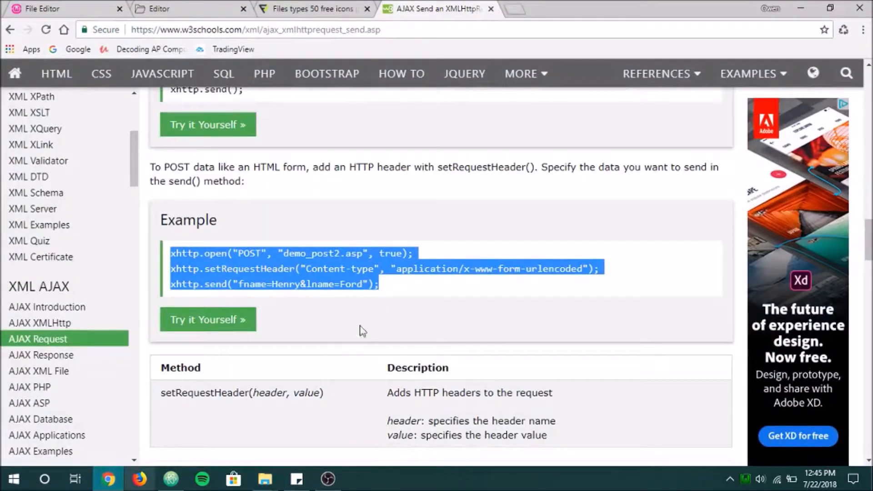
Step: Pass data into xhttp.send() in script.js
{"action": "left_click", "coordinate": [286, 305]}
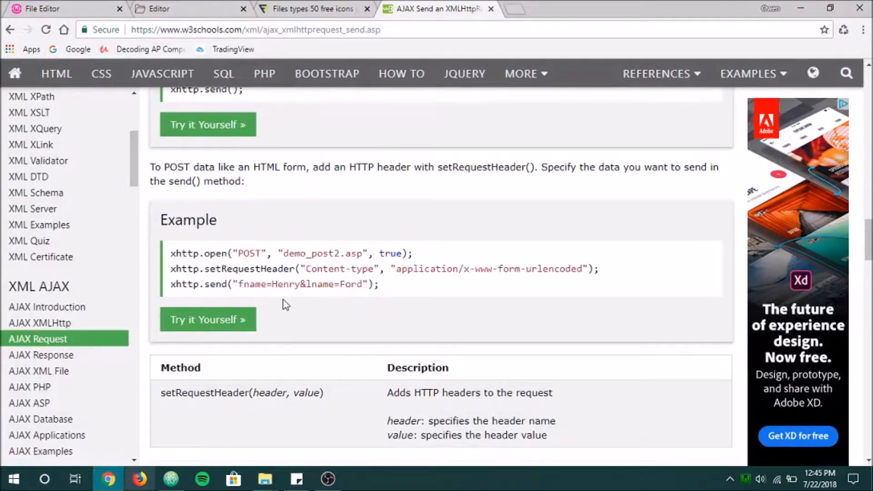
{"action": "scroll", "scroll_direction": "down", "scroll_amount": 3}
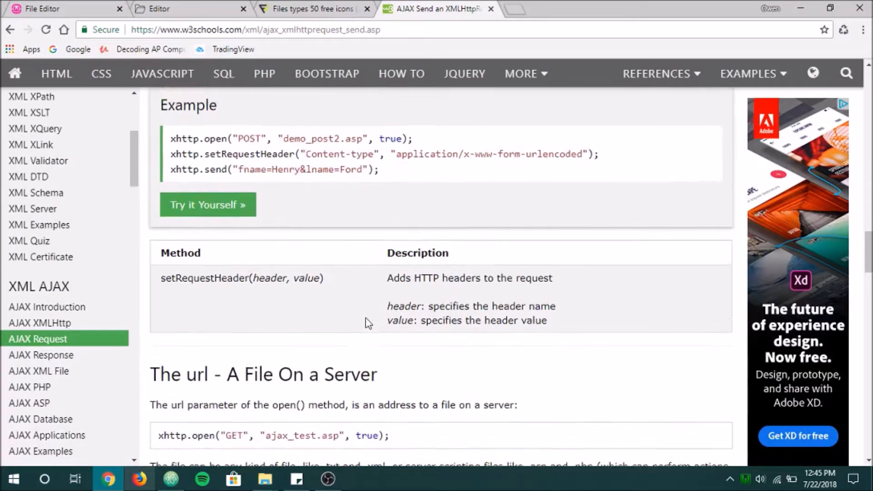
{"action": "scroll", "scroll_direction": "up", "scroll_amount": 3}
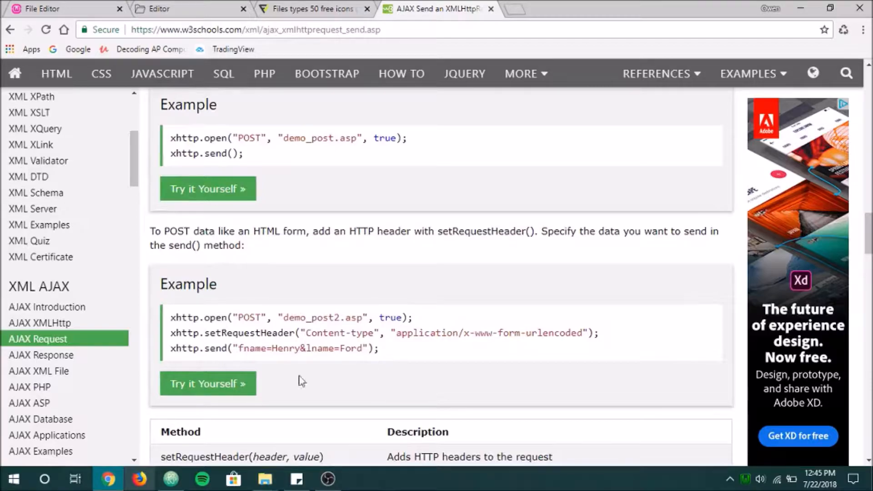
{"action": "left_click", "coordinate": [170, 479]}
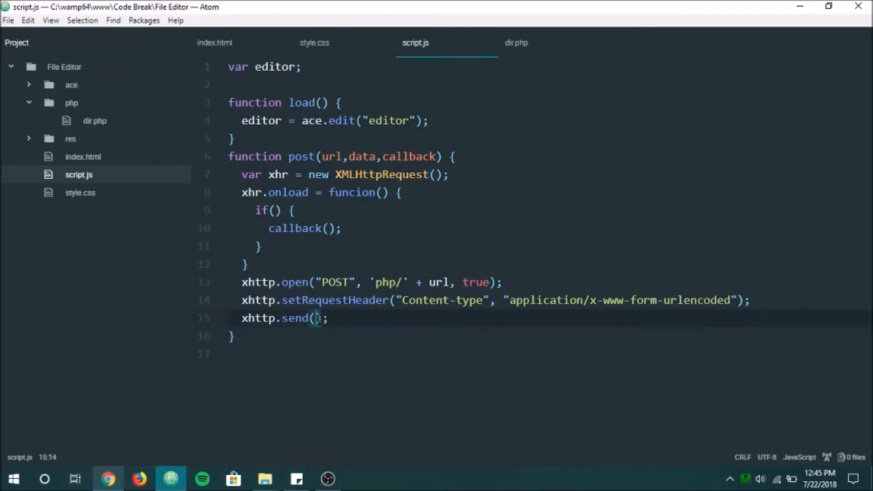
{"action": "type", "text": "data"}
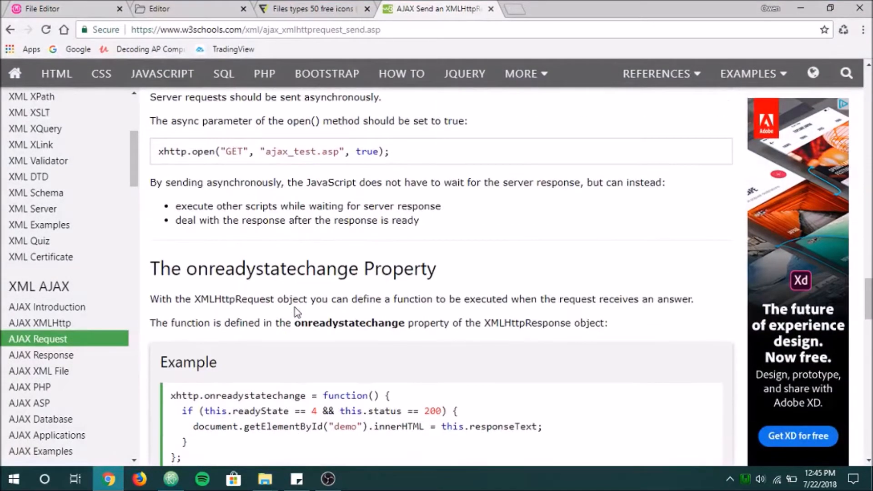
Step: Paste W3Schools' onreadystatechange example over xhr.onload, replacing its innerHTML line with callback
{"action": "scroll", "scroll_direction": "down", "scroll_amount": 3}
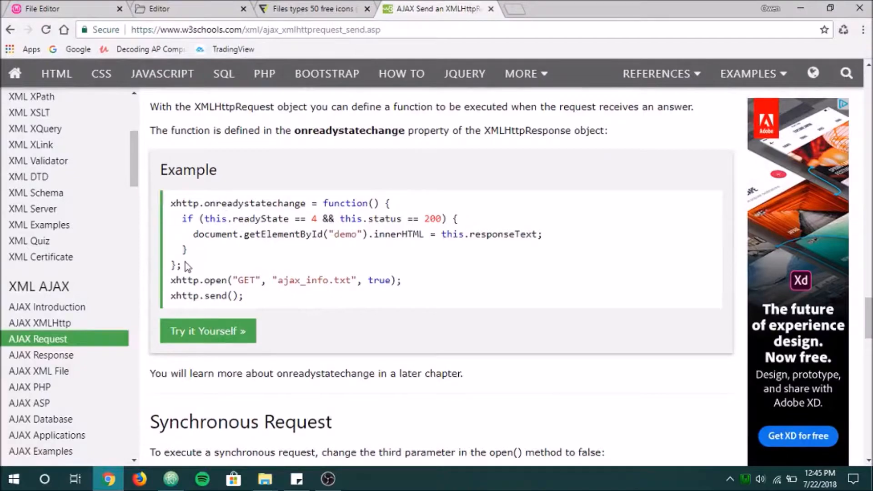
{"action": "left_click_drag", "start_coordinate": [171, 203], "coordinate": [185, 265]}
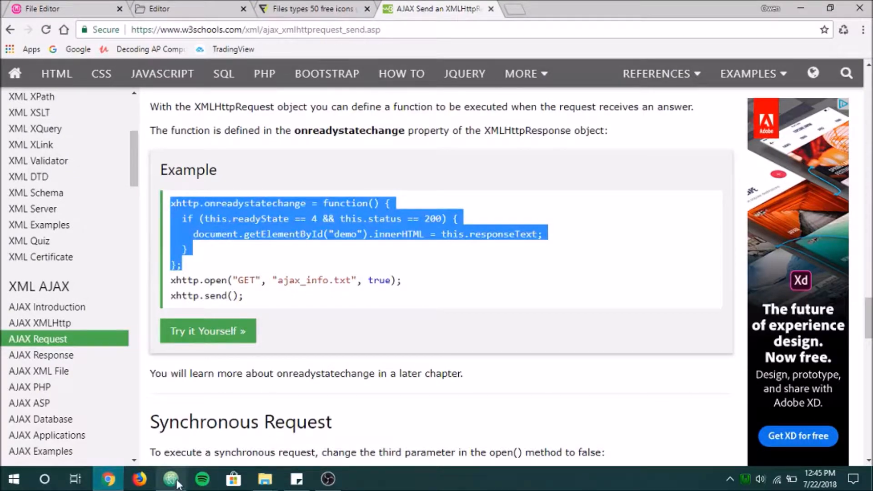
{"action": "left_click", "coordinate": [171, 478]}
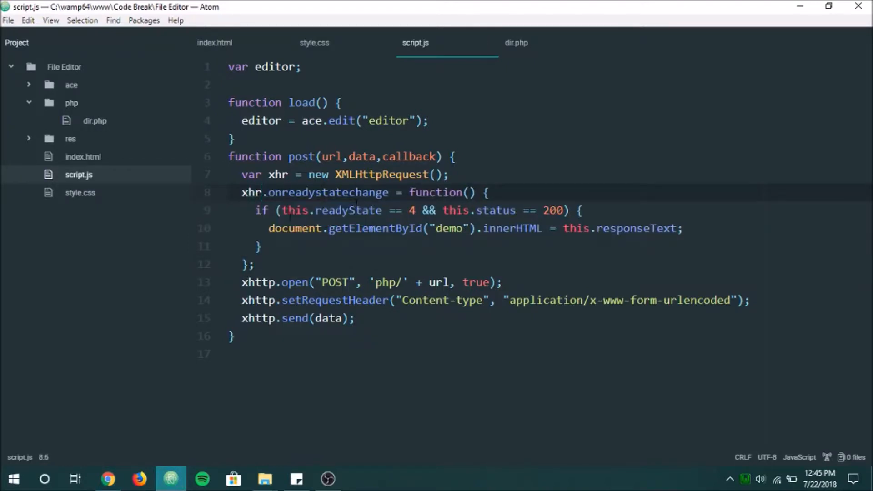
{"action": "double_click", "coordinate": [494, 210]}
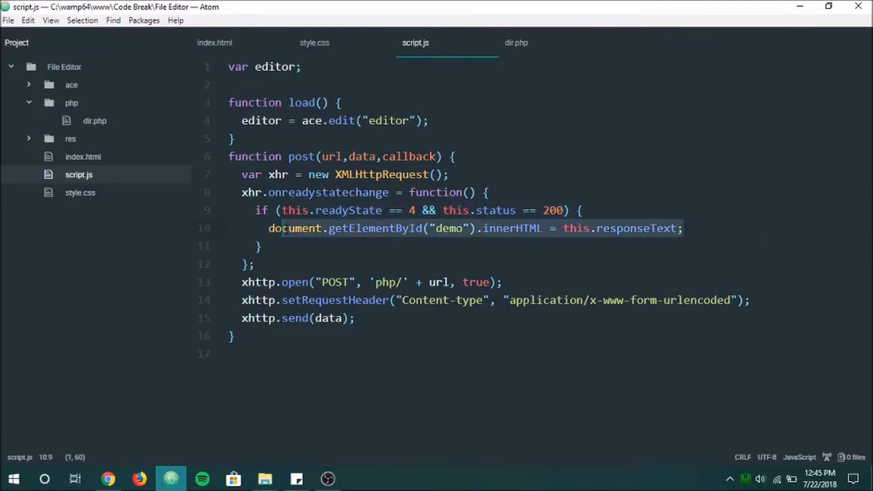
{"action": "type", "text": "callba"}
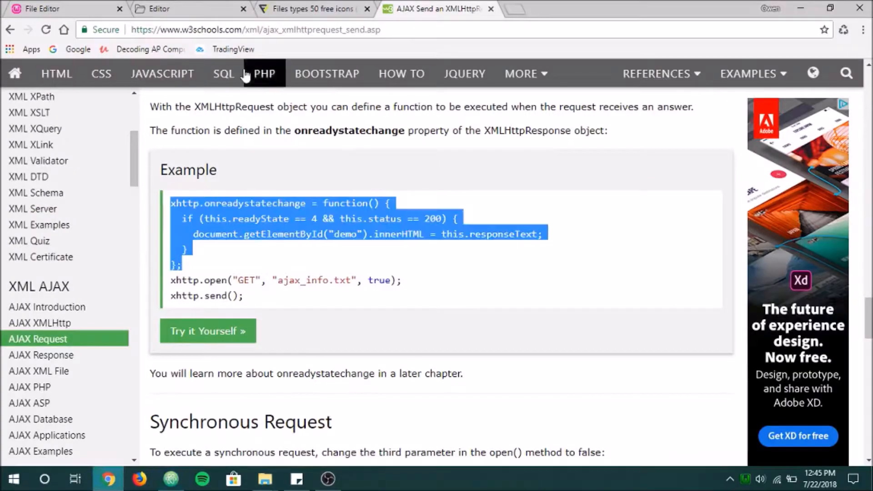
Step: Review W3Schools' POST send example, selecting 'Henry' in its send call
{"action": "scroll", "scroll_direction": "down", "scroll_amount": 3}
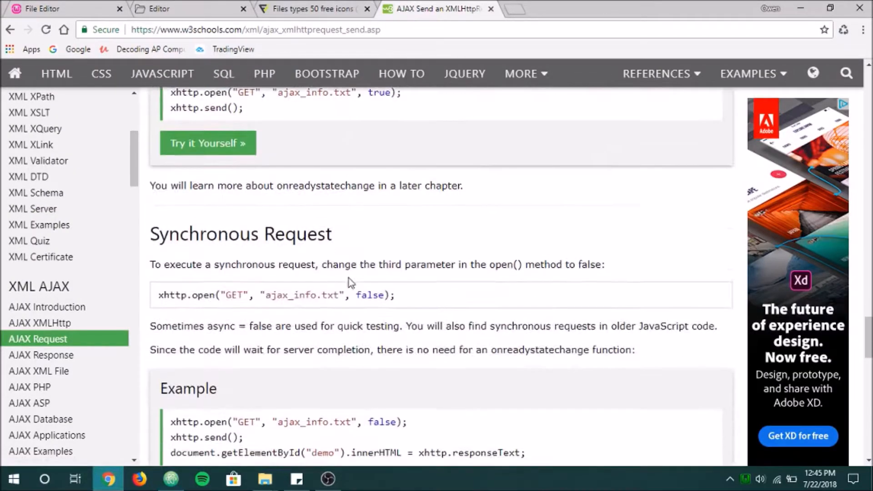
{"action": "scroll", "scroll_direction": "down", "scroll_amount": 3}
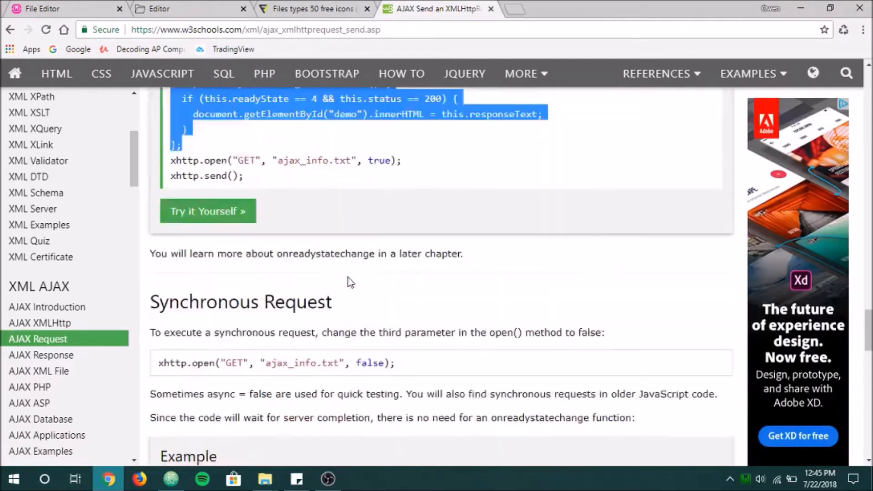
{"action": "scroll", "scroll_direction": "up", "scroll_amount": 3}
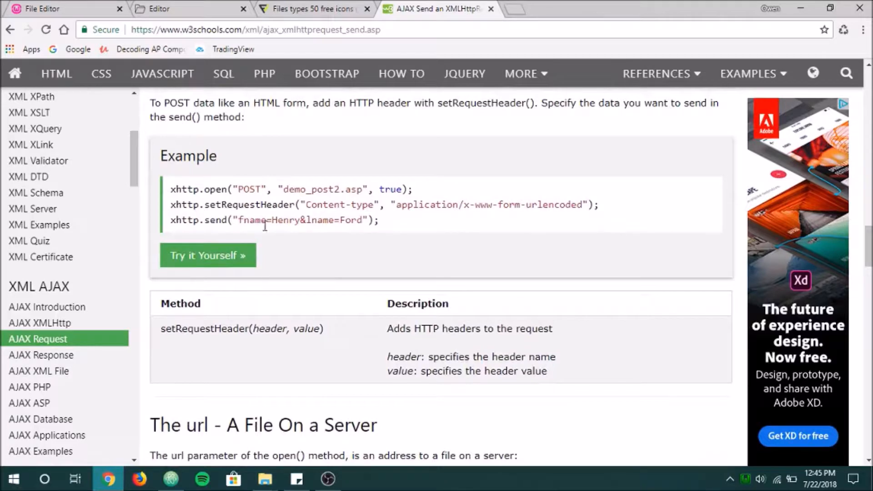
{"action": "left_click_drag", "start_coordinate": [239, 220], "coordinate": [297, 220]}
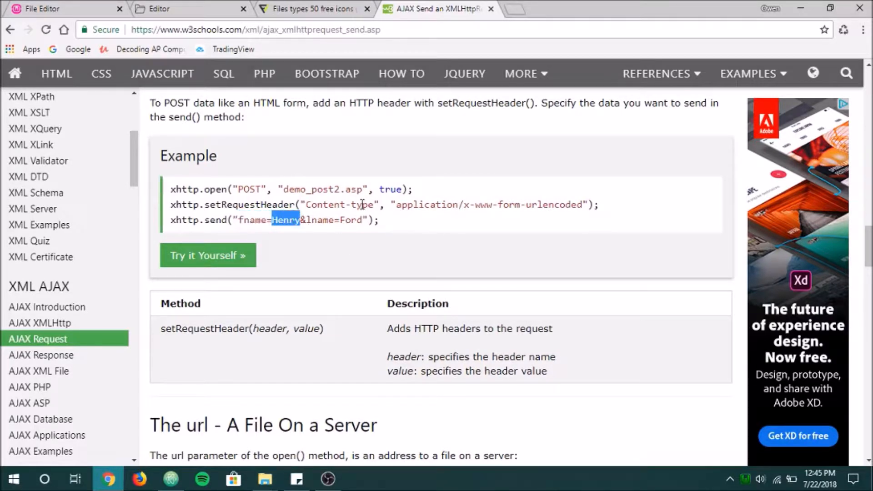
Step: Return to script.js in Atom at the xhttp.send(data) line
{"action": "left_click", "coordinate": [61, 8]}
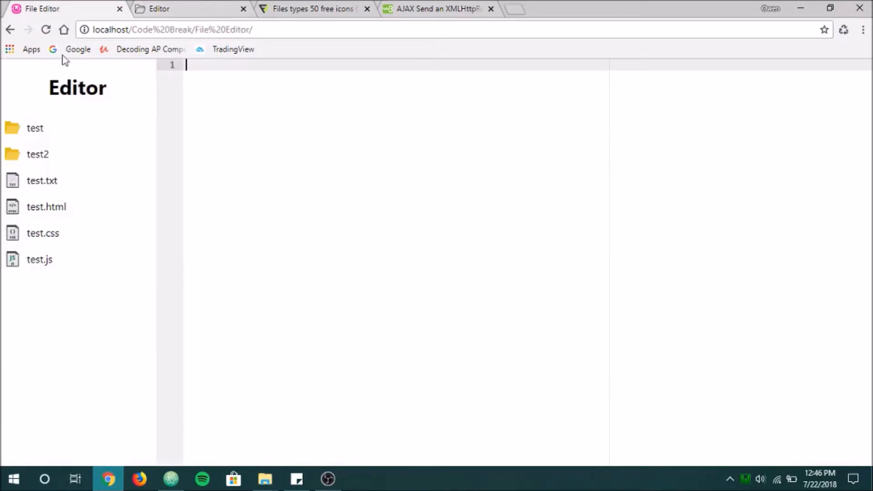
{"action": "left_click", "coordinate": [170, 479]}
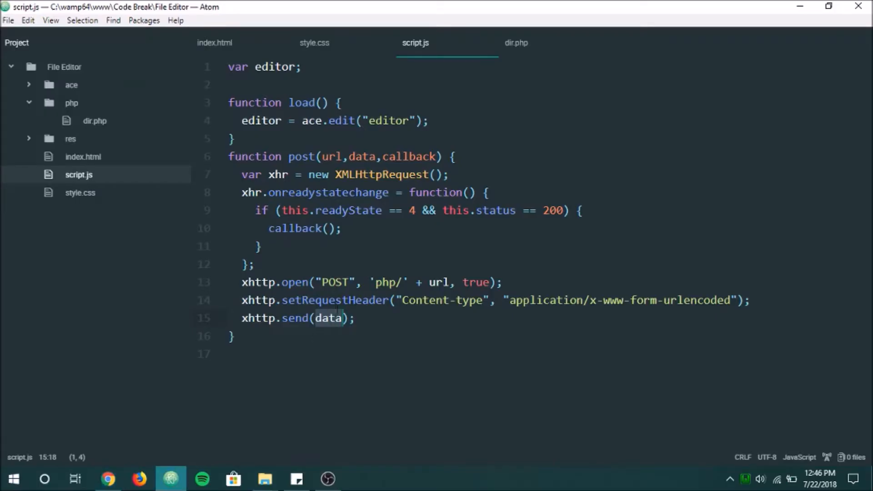
{"action": "left_click", "coordinate": [323, 318]}
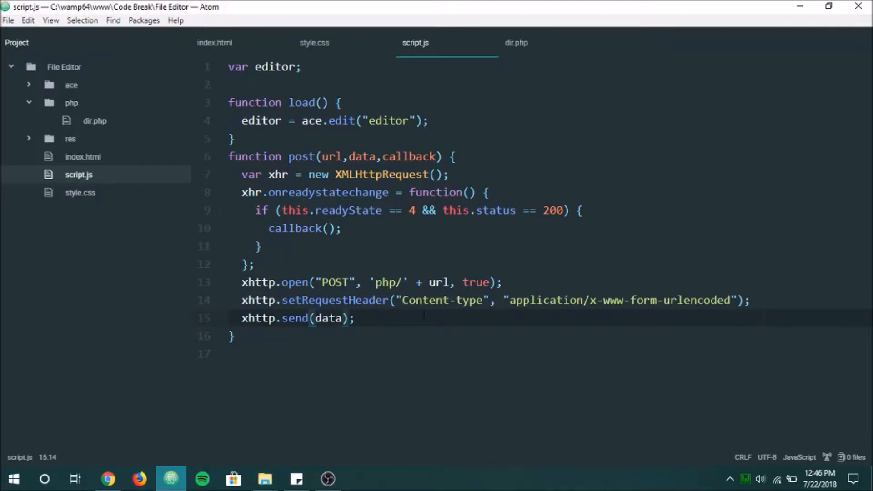
Step: Add an if (typeof data === "object") block initializing newObj to an empty string
{"action": "type", "text": "if()"}
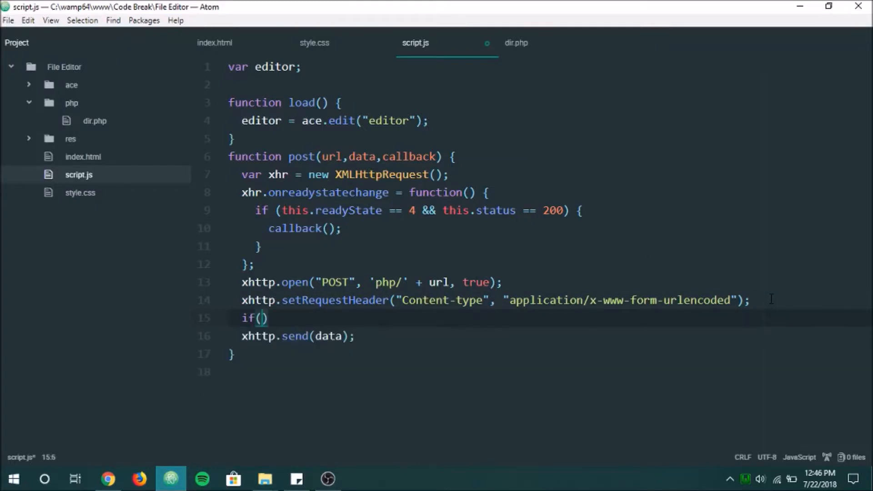
{"action": "type", "text": "typeof data === \"object"}
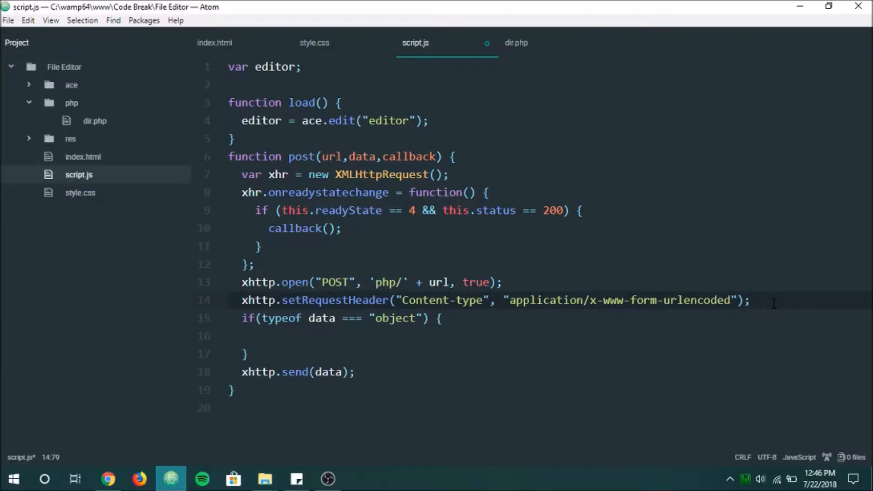
{"action": "key", "text": "enter"}
{"action": "type", "text": "var new"}
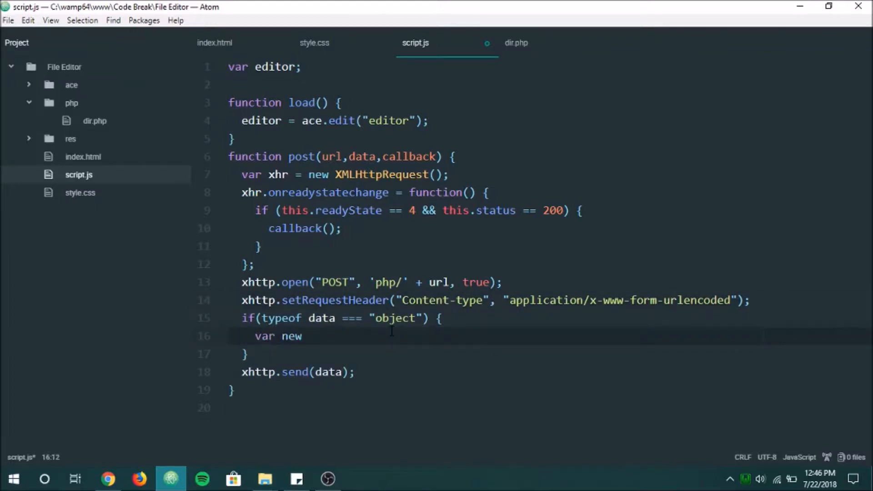
{"action": "type", "text": "Obj"}
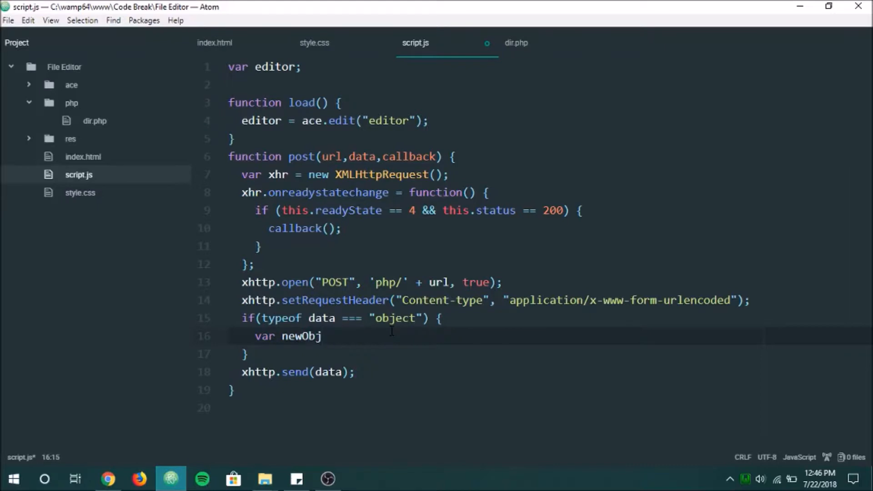
{"action": "type", "text": "= \"\""}
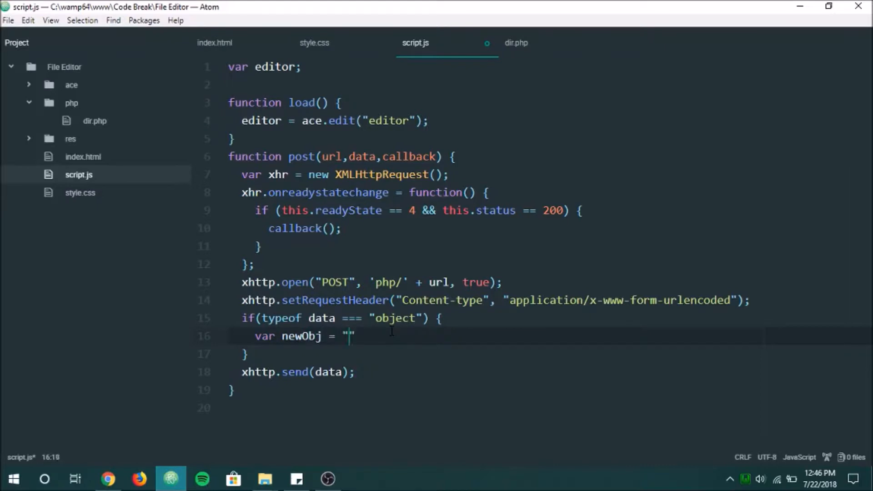
Step: Add a for-in loop appending i + '=' + data[i] to newObj, and save
{"action": "type", "text": "for("}
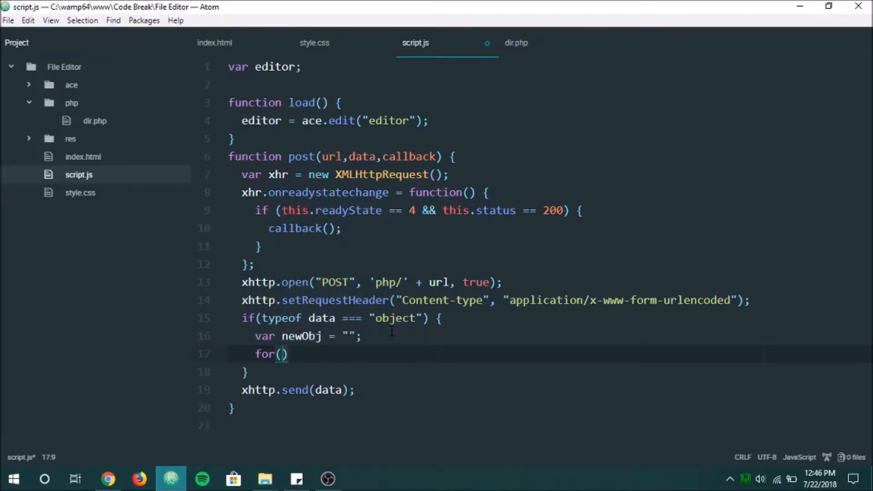
{"action": "type", "text": "var"}
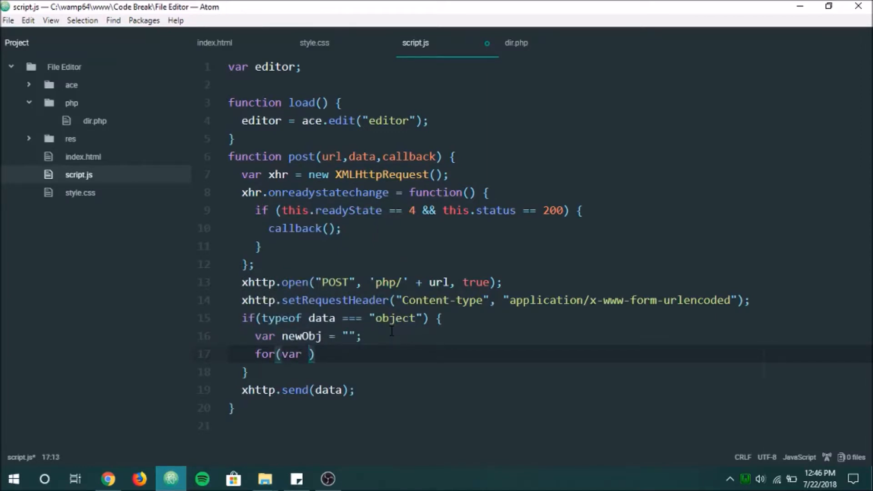
{"action": "type", "text": "i in data) P"}
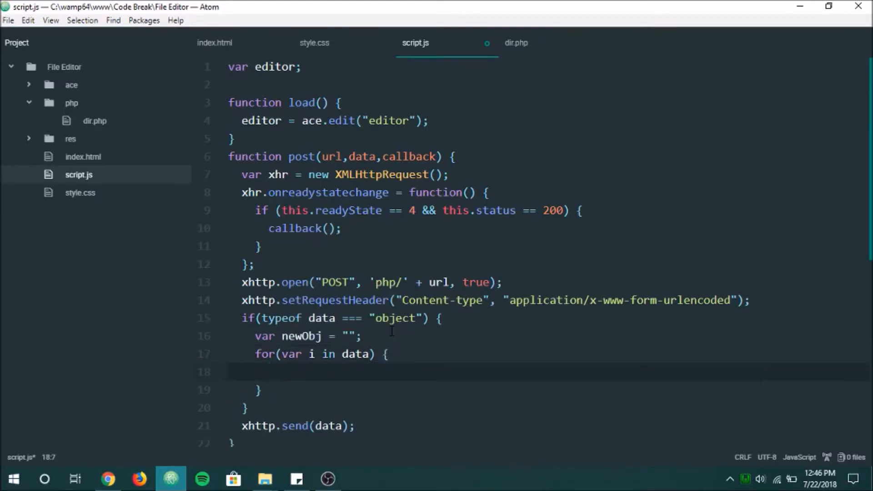
{"action": "type", "text": "newObj"}
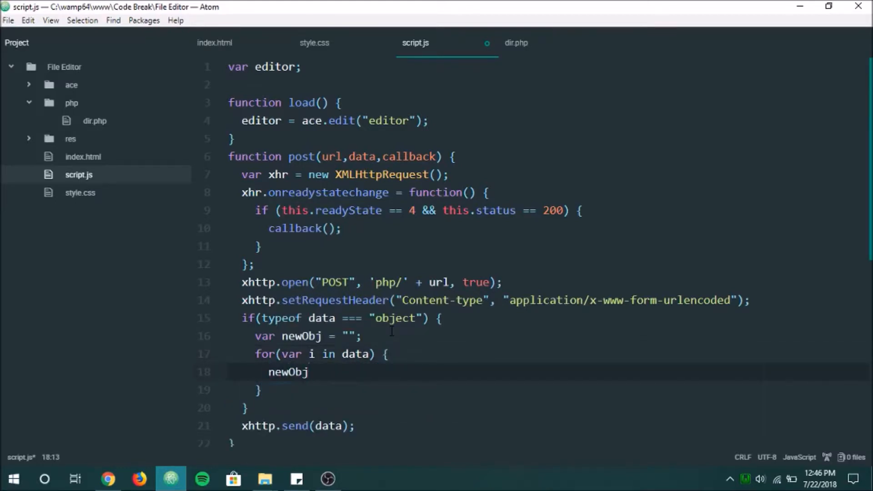
{"action": "type", "text": "+="}
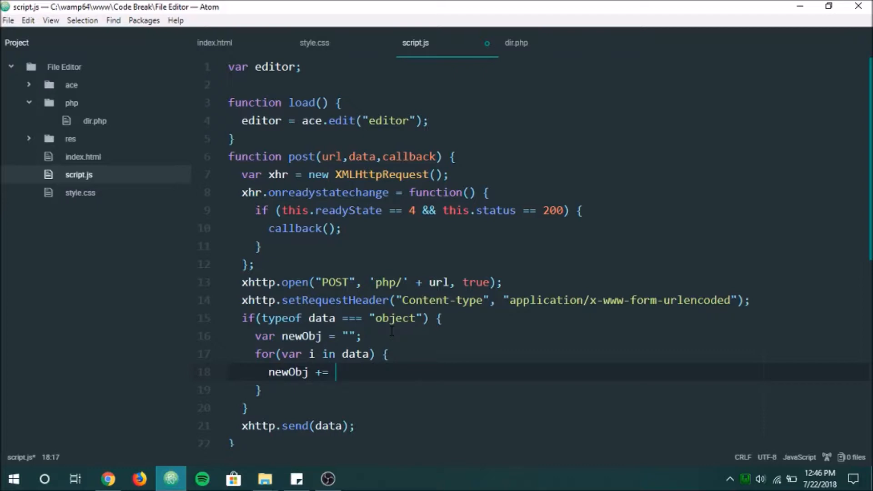
{"action": "type", "text": "i +"}
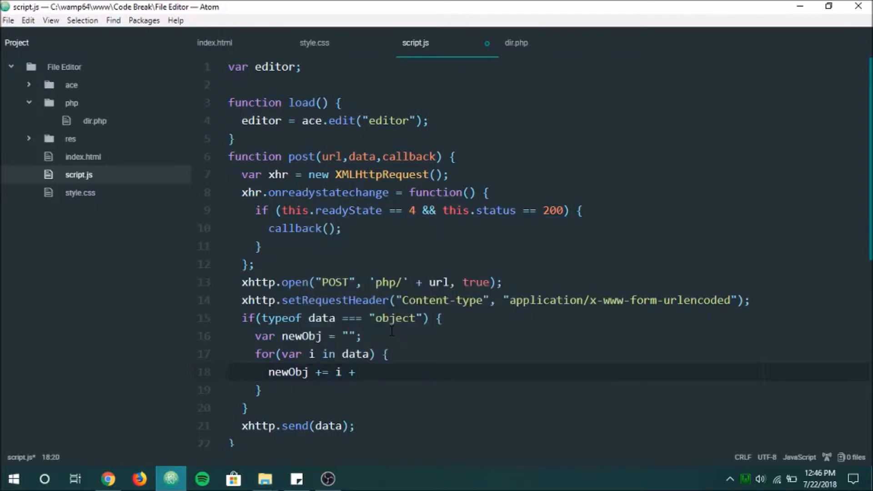
{"action": "type", "text": "'='"}
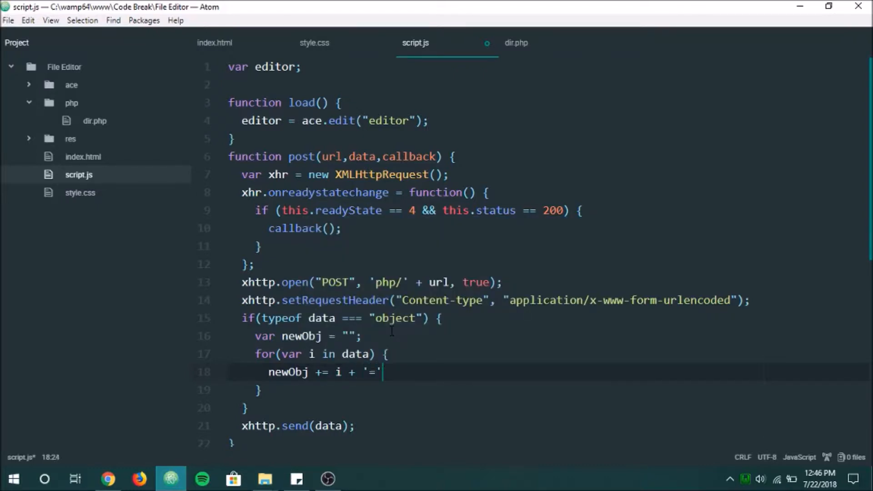
{"action": "type", "text": "+ data[]"}
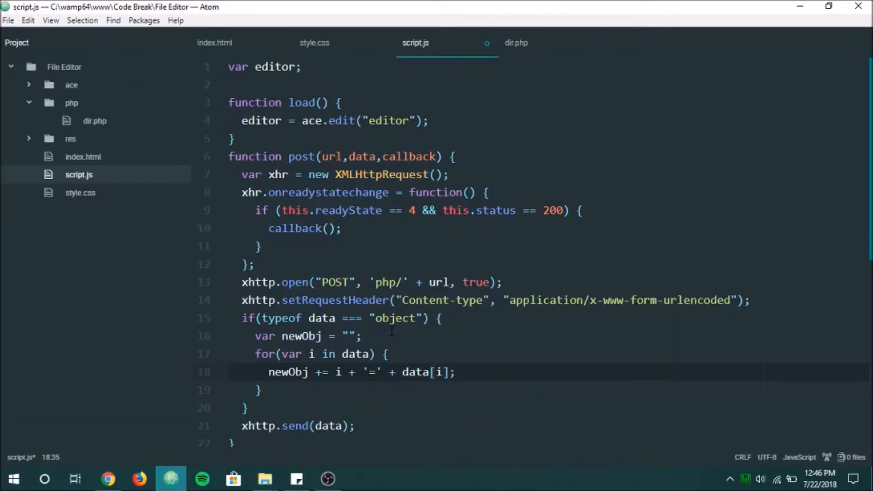
{"action": "key", "text": "ctrl+s"}
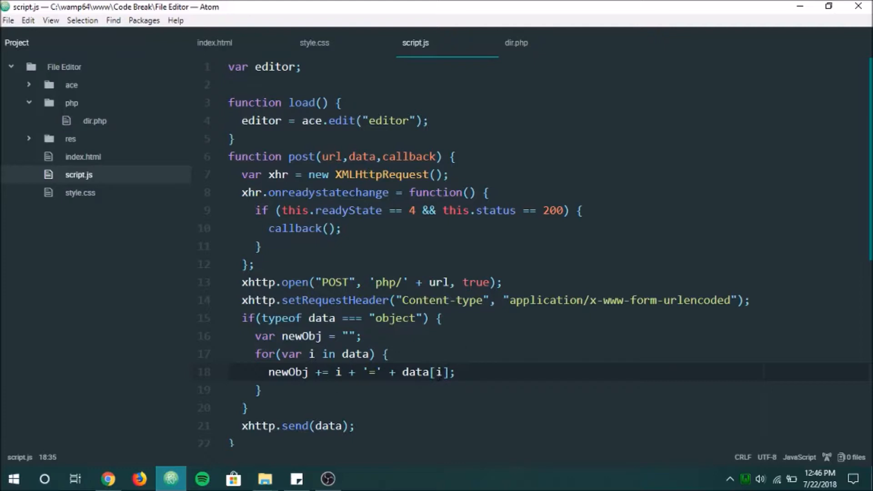
{"action": "left_click", "coordinate": [457, 372]}
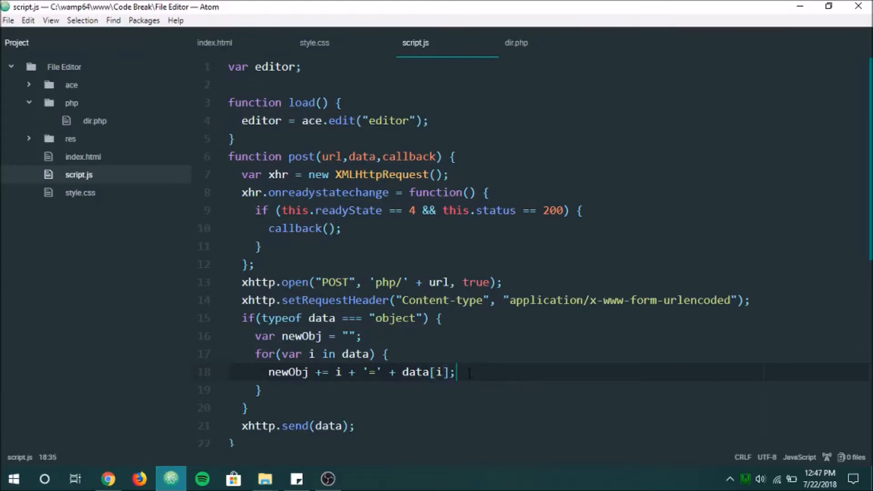
Step: Inside the loop, add an if condition checking i isn't the last Object.keys(data) key
{"action": "type", "text": "if()"}
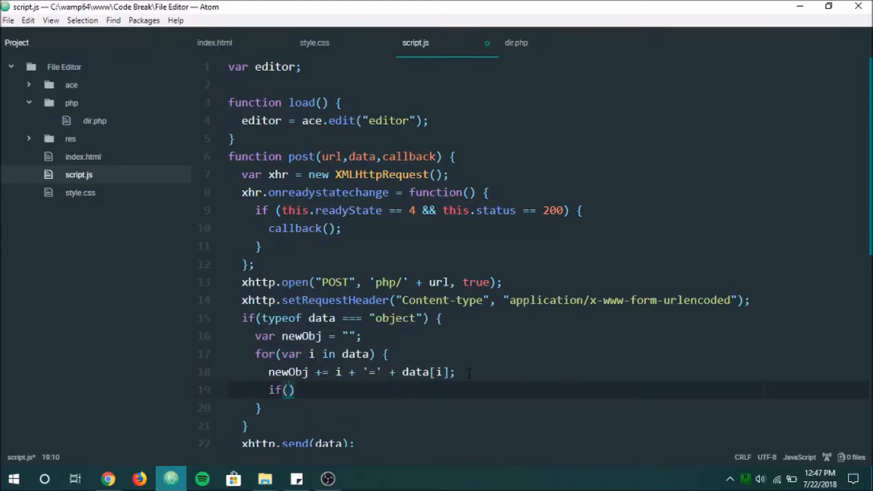
{"action": "type", "text": "i"}
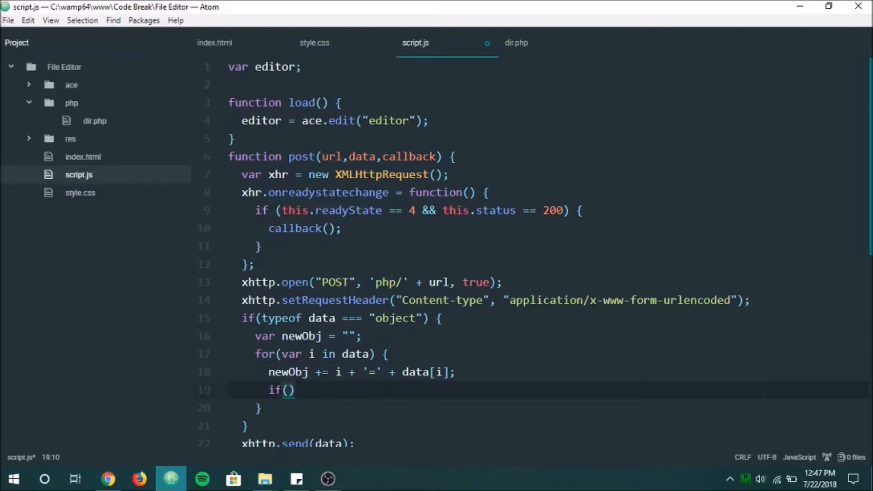
{"action": "left_click", "coordinate": [284, 354]}
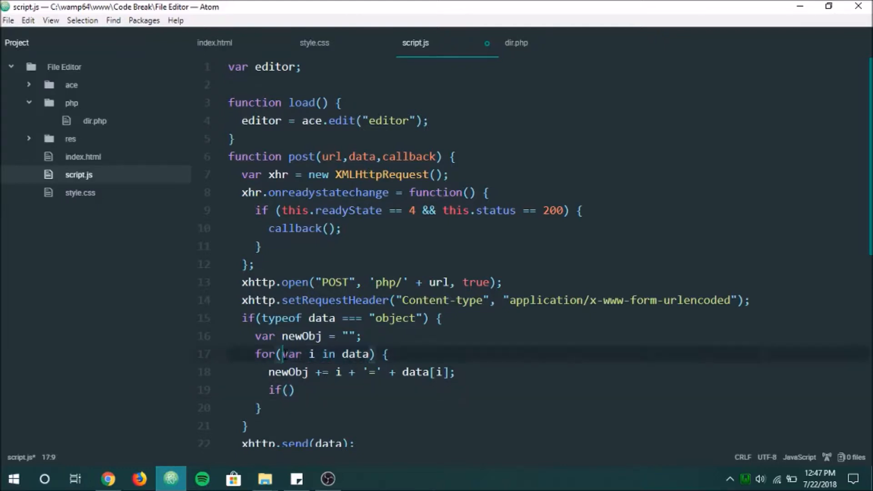
{"action": "type", "text": "Ob"}
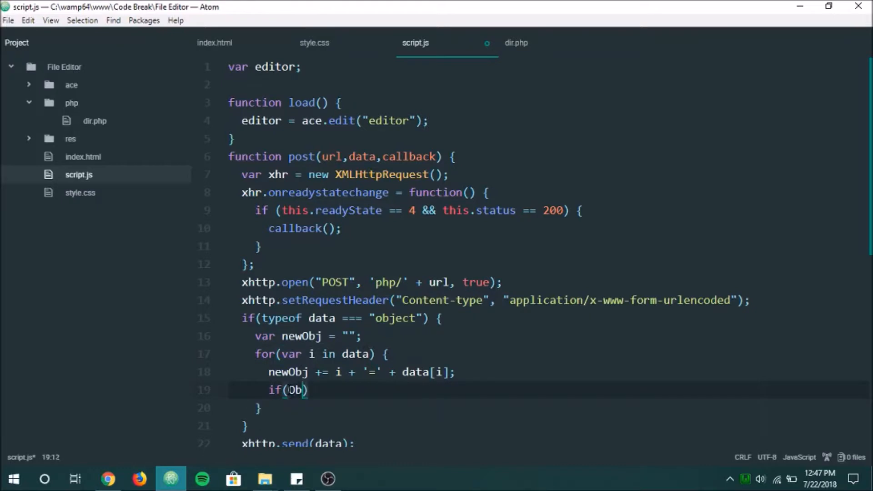
{"action": "type", "text": "ject.keys"}
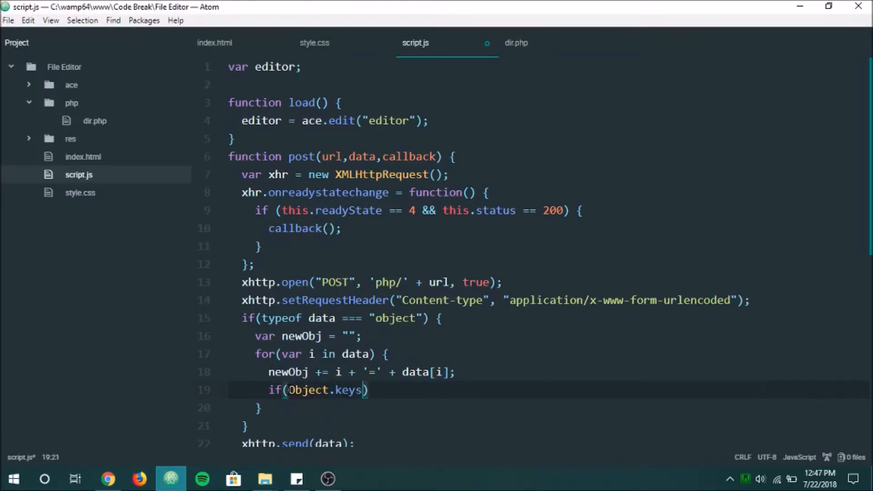
{"action": "type", "text": "i"}
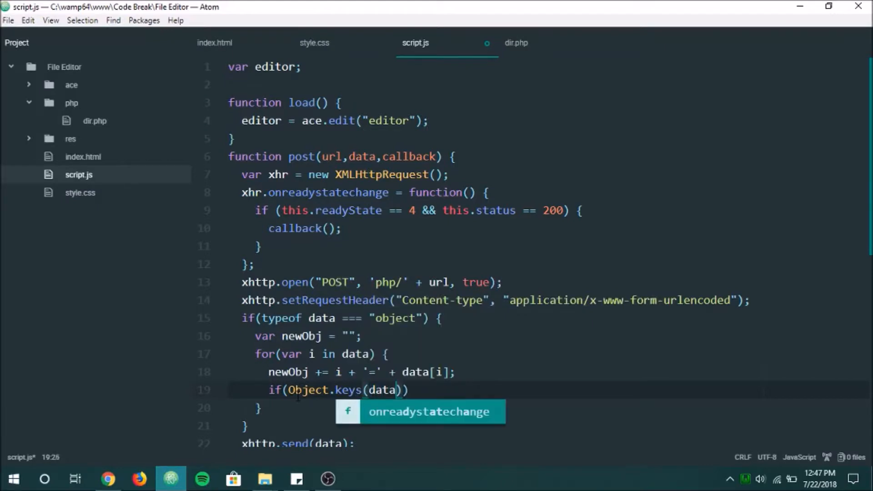
{"action": "type", "text": "[i]"}
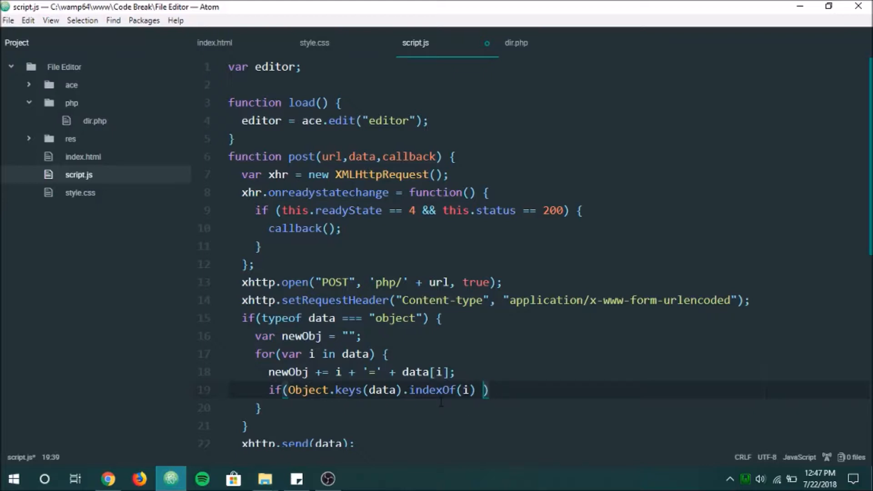
{"action": "type", "text": "!=="}
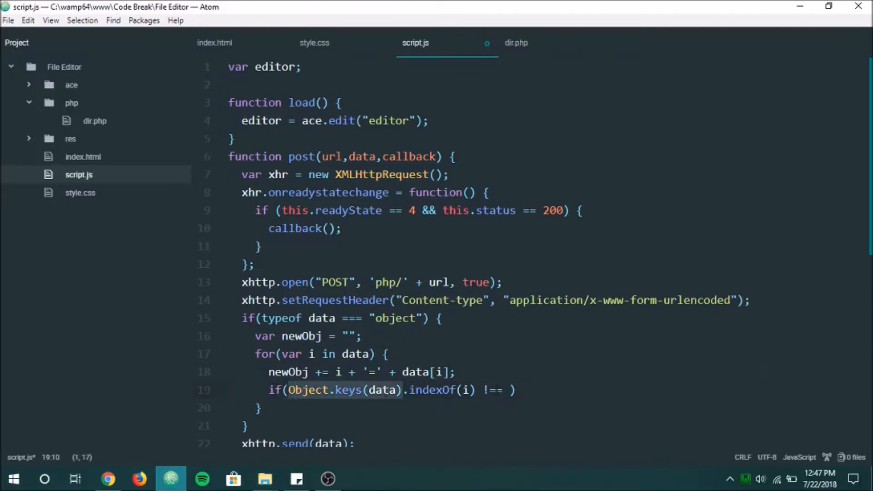
{"action": "type", "text": "Object.keys(data).en"}
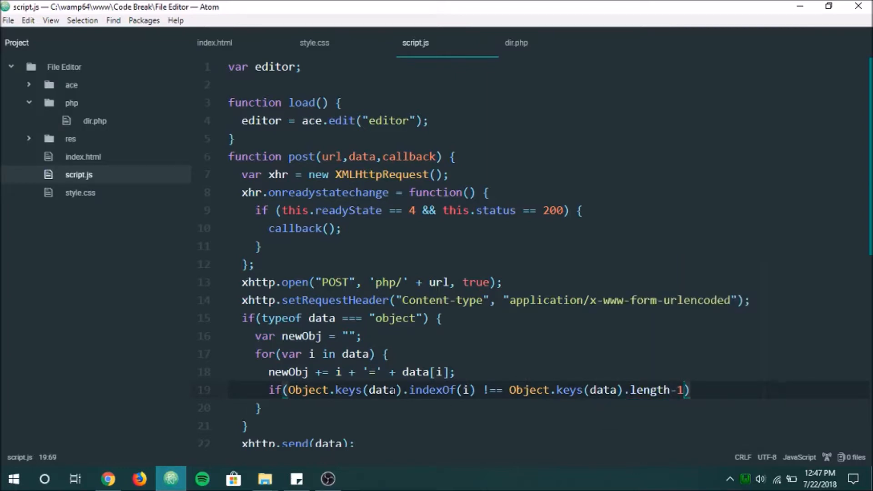
Step: Append "&" to newObj in that if, then assign newObj to data
{"action": "left_click", "coordinate": [465, 389]}
{"action": "type", "text": " {"}
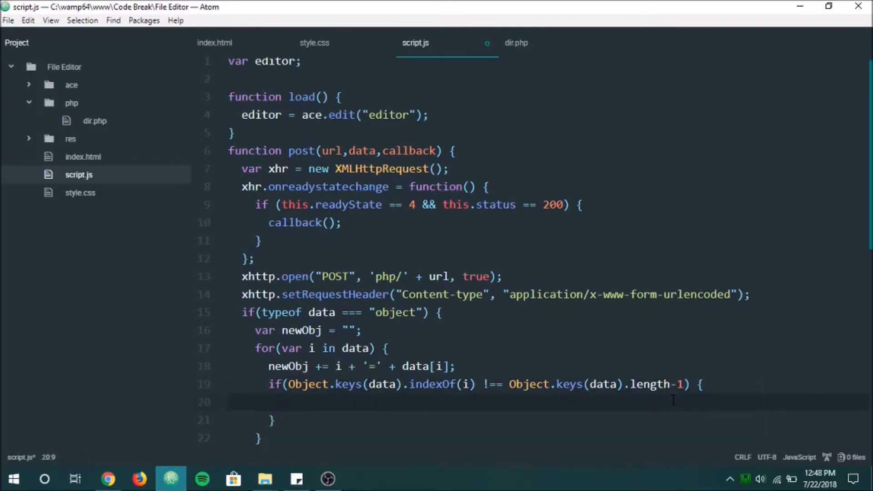
{"action": "type", "text": "new"}
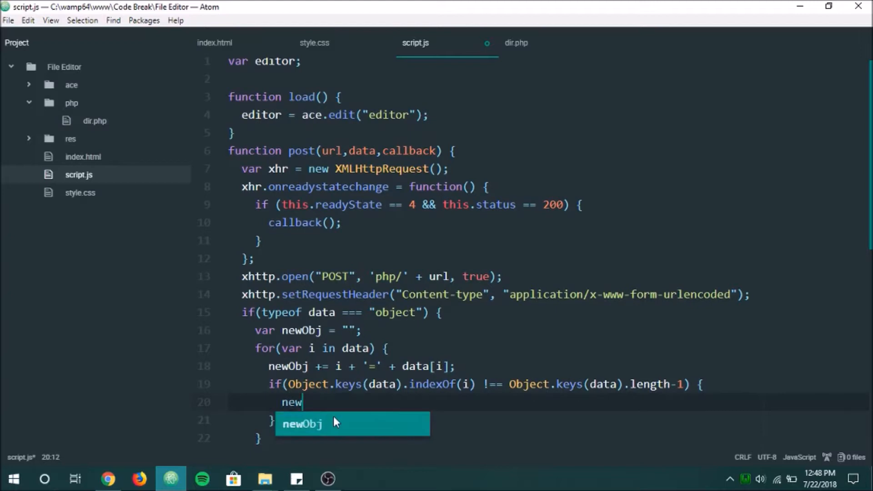
{"action": "type", "text": "Obj += \""}
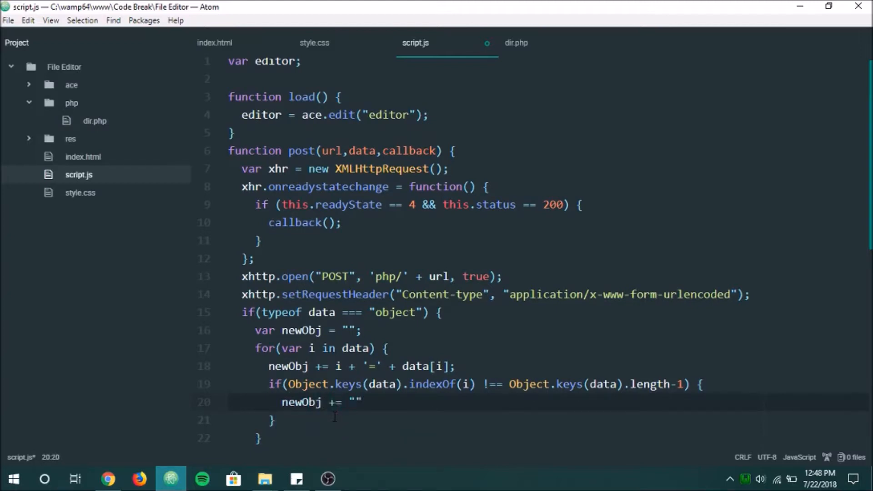
{"action": "type", "text": "&\";"}
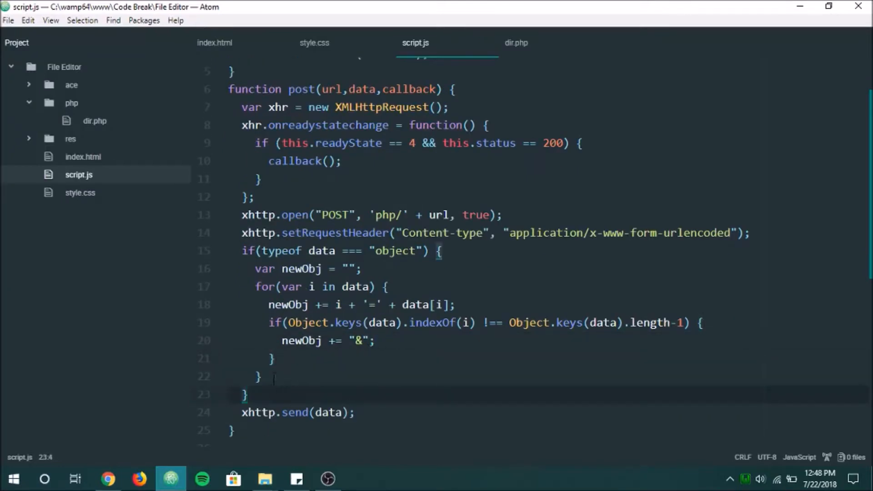
{"action": "type", "text": "data ="}
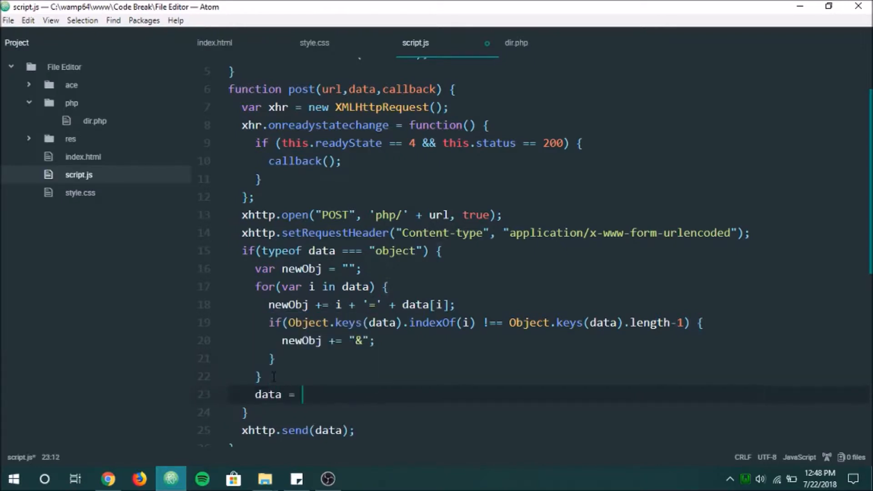
{"action": "type", "text": "newObj;"}
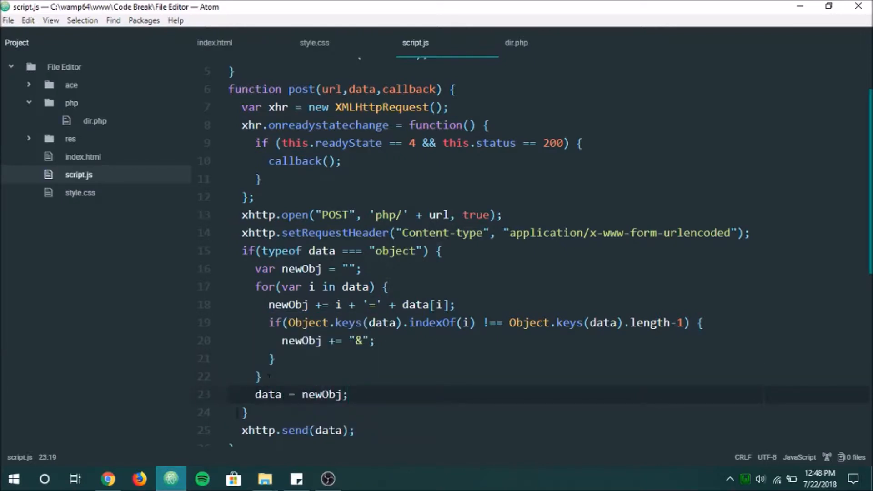
{"action": "scroll", "scroll_direction": "down", "scroll_amount": 3}
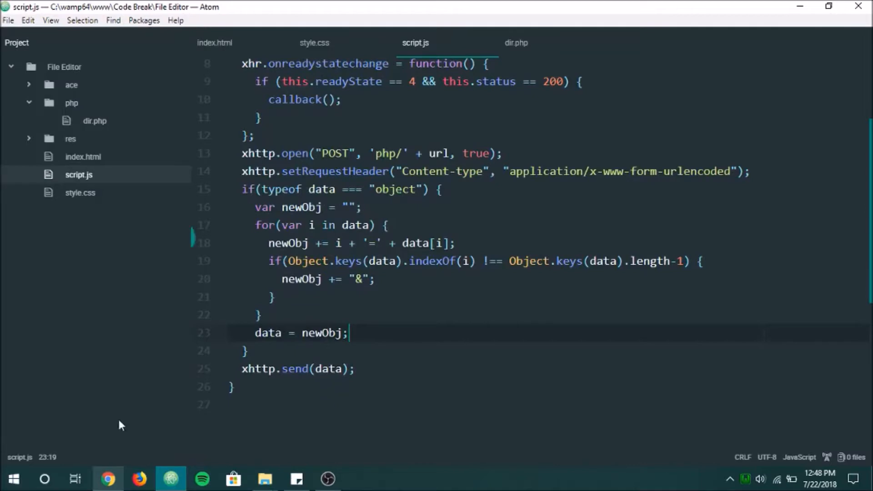
{"action": "mouse_move", "coordinate": [515, 43]}
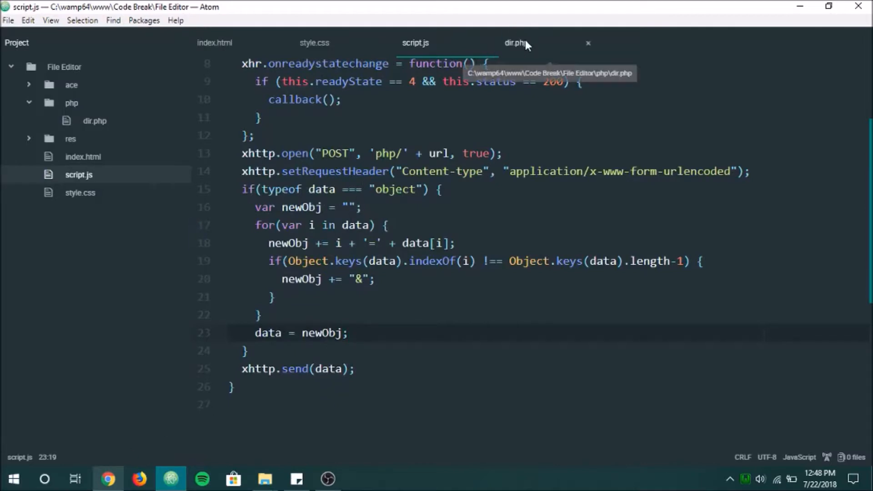
Step: After checking dir.php and the Chrome reference, add a blank line after the ace editor setup
{"action": "left_click", "coordinate": [515, 42]}
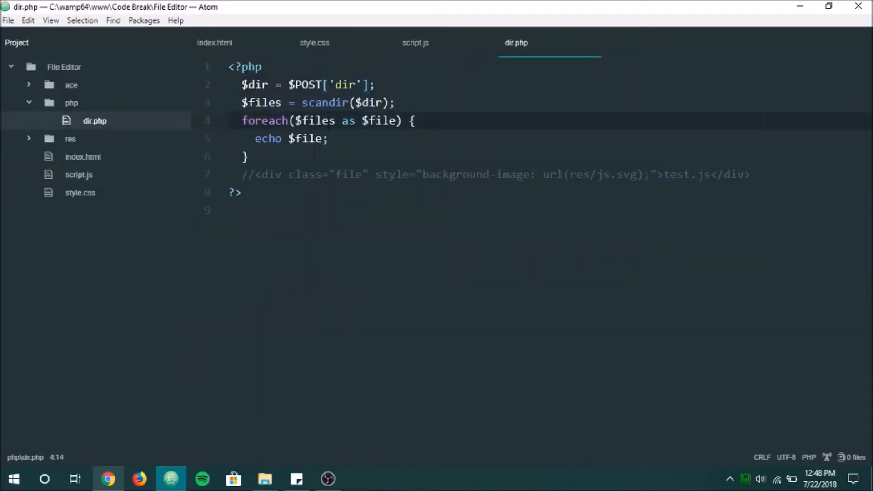
{"action": "left_click", "coordinate": [108, 479]}
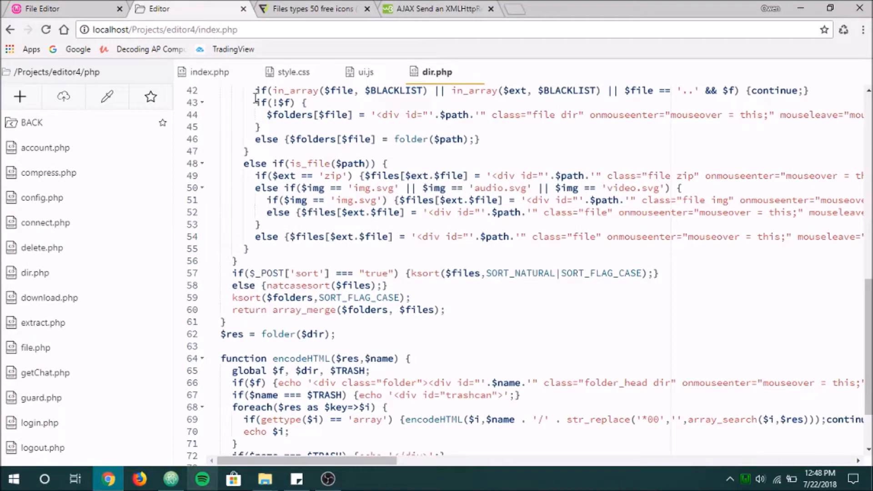
{"action": "left_click", "coordinate": [171, 478]}
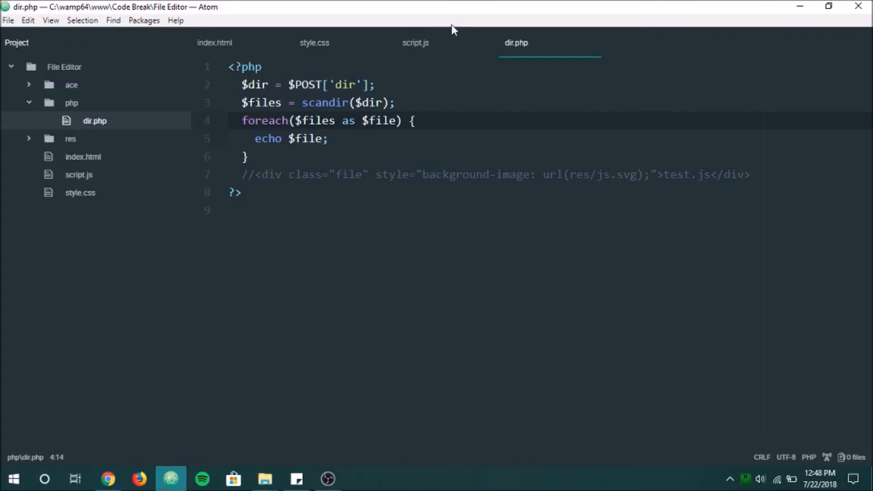
{"action": "left_click", "coordinate": [415, 42]}
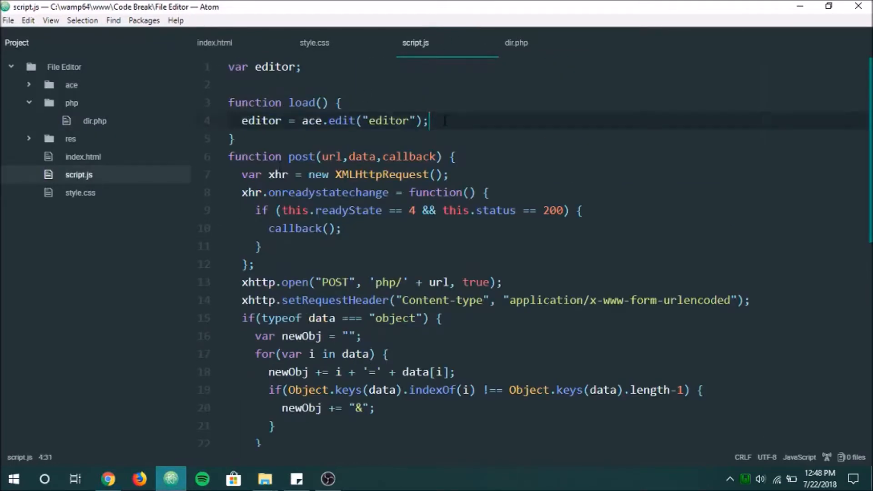
{"action": "key", "text": "enter"}
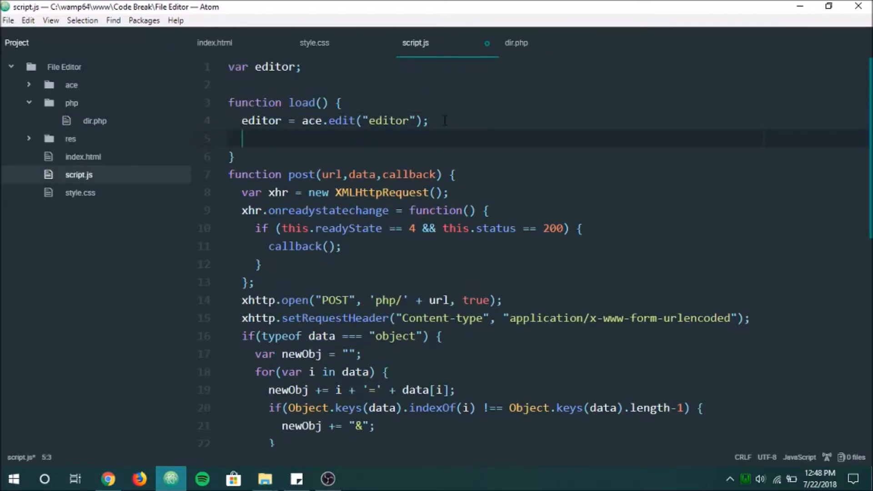
Step: Call openFolder("C:/wamp64/www/Code Break/File Editor") in load(), using forward slashes
{"action": "type", "text": "folder"}
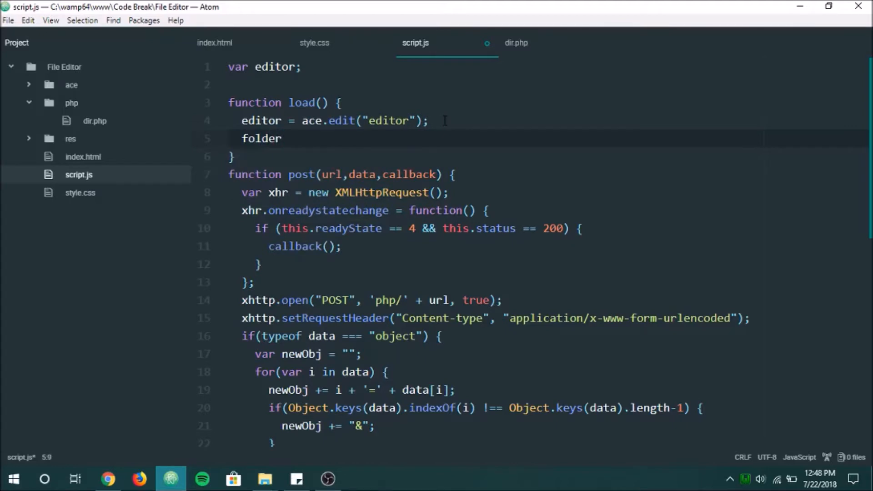
{"action": "type", "text": "openFol"}
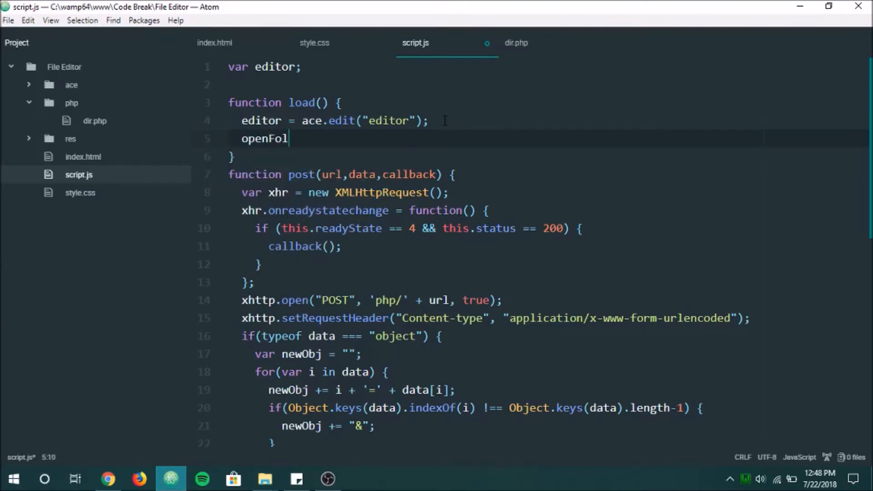
{"action": "type", "text": "der(\"C:\\wamp64\\www\\Code Break\\File Editor\")"}
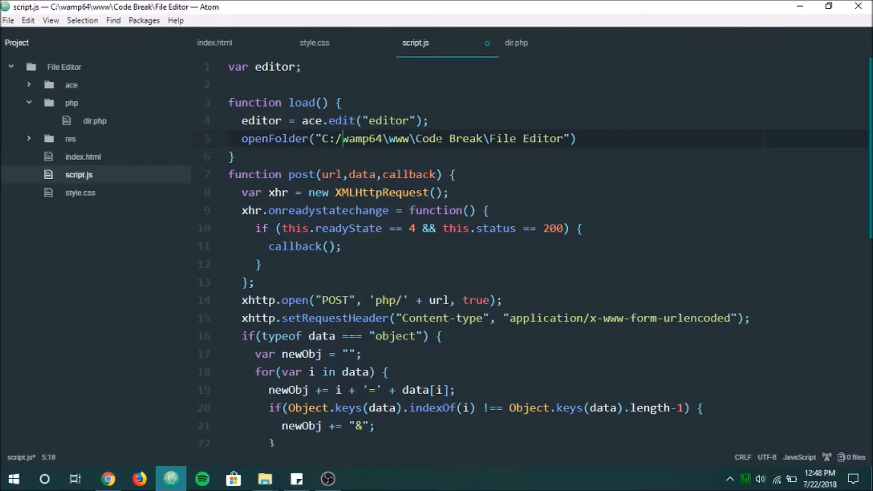
{"action": "type", "text": "/"}
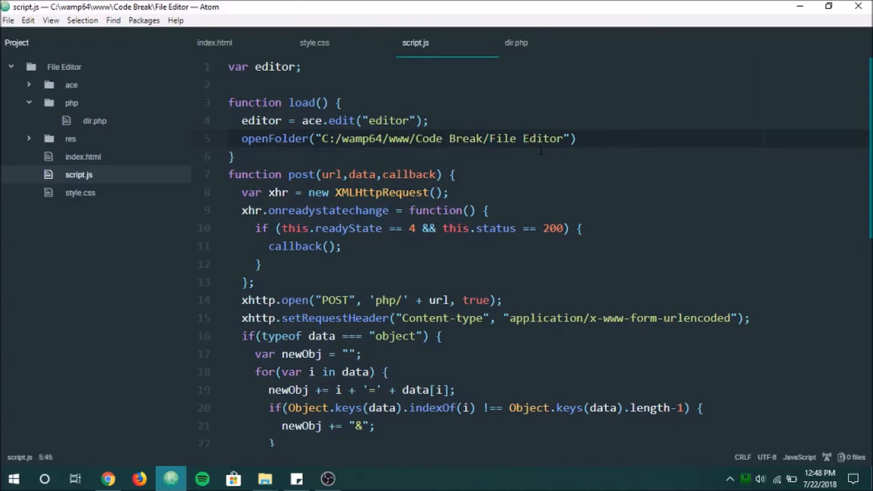
{"action": "left_click", "coordinate": [518, 138]}
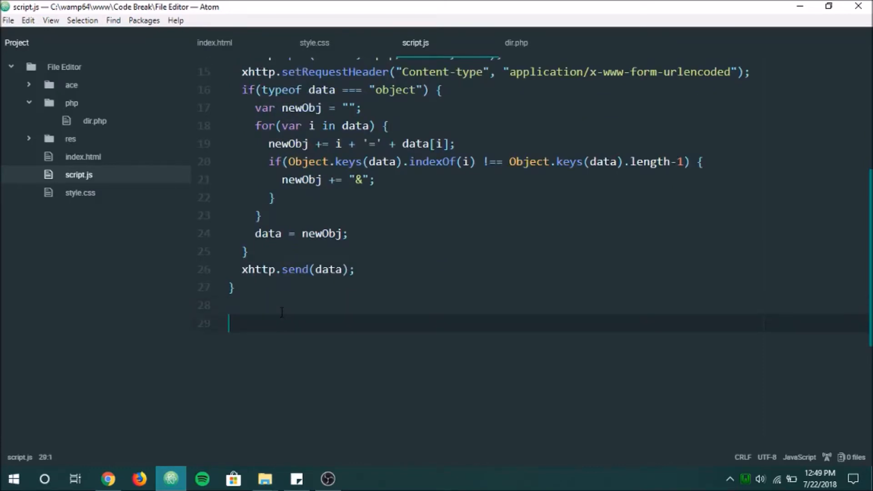
Step: Define openFolder(folder) posting {folder: folder} to dir.php with a function(data) callback
{"action": "type", "text": "function olp"}
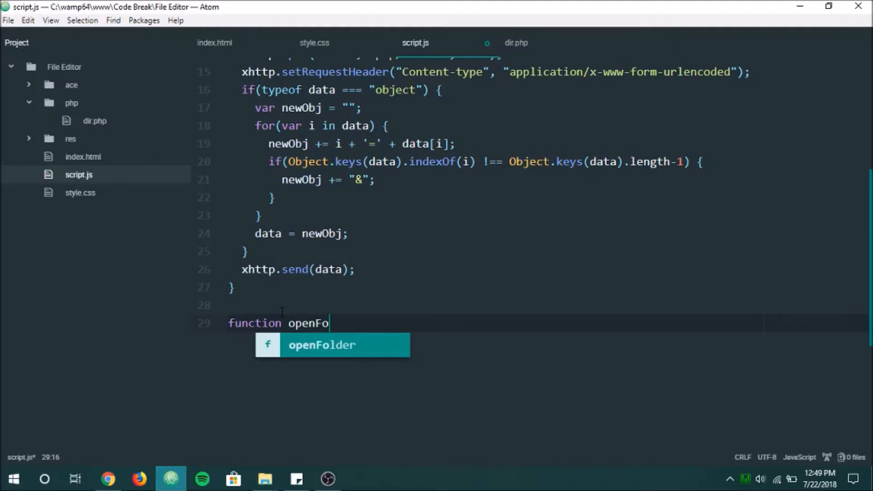
{"action": "type", "text": "lder(folder) {"}
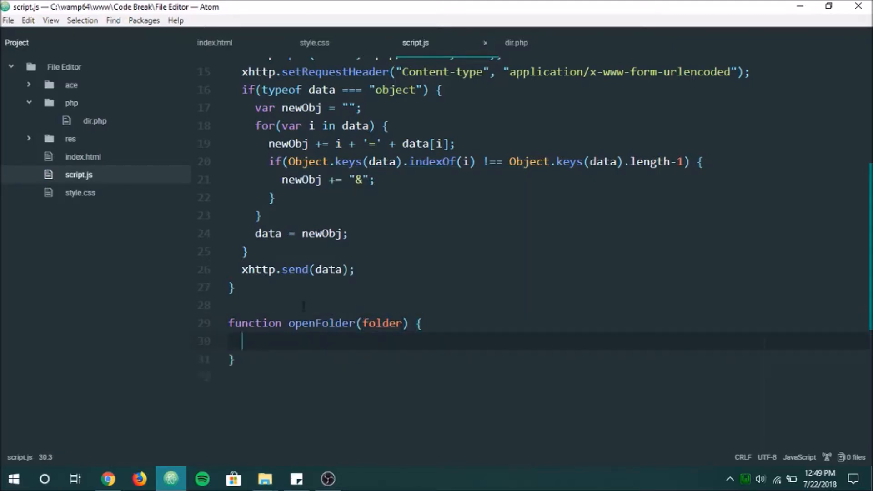
{"action": "type", "text": "post"}
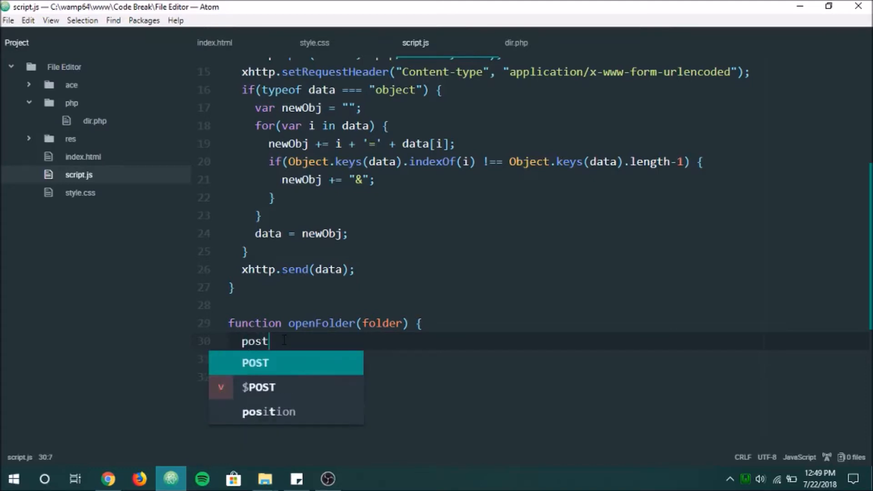
{"action": "type", "text": "(\"dir\")"}
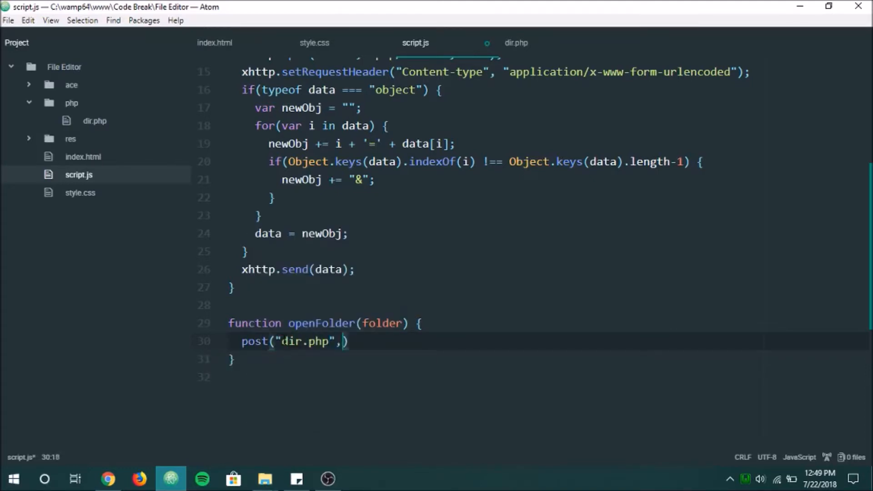
{"action": "type", "text": "{foldoer}"}
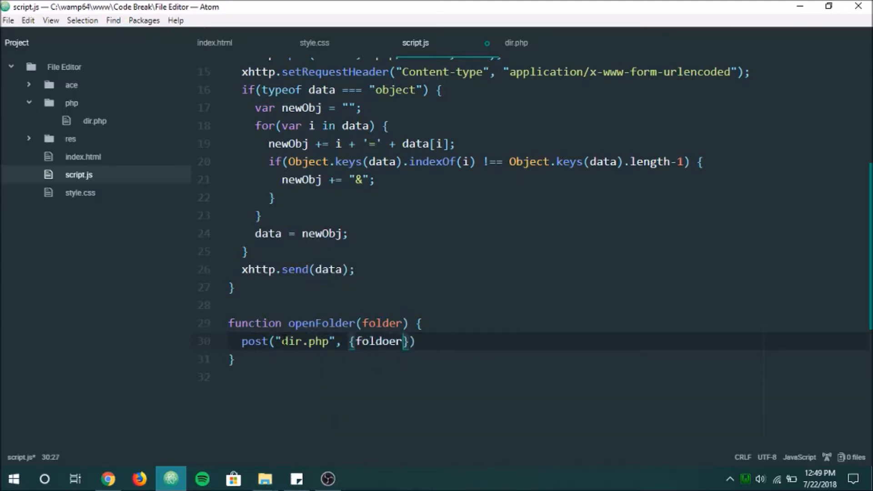
{"action": "key", "text": "Backspace"}
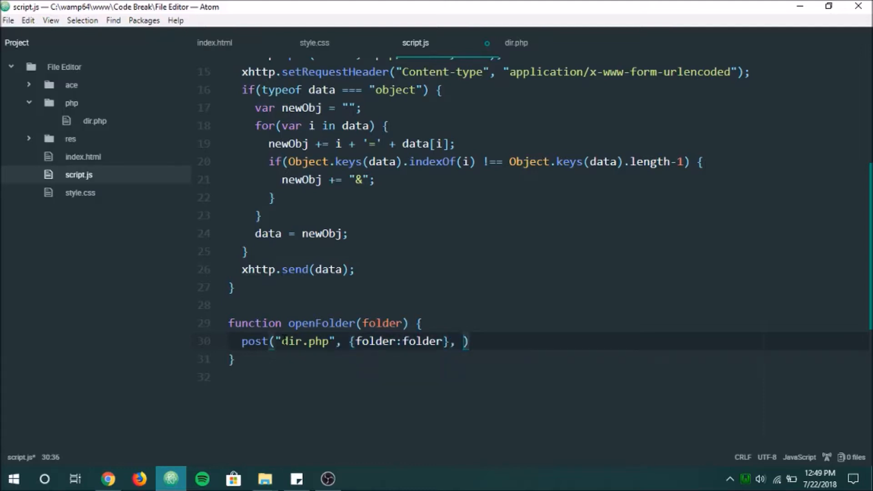
{"action": "type", "text": "function("}
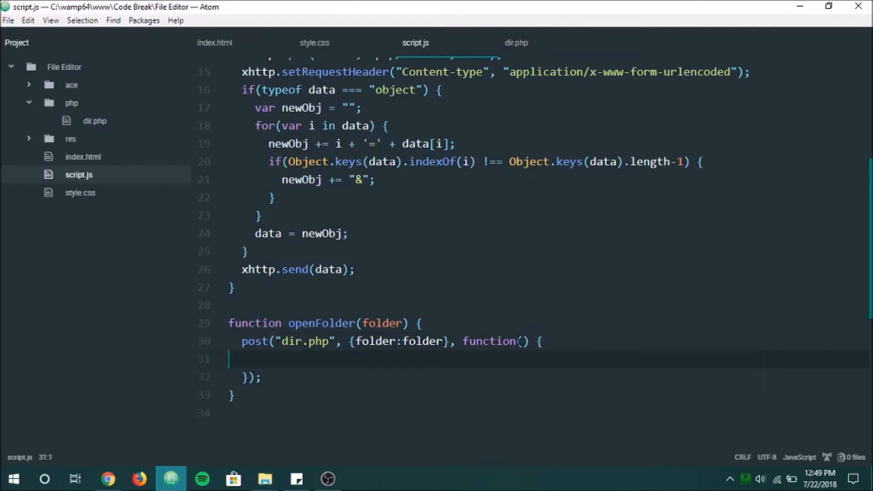
{"action": "type", "text": "data"}
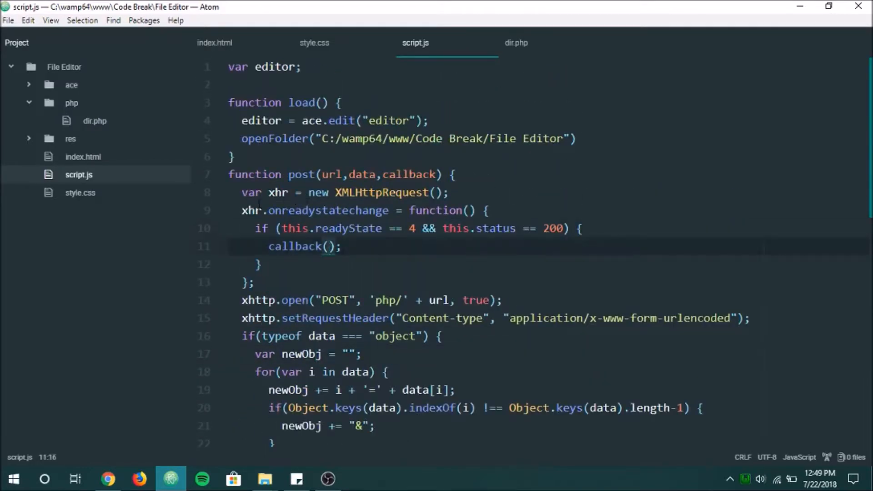
Step: Pass this.responseText to the callback and start a document.getElementById call in openFolder's callback
{"action": "type", "text": "this.responseText"}
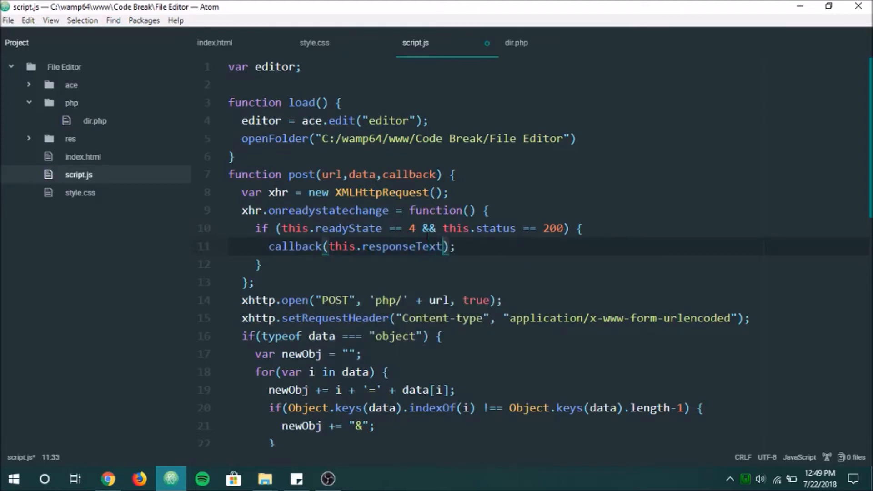
{"action": "double_click", "coordinate": [402, 245]}
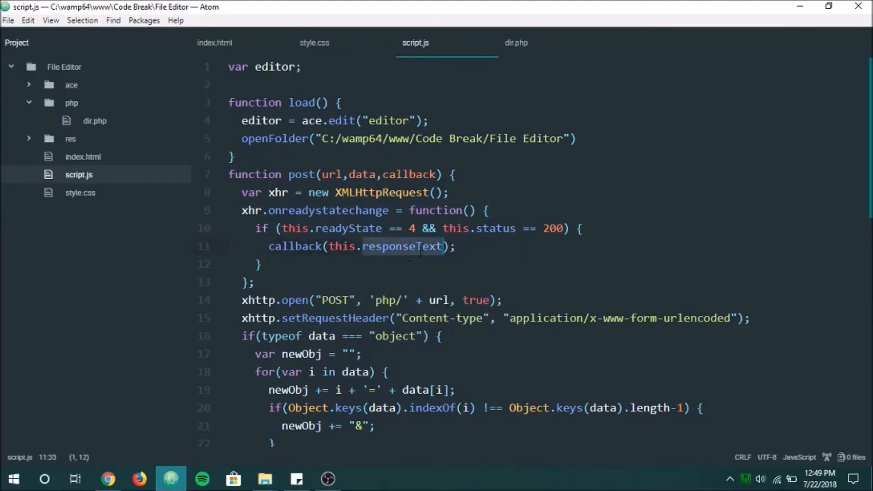
{"action": "left_click", "coordinate": [516, 42]}
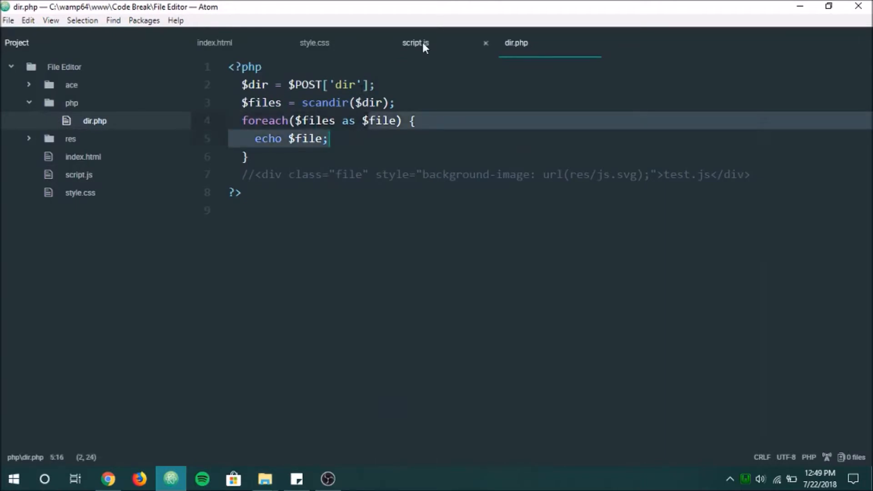
{"action": "left_click", "coordinate": [415, 42]}
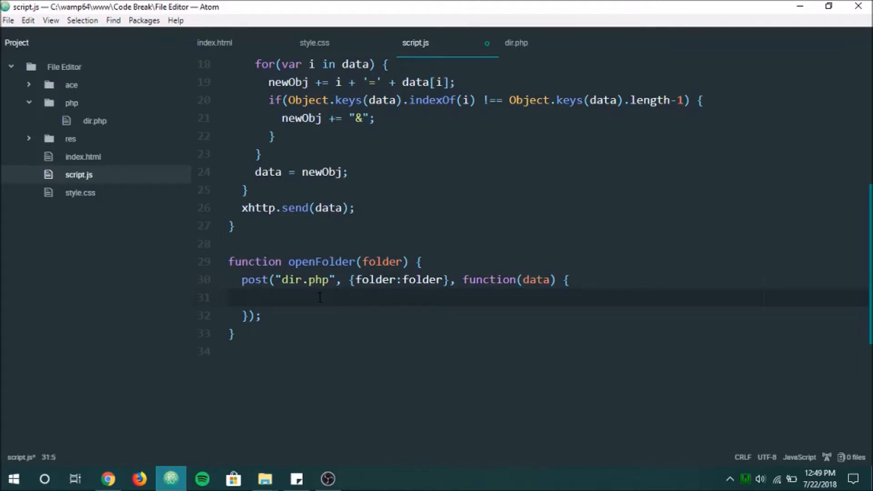
{"action": "type", "text": "document.getElementById('id"}
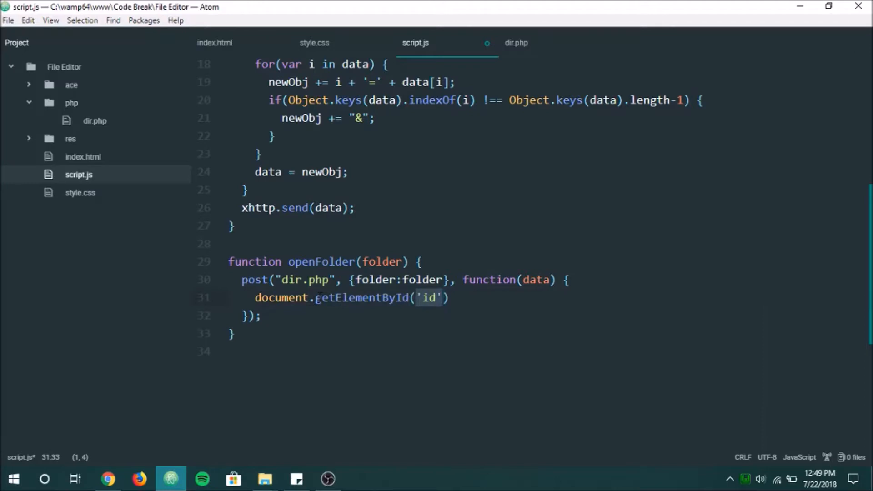
{"action": "type", "text": "file"}
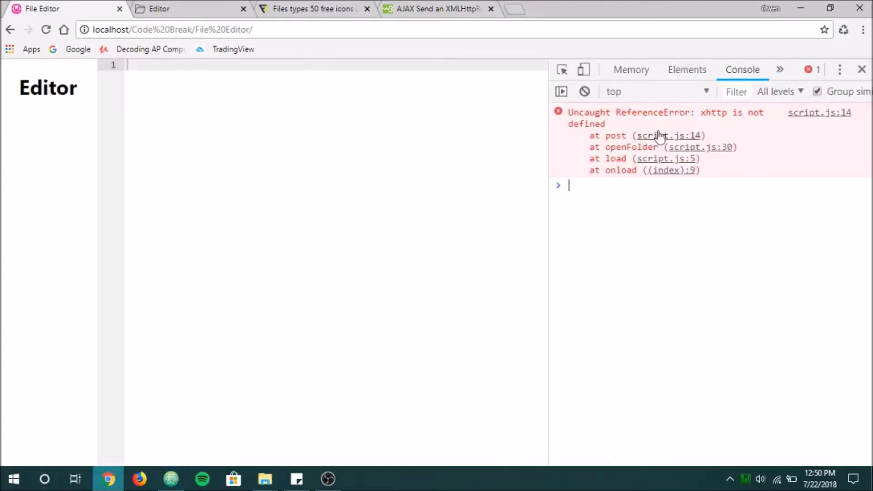
Step: Rename xhttp to xhr in post() and check the resulting dir.php notices
{"action": "left_click", "coordinate": [171, 479]}
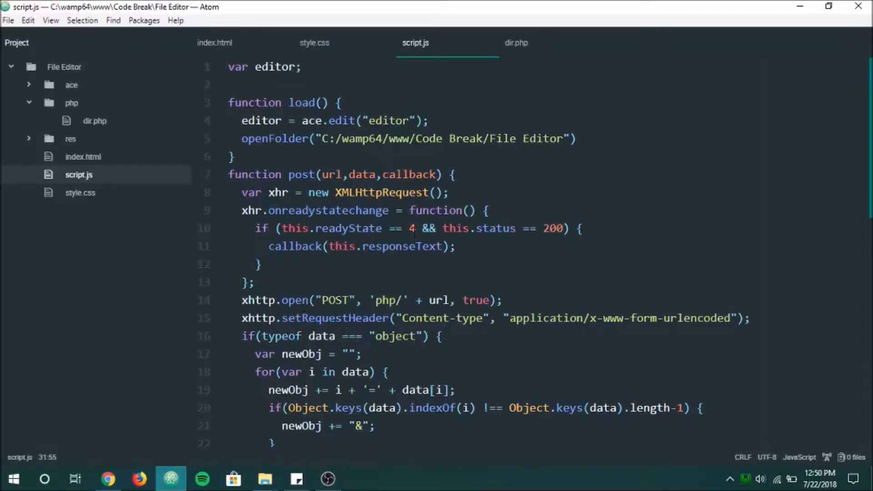
{"action": "scroll", "scroll_direction": "down", "scroll_amount": 3}
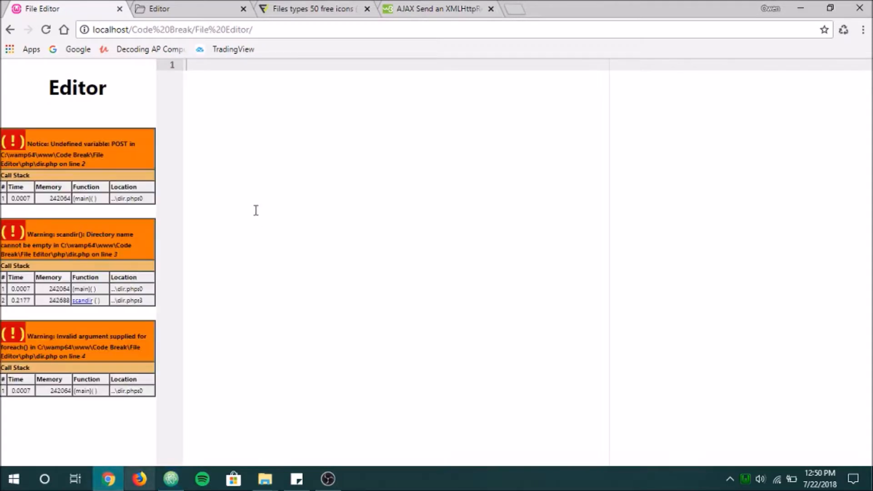
{"action": "left_click_drag", "start_coordinate": [55, 143], "coordinate": [104, 161]}
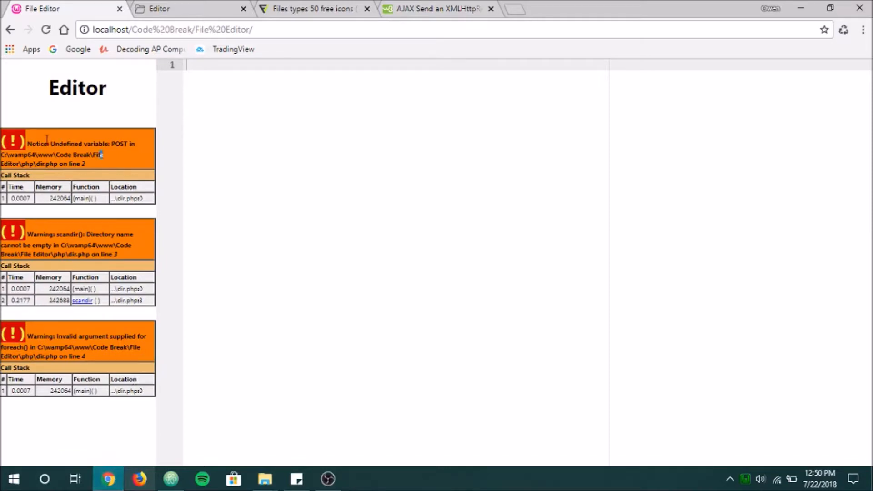
{"action": "left_click", "coordinate": [171, 479]}
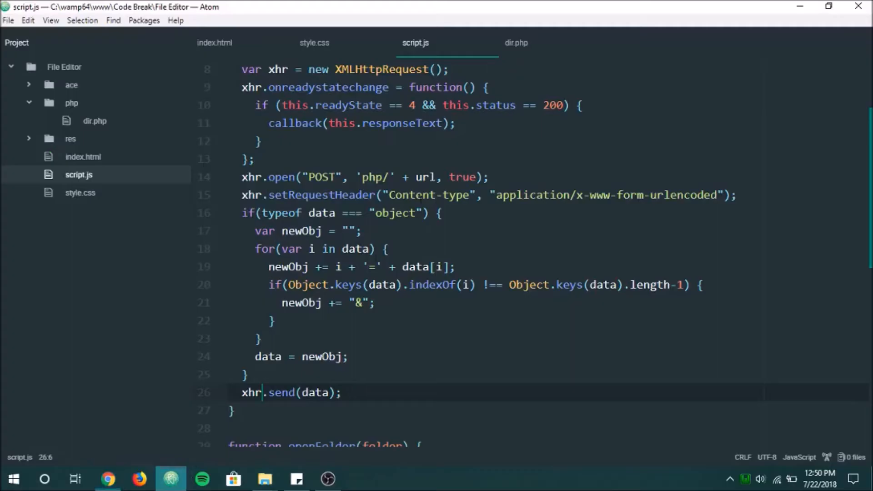
Step: Change dir.php to read $_POST['dir'] and start a console log line in script.js
{"action": "left_click", "coordinate": [515, 43]}
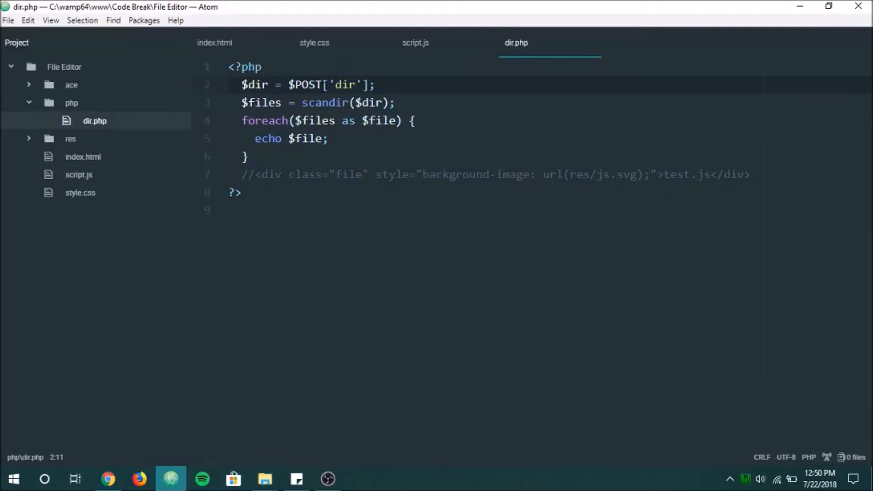
{"action": "type", "text": "_"}
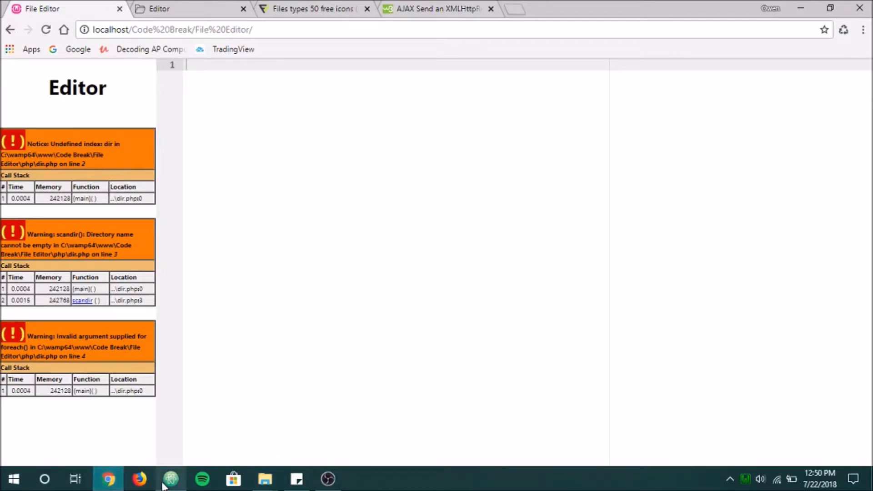
{"action": "left_click", "coordinate": [171, 478]}
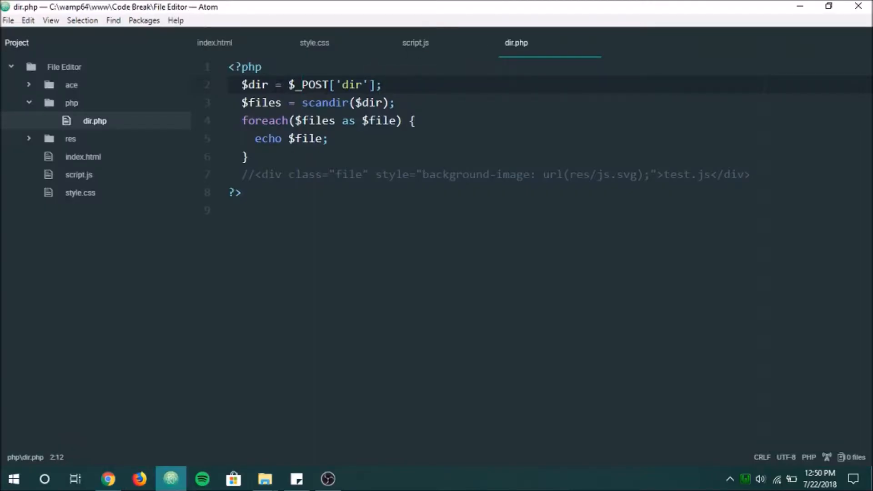
{"action": "left_click", "coordinate": [415, 42]}
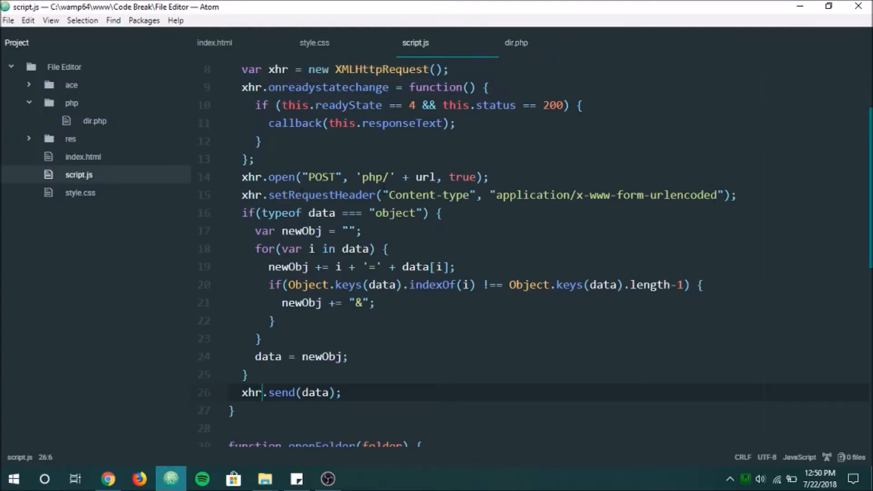
{"action": "left_click", "coordinate": [272, 320]}
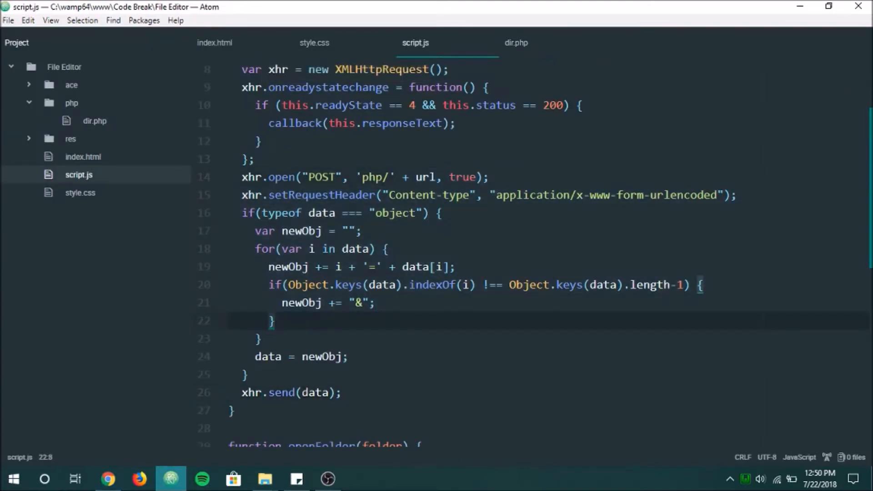
{"action": "type", "text": "co"}
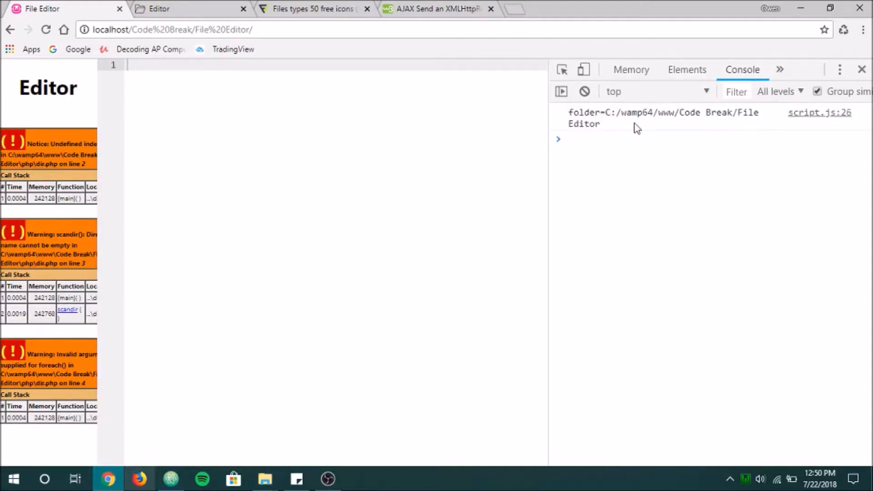
{"action": "mouse_move", "coordinate": [710, 128]}
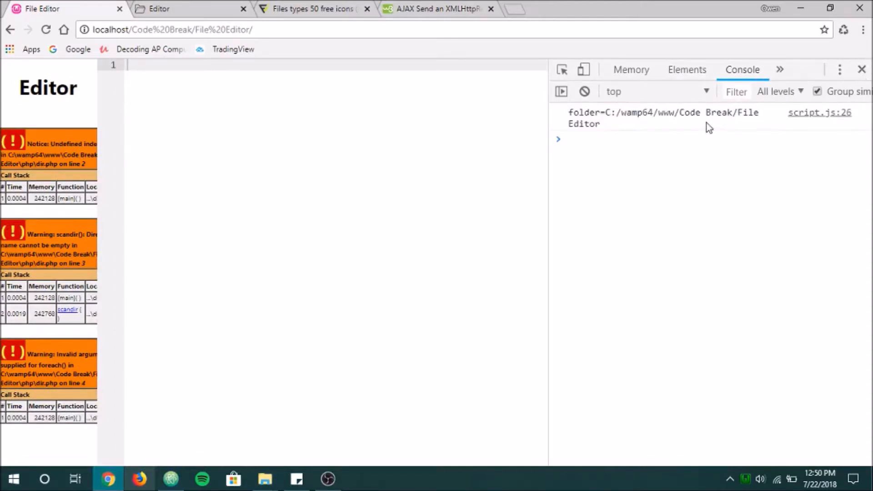
Step: Log data before sending the request, and search Google for 'url encode'
{"action": "left_click", "coordinate": [861, 69]}
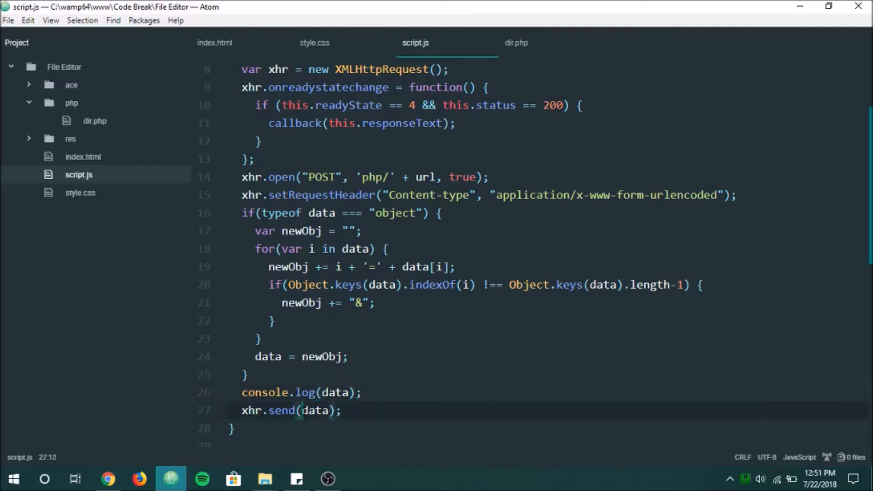
{"action": "type", "text": "urlencode"}
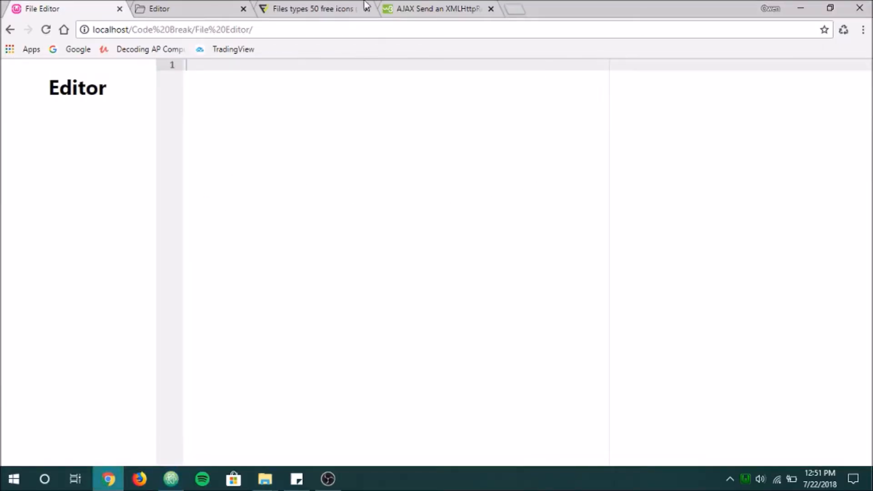
{"action": "type", "text": "url encode"}
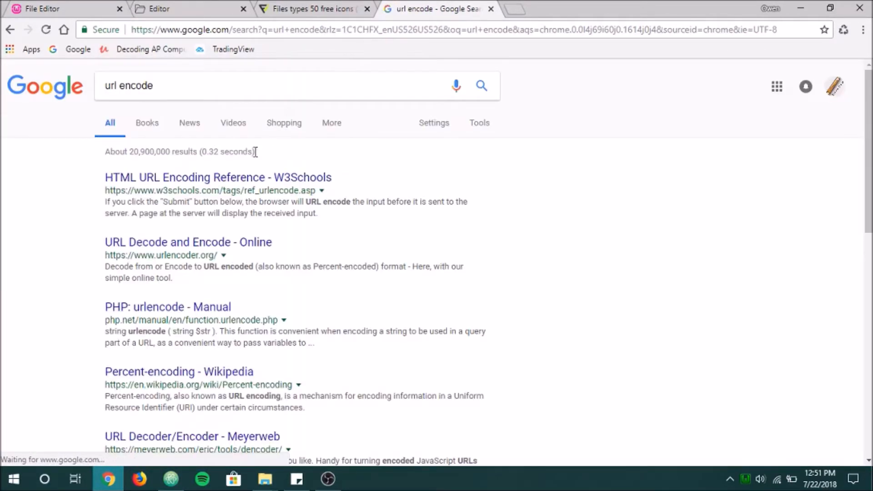
Step: Look up W3Schools' JavaScript encodeURI() reference, then return to the File Editor page
{"action": "left_click", "coordinate": [218, 177]}
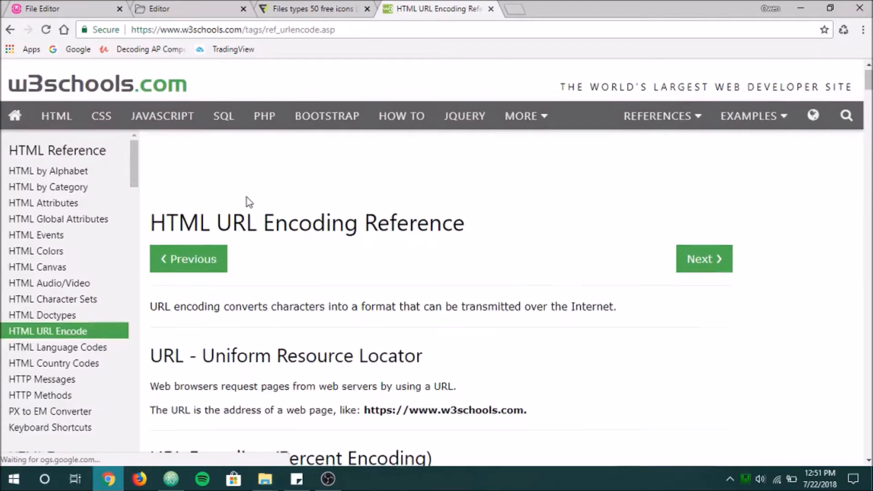
{"action": "scroll", "scroll_direction": "down", "scroll_amount": 3}
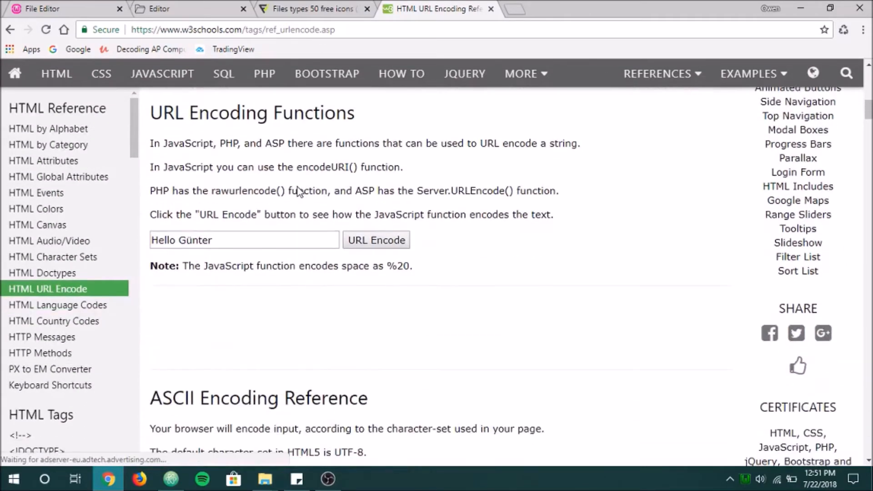
{"action": "scroll", "scroll_direction": "down", "scroll_amount": 3}
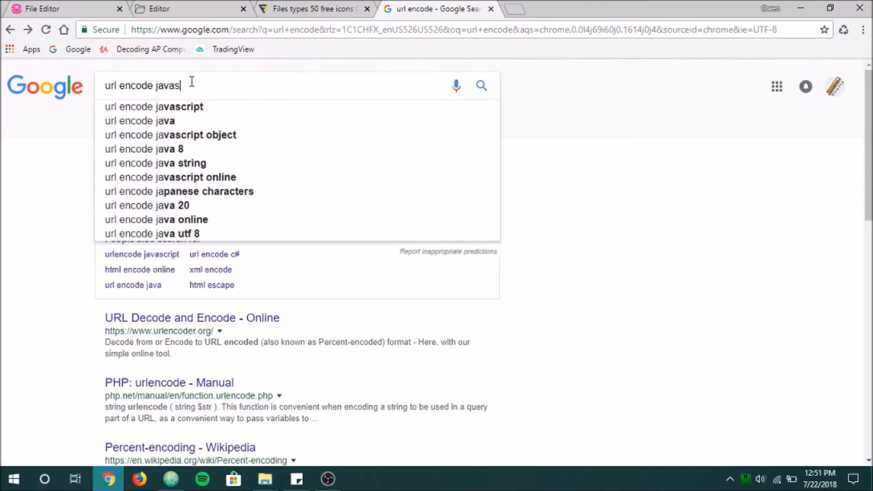
{"action": "left_click", "coordinate": [153, 106]}
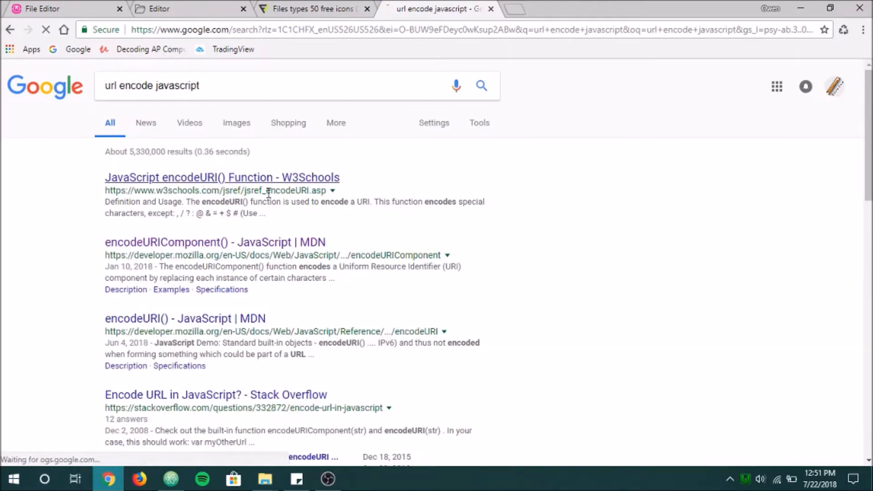
{"action": "left_click", "coordinate": [221, 177]}
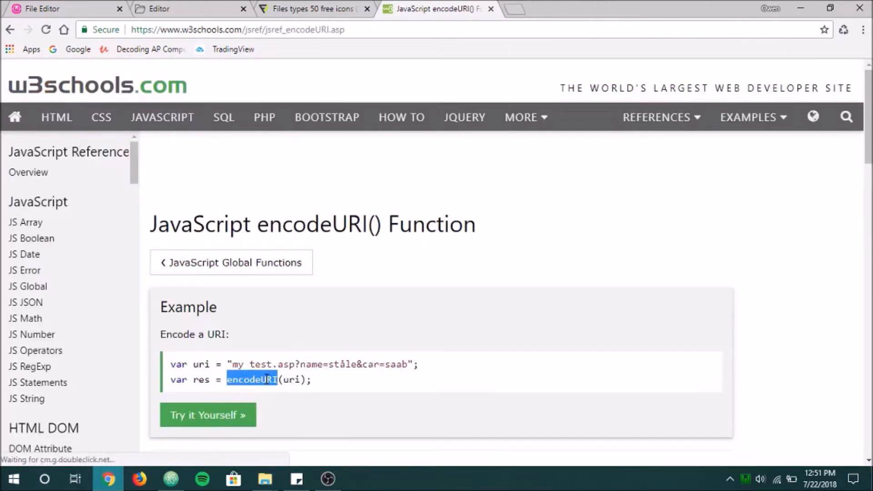
{"action": "left_click", "coordinate": [61, 9]}
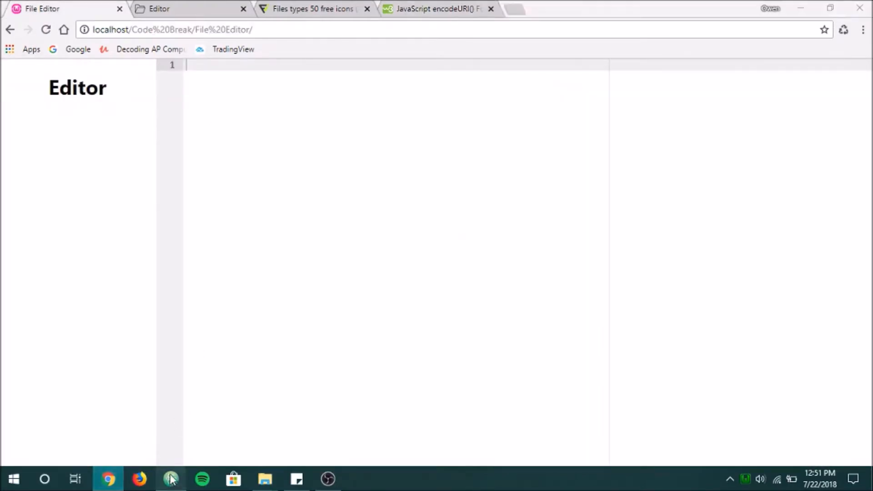
Step: Send encodeURI(data) in script.js's xhr.send and reload the page to test
{"action": "left_click", "coordinate": [171, 478]}
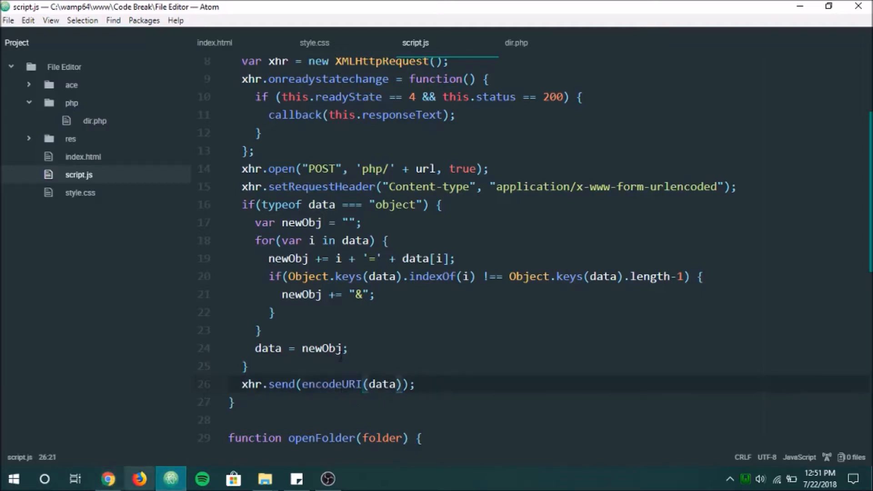
{"action": "scroll", "scroll_direction": "down", "scroll_amount": 3}
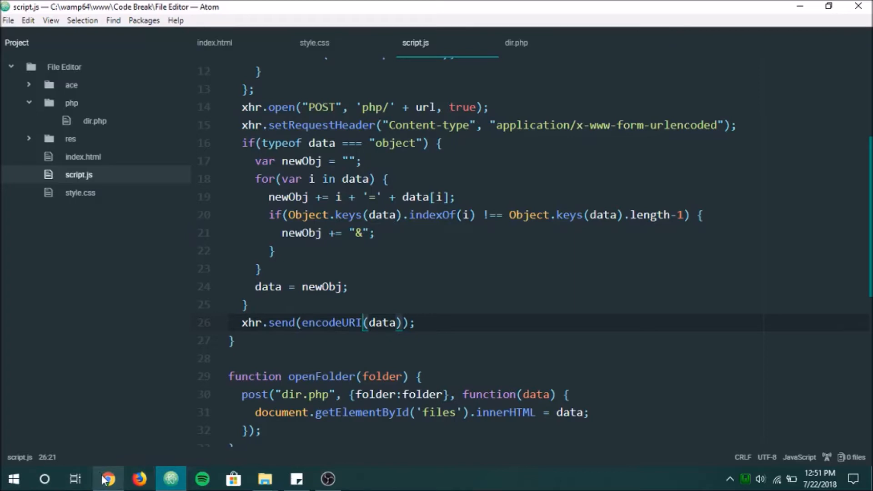
{"action": "type", "text": "console.log(encodeURI"}
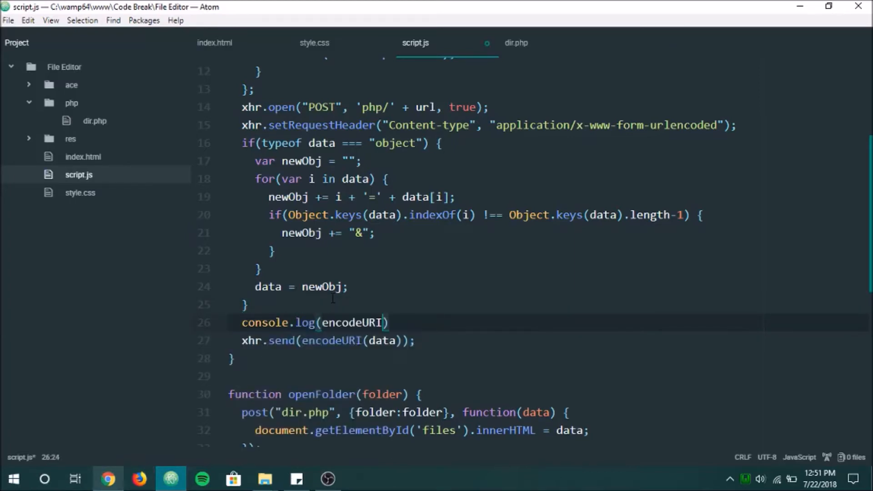
{"action": "type", "text": "(data))l"}
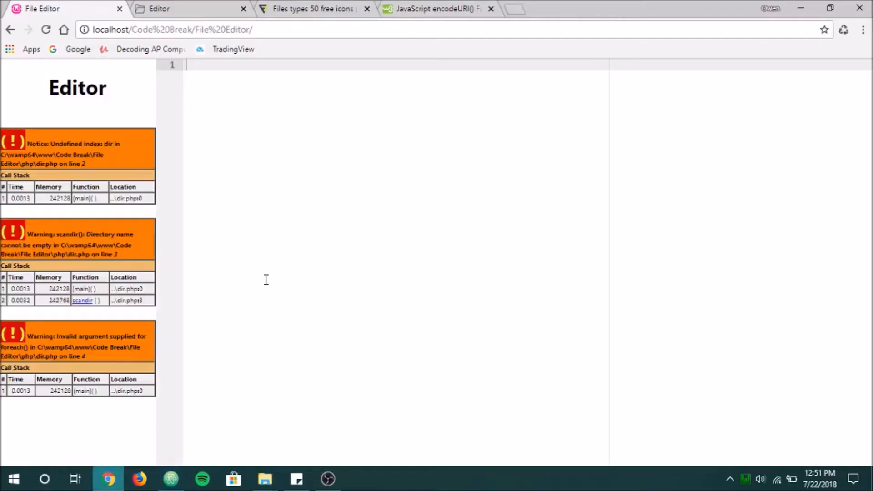
{"action": "key", "text": "F12"}
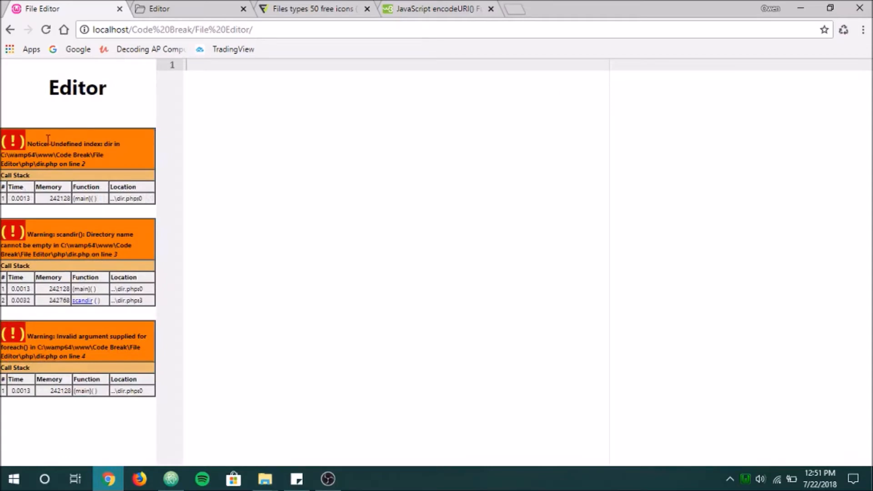
{"action": "mouse_move", "coordinate": [109, 167]}
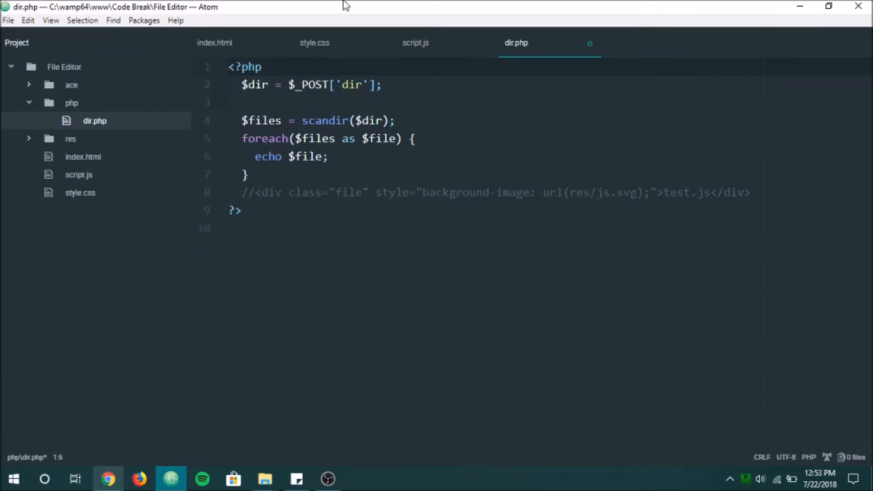
Step: Make dir.php read $_POST['folder'], verify the key in script.js, and reload the page
{"action": "type", "text": "folder"}
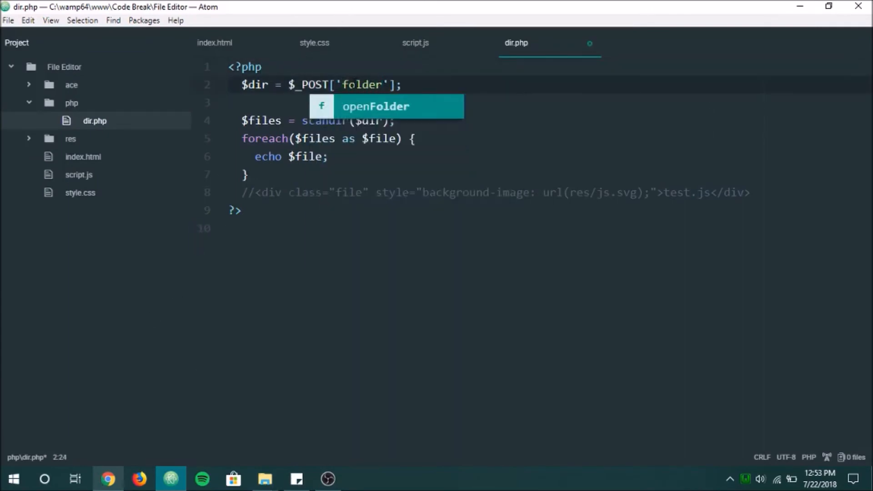
{"action": "left_click", "coordinate": [415, 42]}
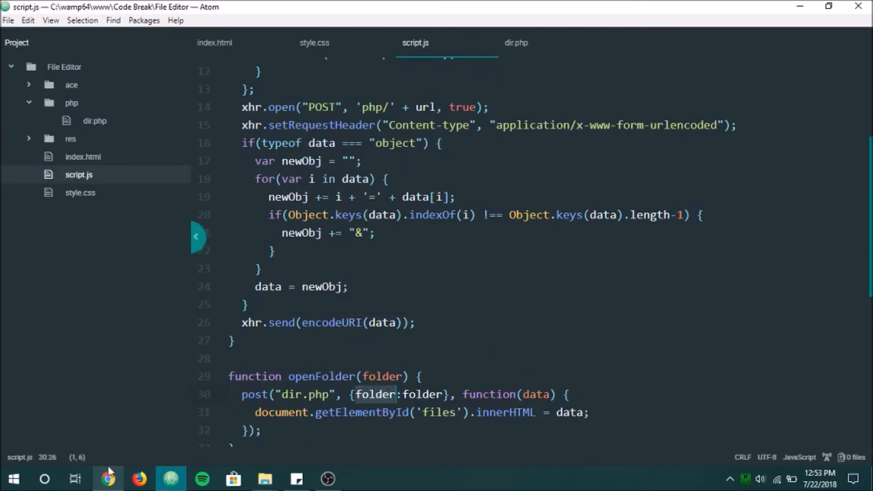
{"action": "left_click", "coordinate": [108, 478]}
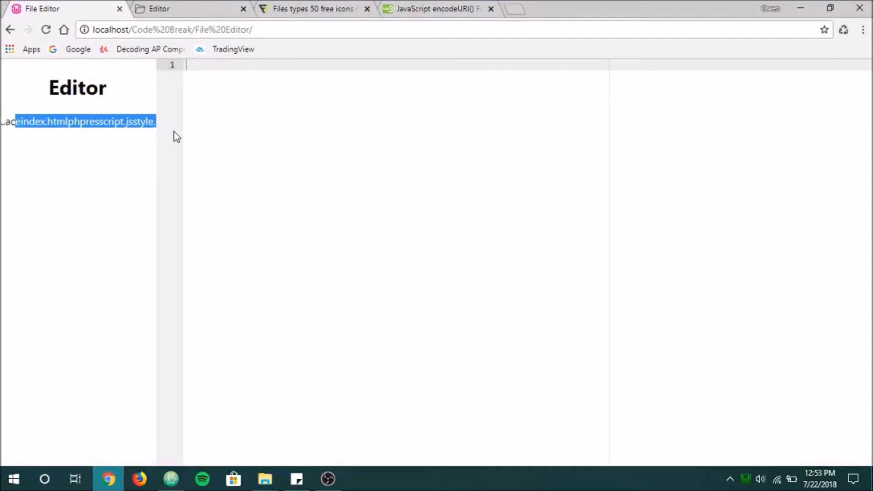
{"action": "left_click", "coordinate": [110, 188]}
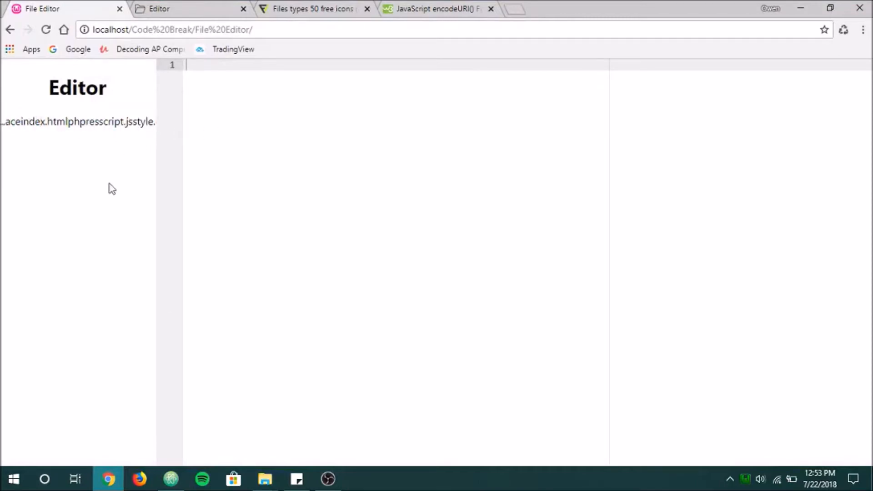
{"action": "left_click", "coordinate": [171, 479]}
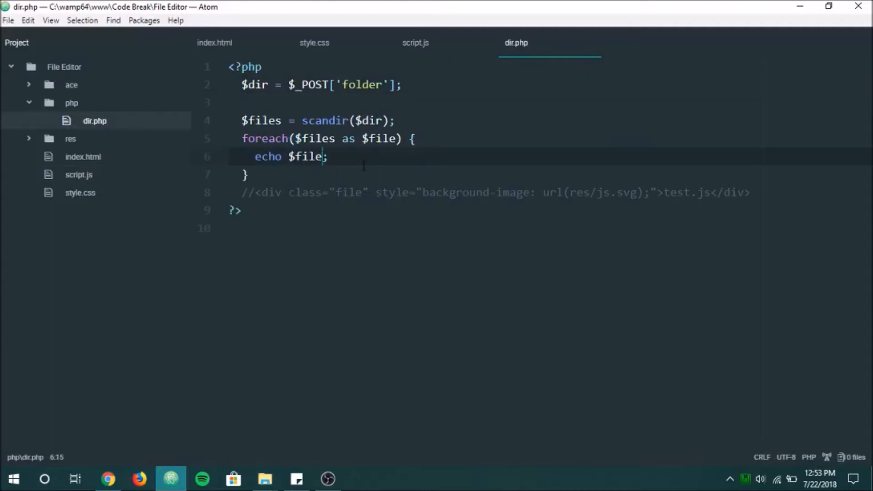
Step: Append "<br>" to each echoed file name in dir.php and check the sidebar output
{"action": "type", "text": "\"<br>\""}
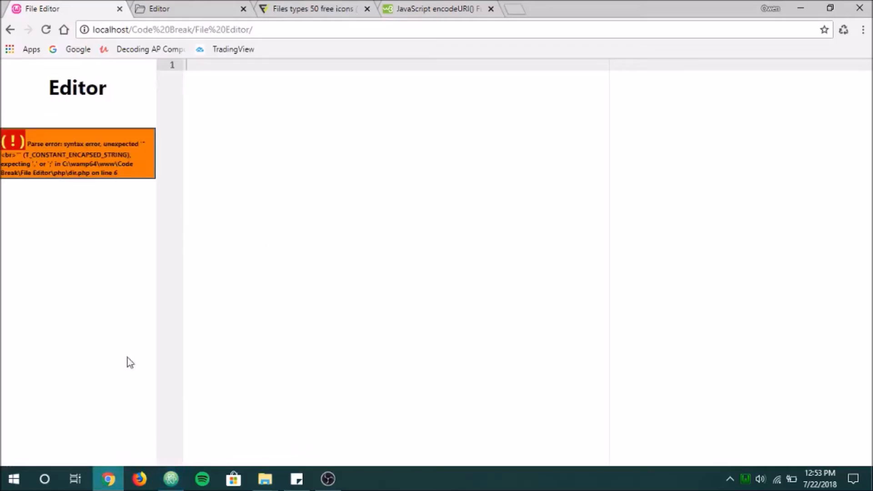
{"action": "left_click", "coordinate": [169, 479]}
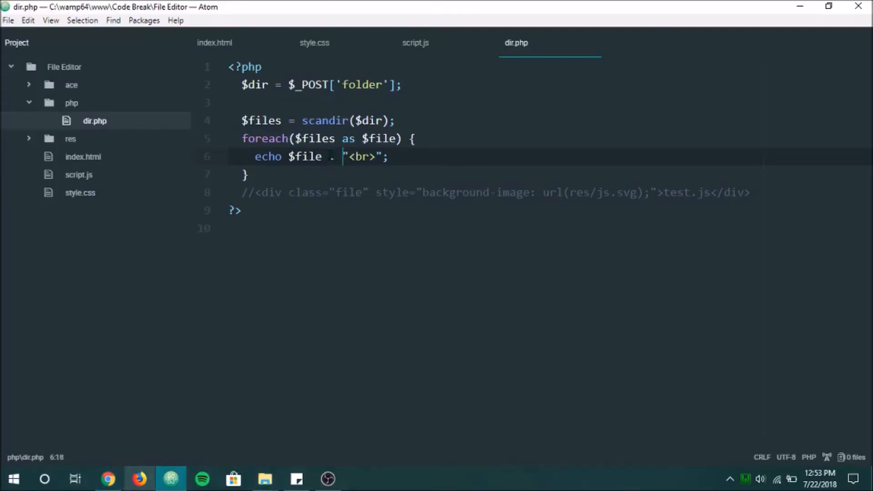
{"action": "left_click", "coordinate": [108, 479]}
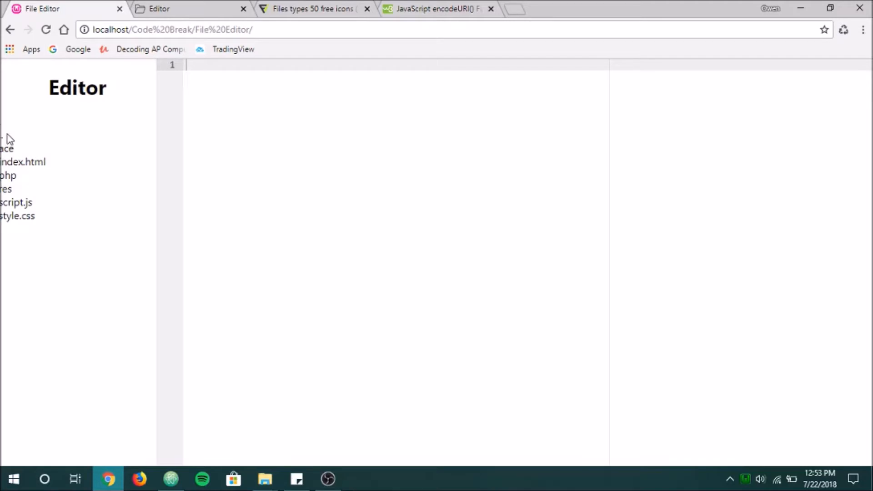
{"action": "left_click_drag", "start_coordinate": [6, 139], "coordinate": [31, 201]}
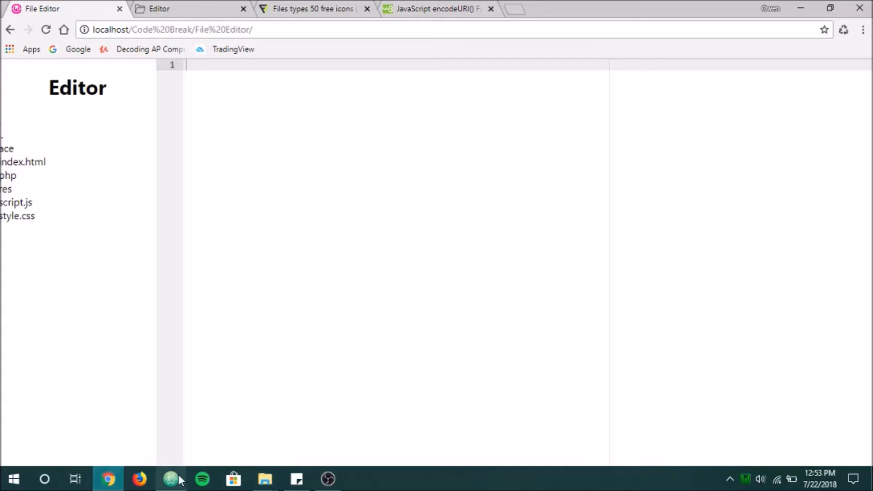
{"action": "left_click", "coordinate": [171, 479]}
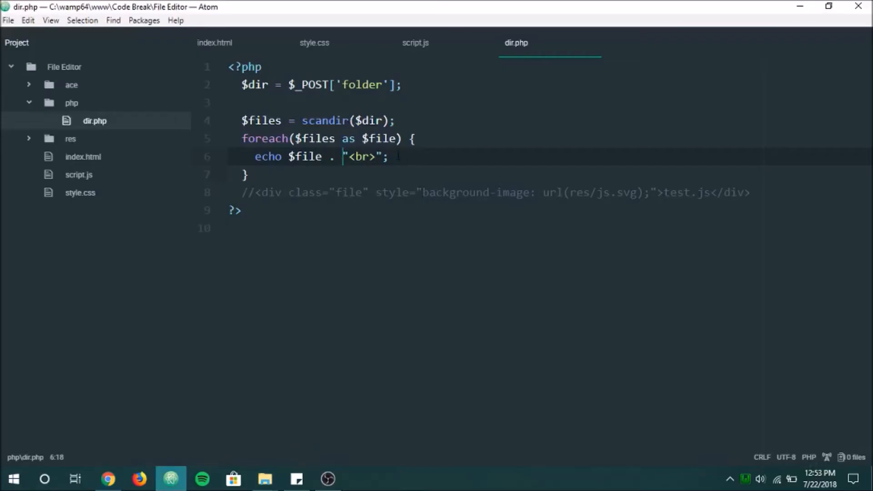
Step: Add if($file == '.' || $file == '..') {continue;} inside dir.php's foreach loop
{"action": "type", "text": "if($file =="}
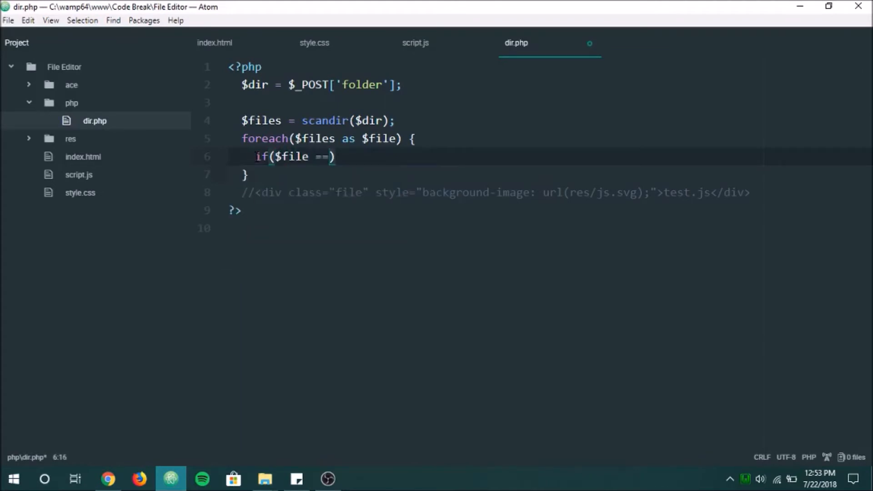
{"action": "type", "text": "\".\""}
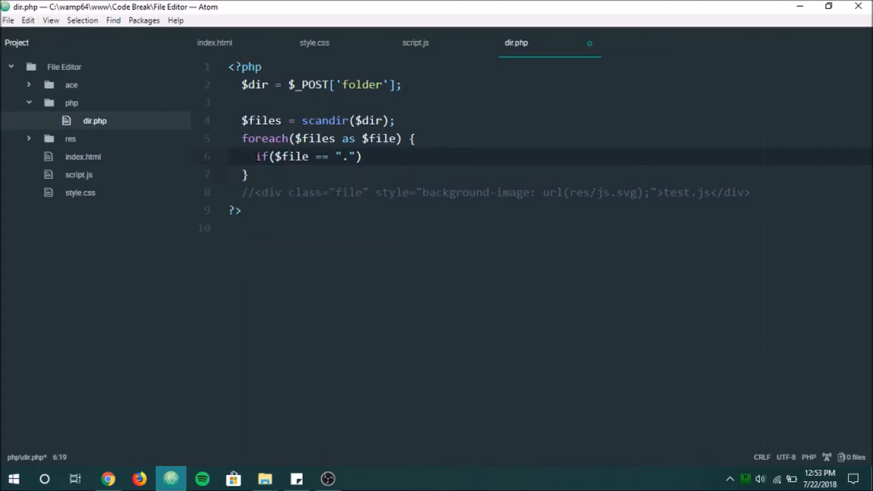
{"action": "type", "text": "|| $)"}
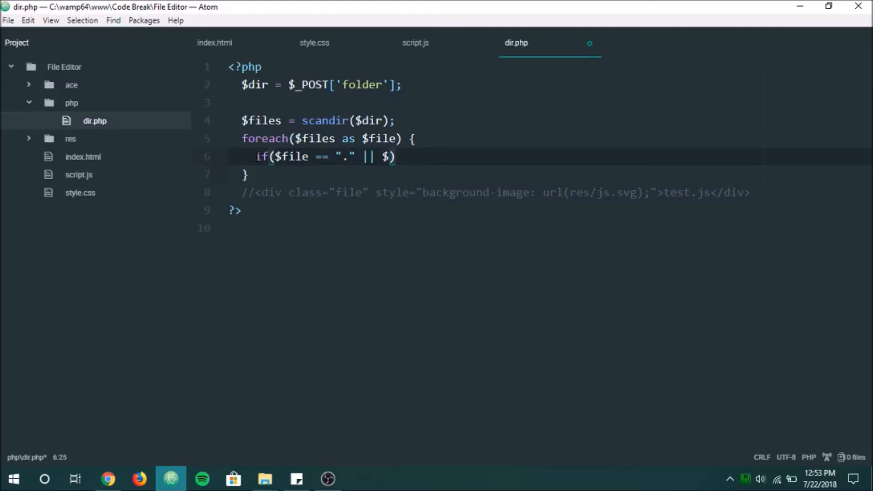
{"action": "type", "text": "$file =="}
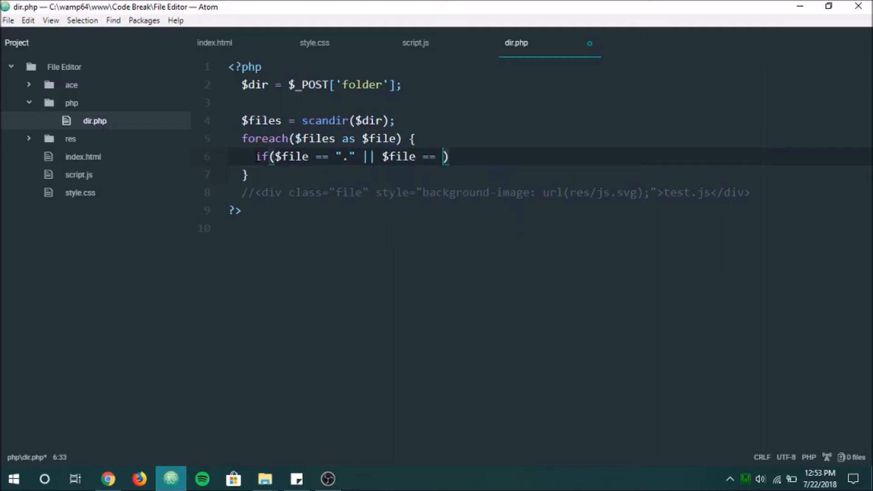
{"action": "type", "text": "\"..\") {"}
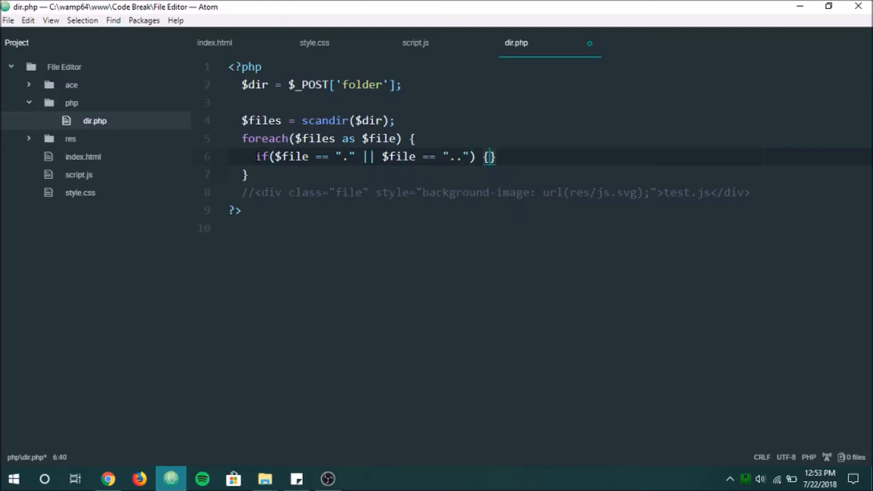
{"action": "type", "text": "continue]"}
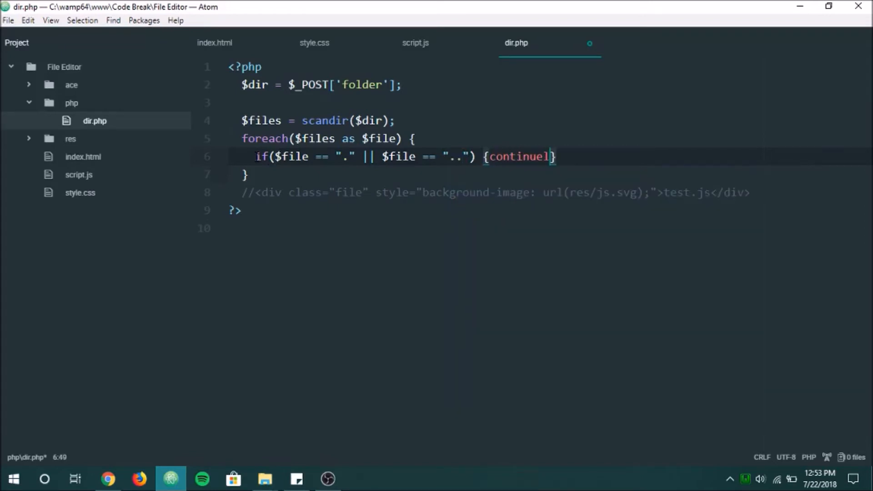
{"action": "type", "text": ";"}
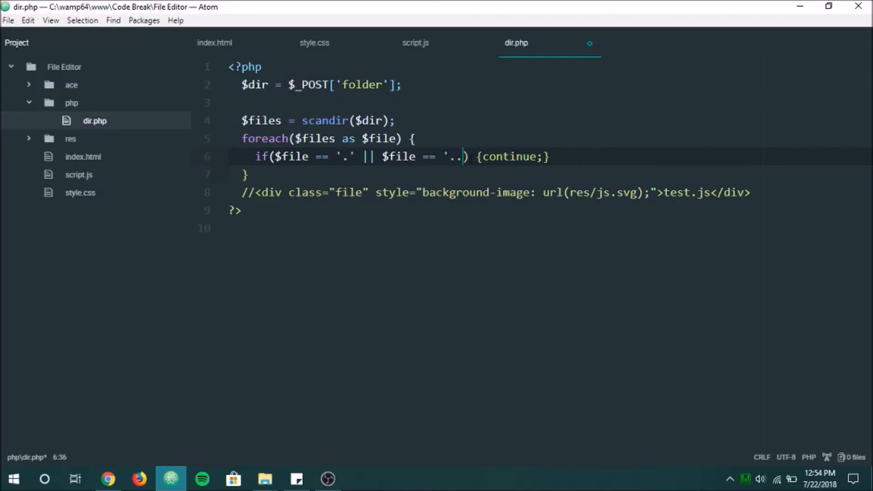
{"action": "type", "text": "'"}
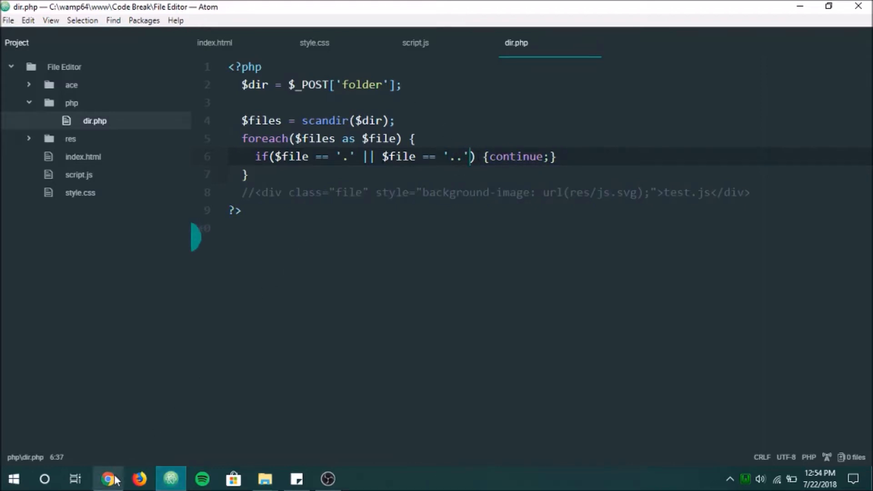
Step: Make the skip check strict with === and add an else branch containing an echo
{"action": "left_click", "coordinate": [108, 479]}
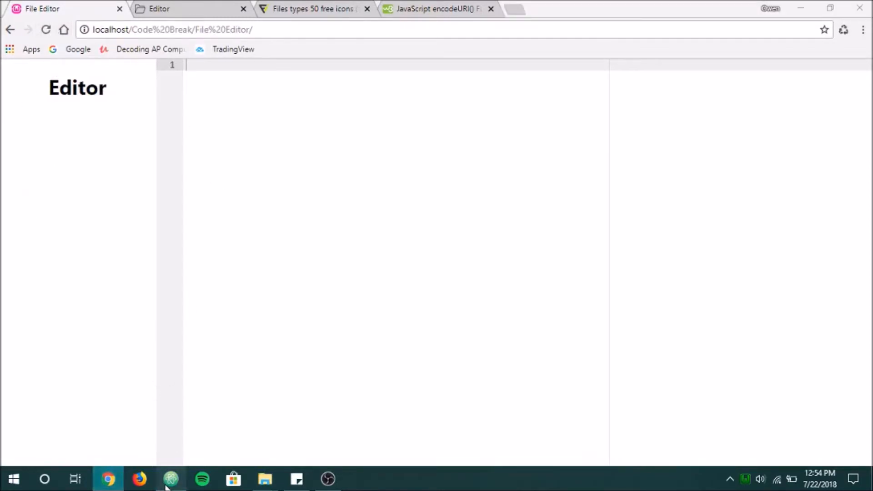
{"action": "left_click", "coordinate": [171, 479]}
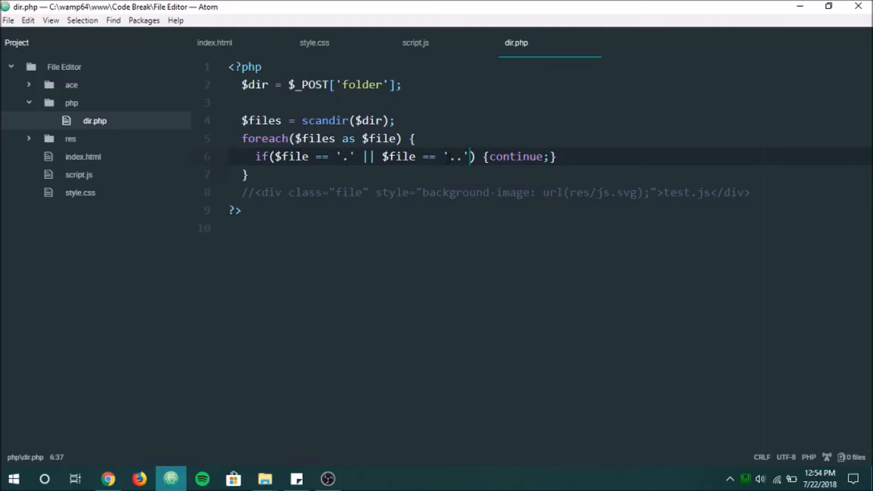
{"action": "type", "text": "="}
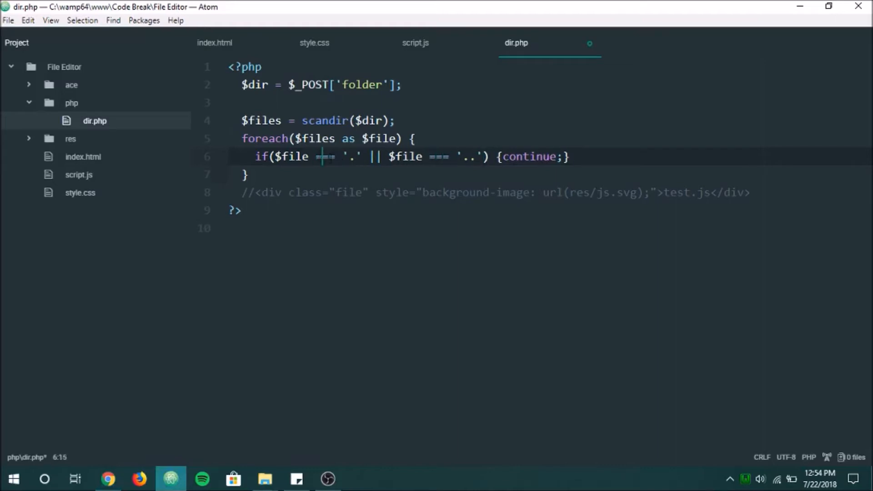
{"action": "left_click", "coordinate": [578, 156]}
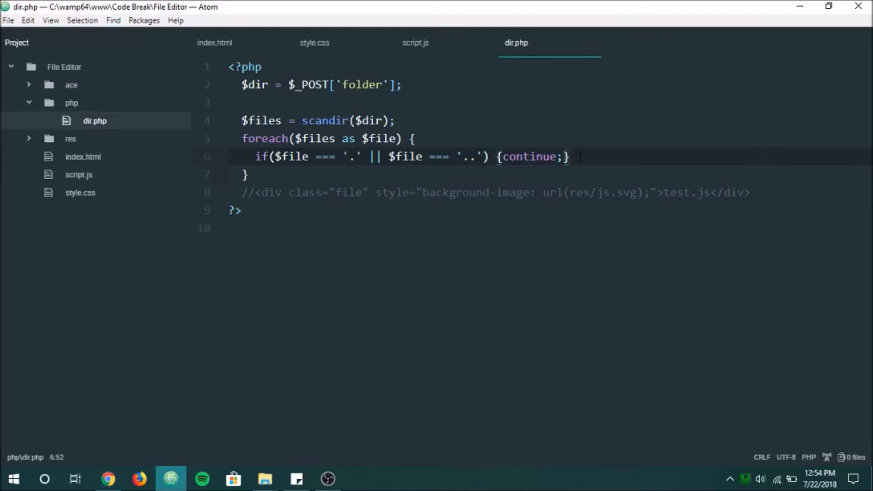
{"action": "type", "text": "else {"}
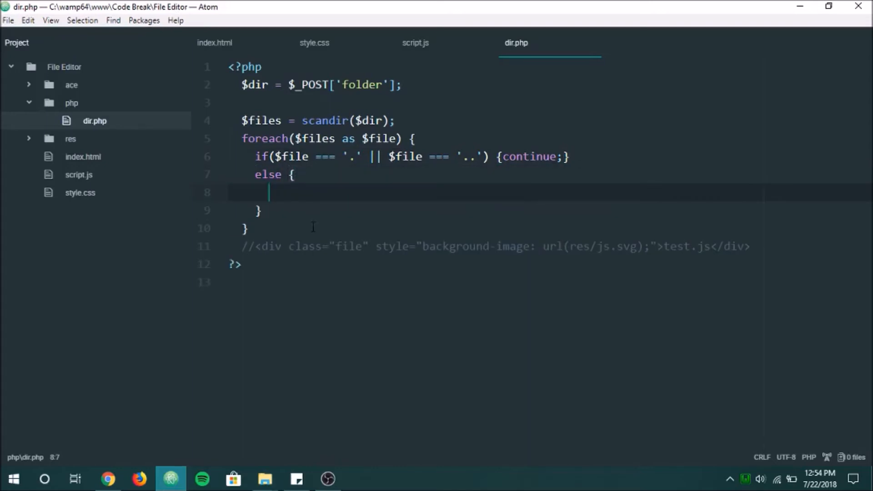
{"action": "type", "text": "echo <div class=\"file\" style=\"background-image: url(res/js.svg);\">test.js</div>"}
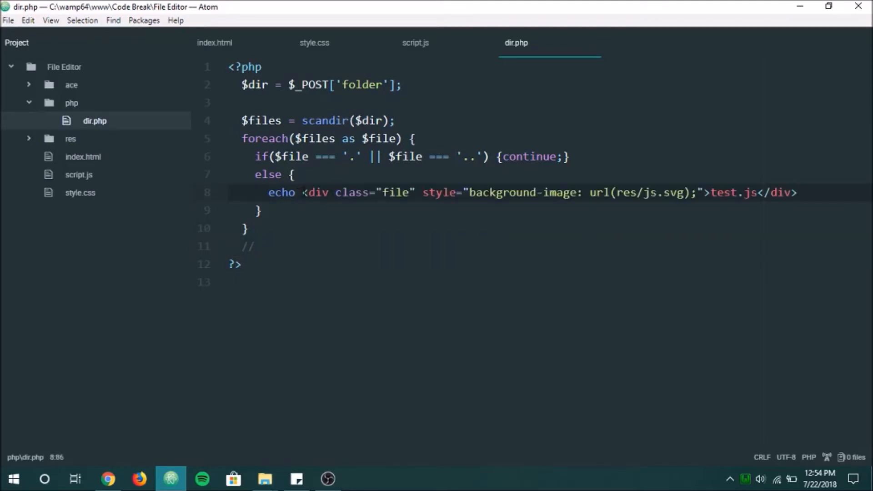
{"action": "type", "text": "'"}
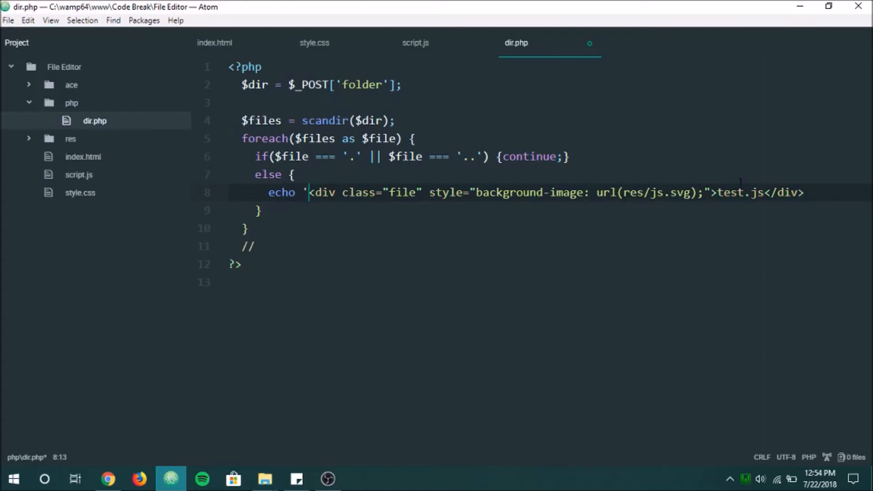
{"action": "type", "text": "';"}
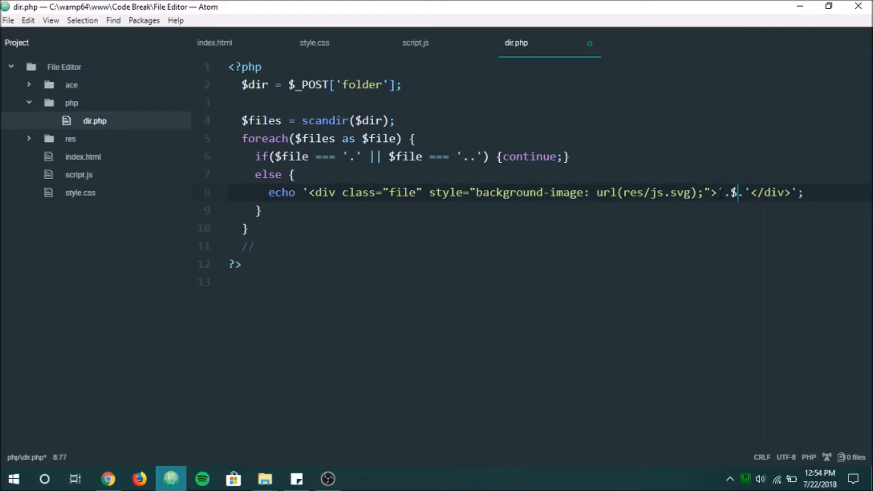
Step: Build $path = $dir . '/' . $file and wrap the file echo in if(is_file($path))
{"action": "type", "text": "file"}
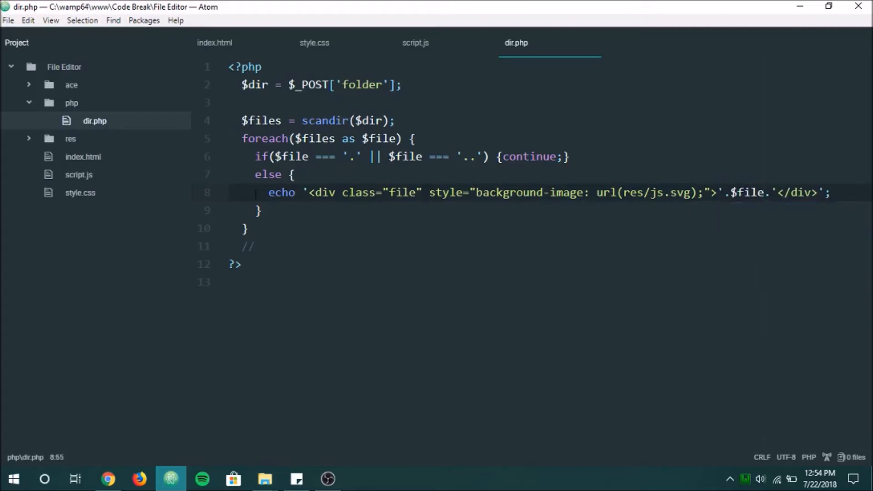
{"action": "type", "text": "of"}
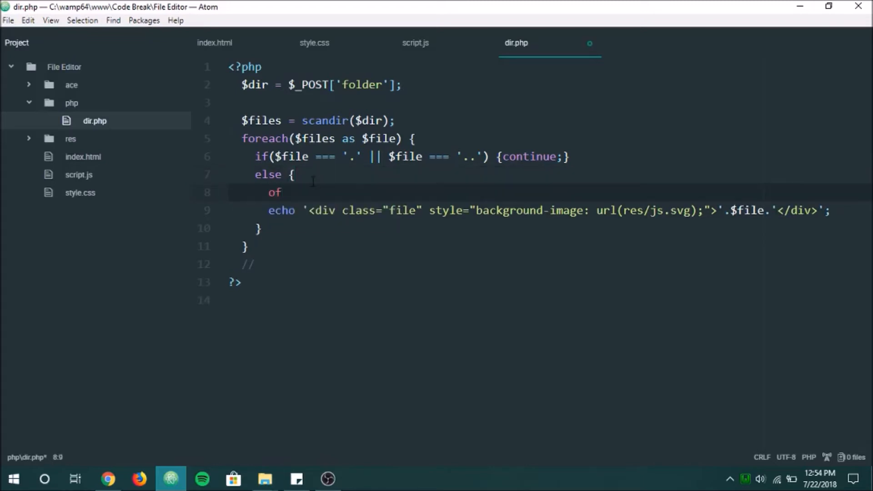
{"action": "type", "text": "if(is"}
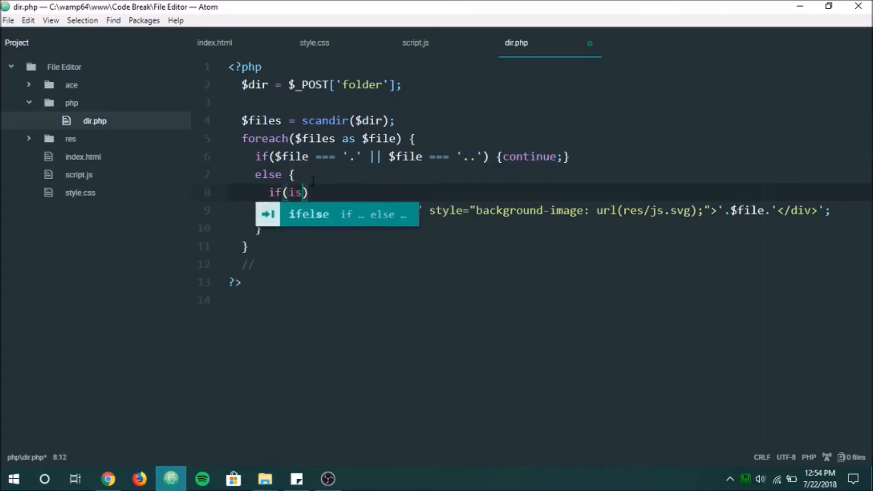
{"action": "type", "text": "_file()"}
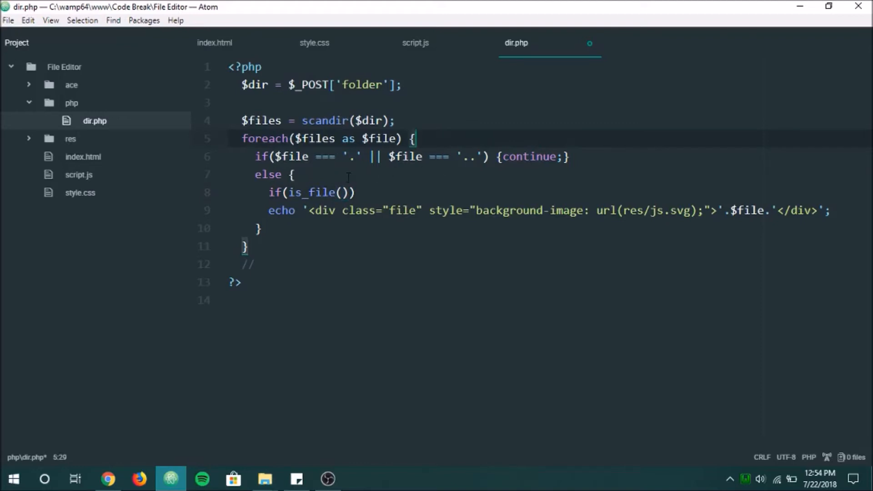
{"action": "type", "text": "$fullP"}
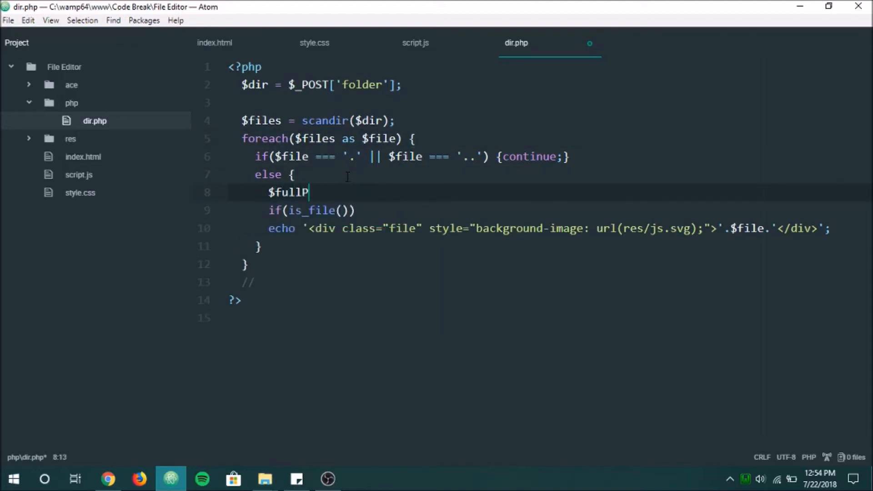
{"action": "type", "text": "ATH"}
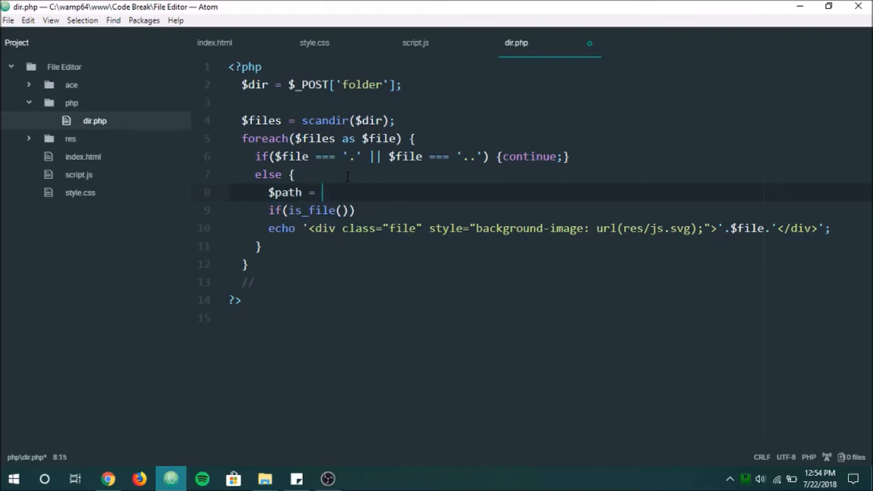
{"action": "type", "text": "$dir"}
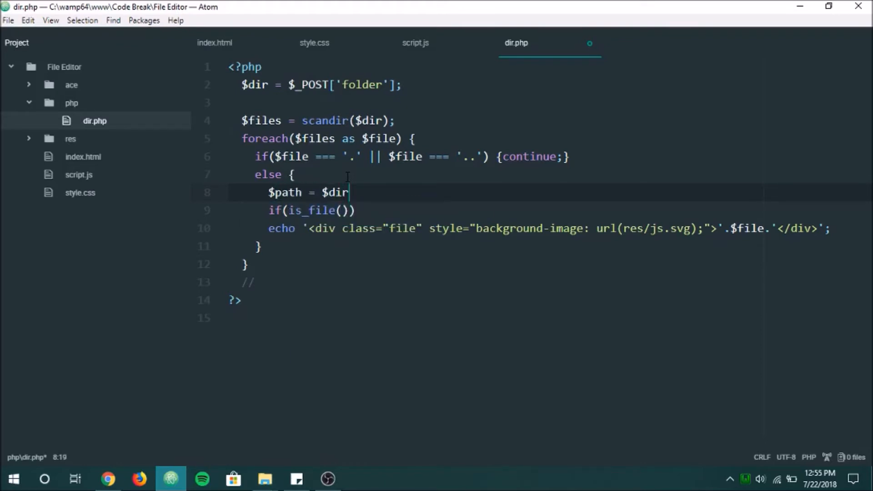
{"action": "type", "text": "."}
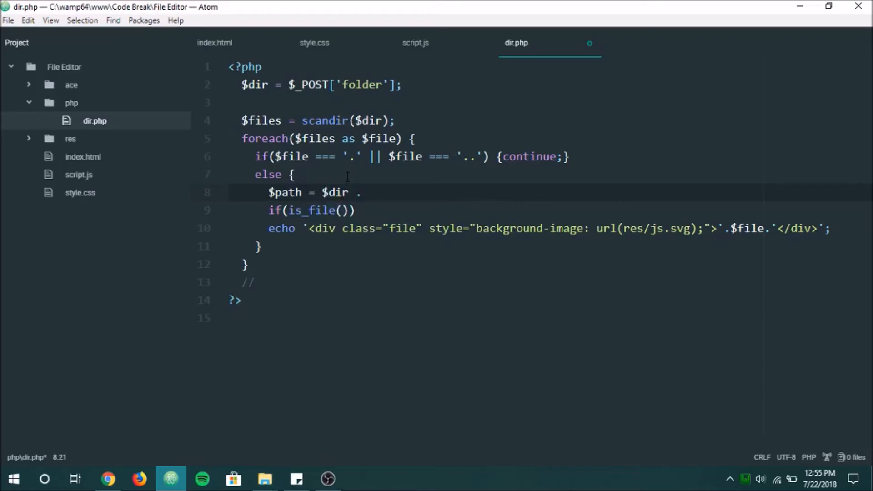
{"action": "type", "text": "'/' ."}
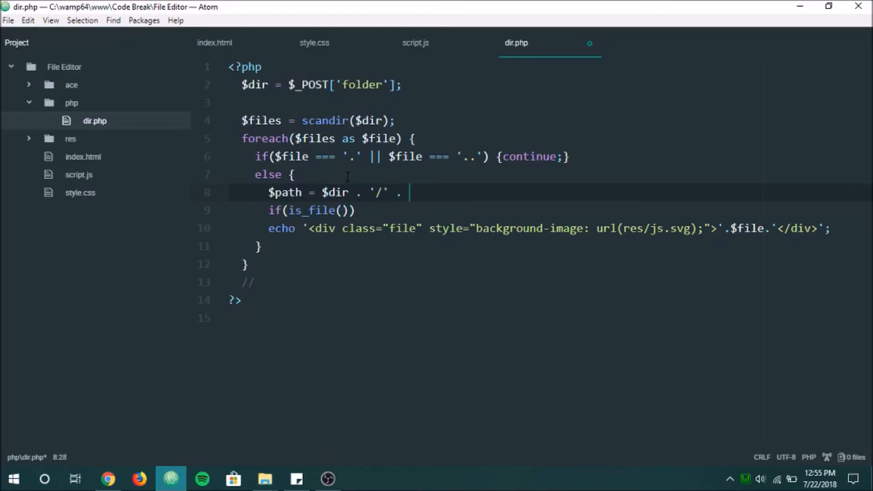
{"action": "type", "text": "$file;"}
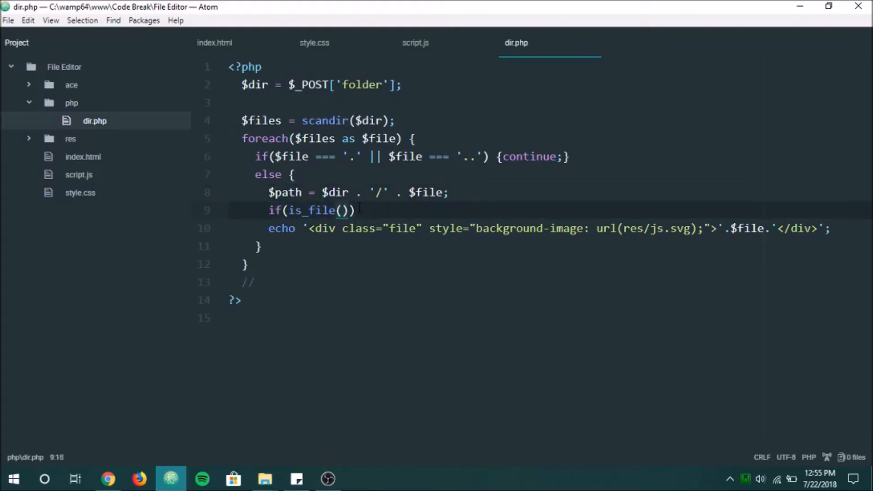
{"action": "type", "text": "$path)) {"}
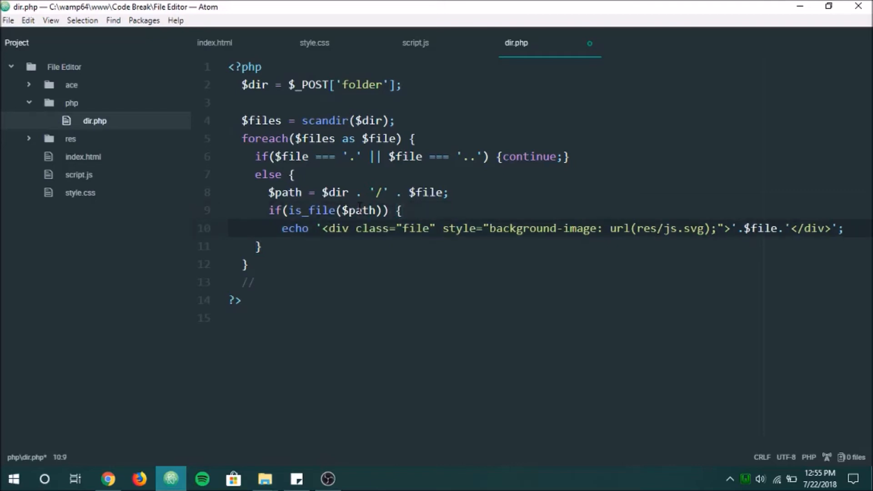
Step: Add an else branch echoing the directory div with folder.svg as its icon
{"action": "key", "text": "enter"}
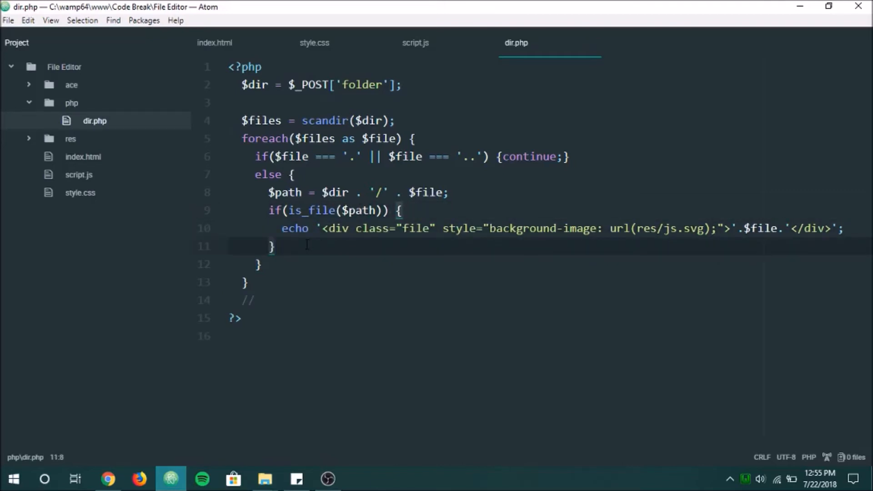
{"action": "type", "text": "else {"}
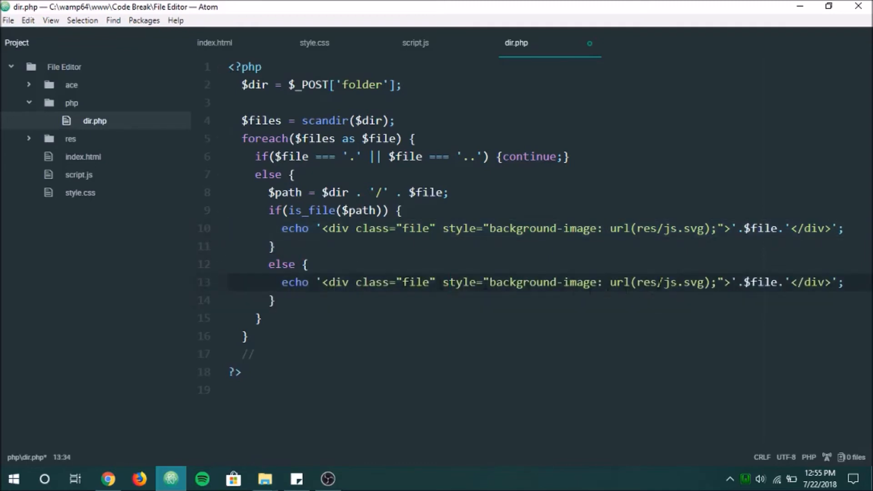
{"action": "left_click", "coordinate": [671, 282]}
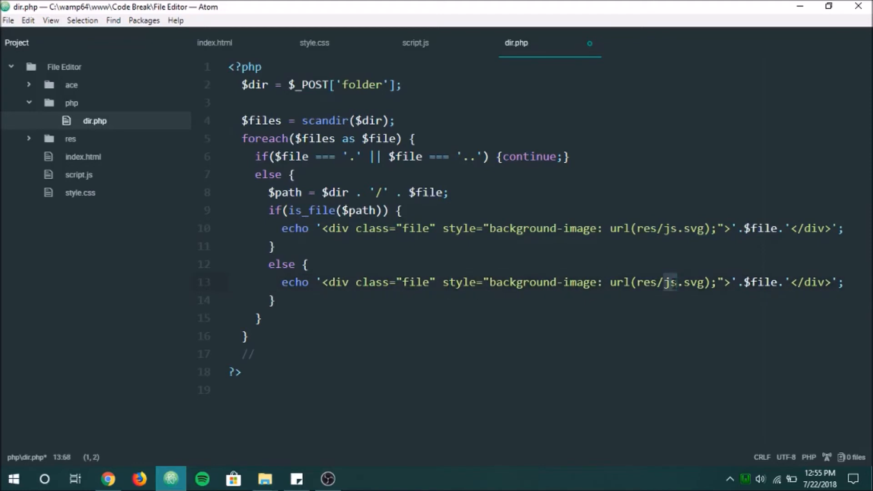
{"action": "type", "text": "folder"}
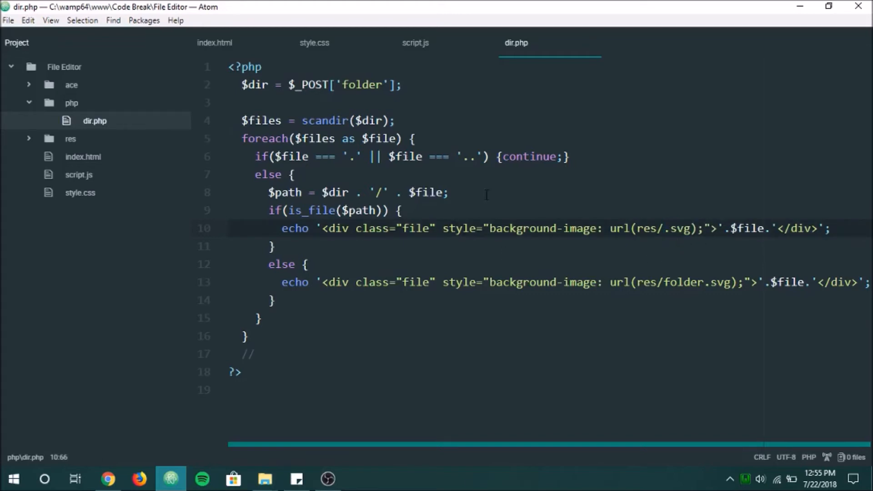
Step: Add $ext = pathinfo($path)['extension'] above the file echo and use $ext as the icon
{"action": "key", "text": "enter"}
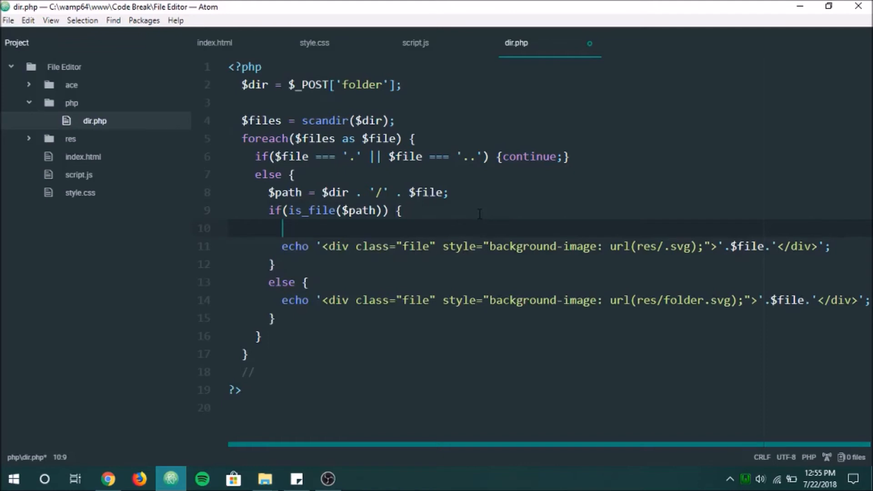
{"action": "type", "text": "$ext"}
{"action": "left_click", "coordinate": [550, 246]}
{"action": "type", "text": "'.$."}
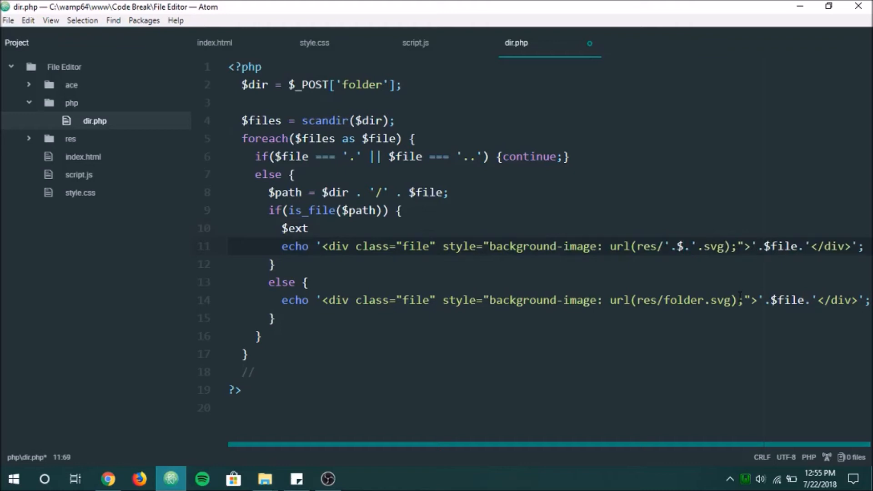
{"action": "type", "text": "ext"}
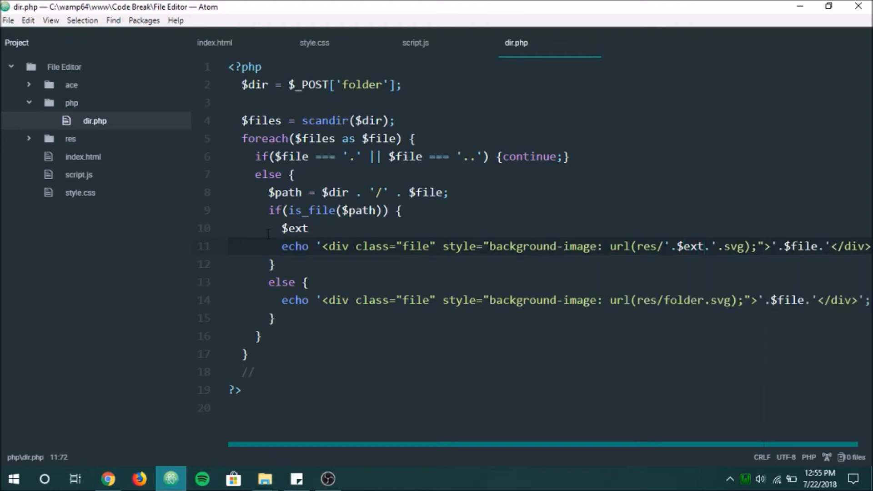
{"action": "left_click", "coordinate": [310, 228]}
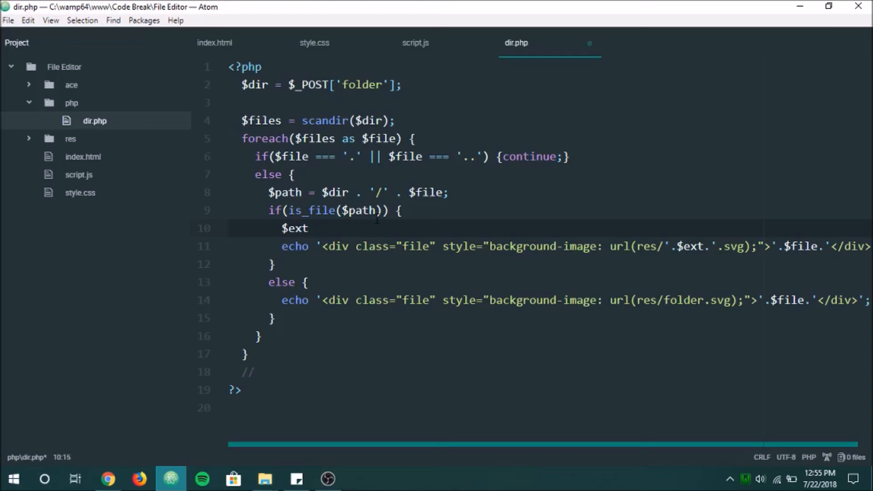
{"action": "type", "text": "= pathinfo"}
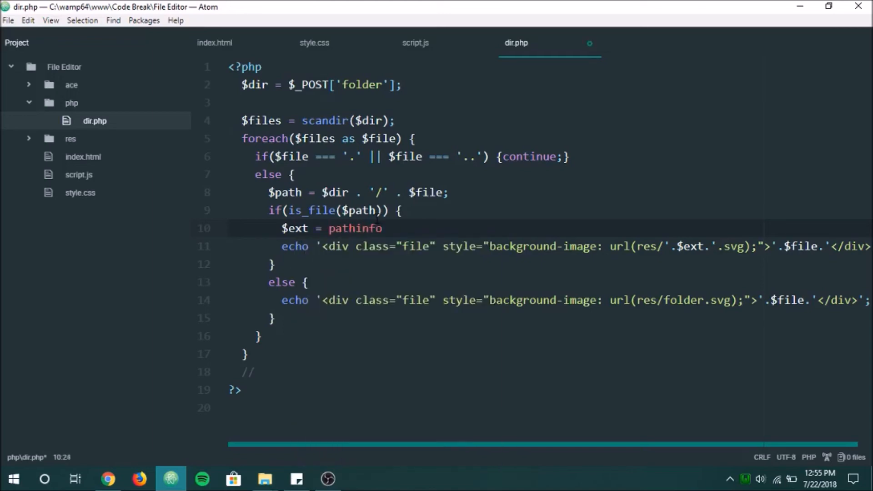
{"action": "type", "text": "($path)[]"}
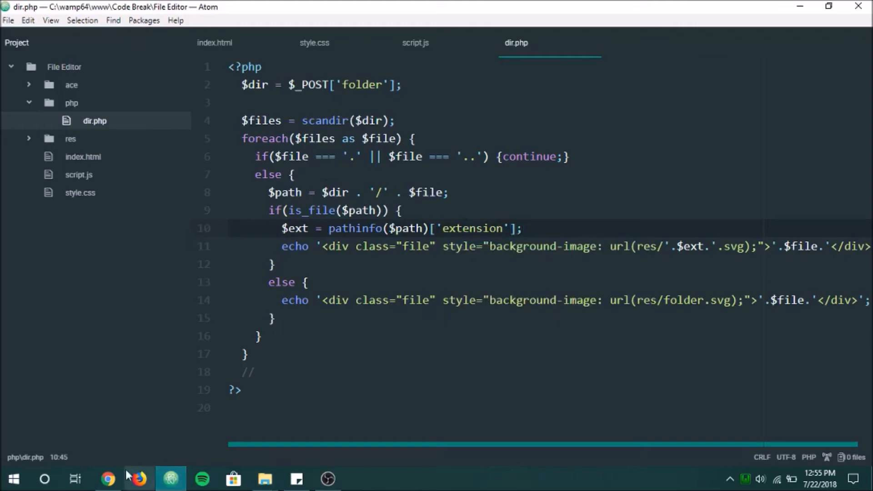
Step: Reload the File Editor page in Chrome to inspect folder and file-type icons
{"action": "left_click", "coordinate": [108, 478]}
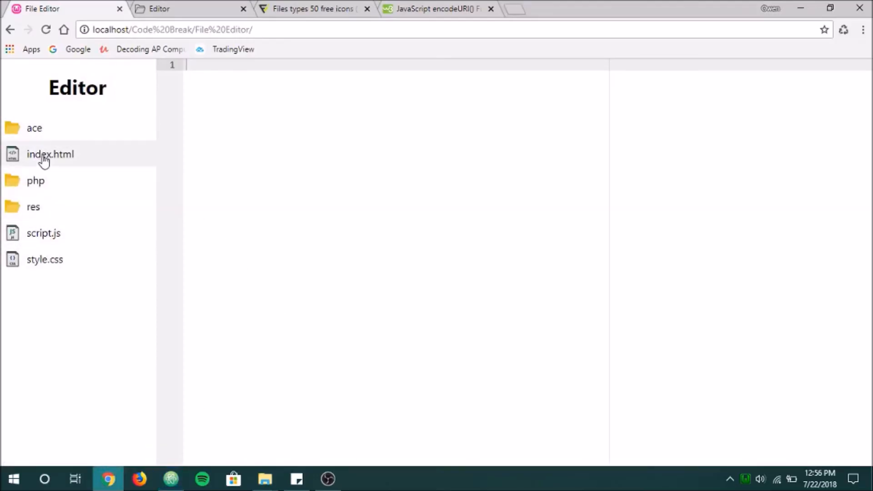
{"action": "mouse_move", "coordinate": [57, 150]}
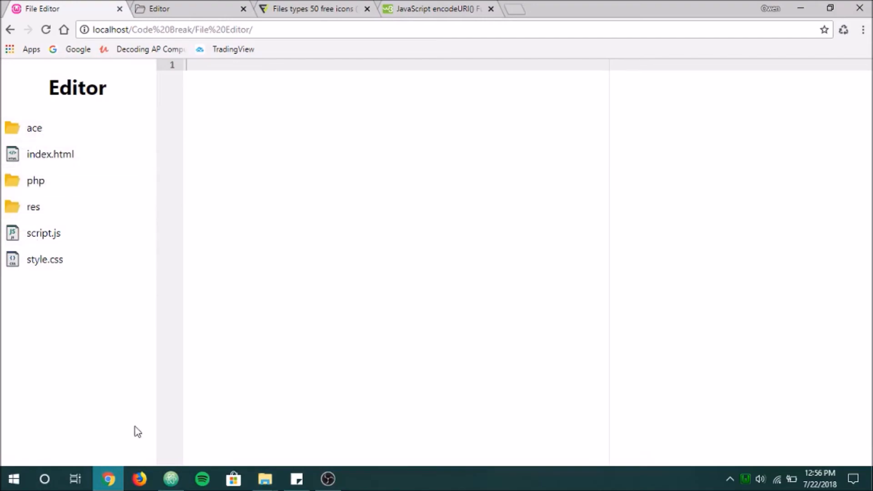
{"action": "left_click", "coordinate": [170, 478]}
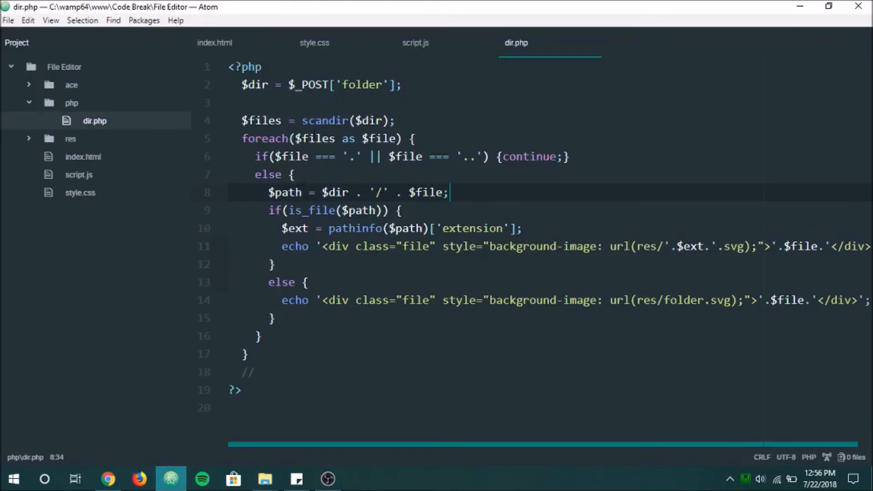
Step: Remove the folder else branch and start a second foreach($files as $file) loop checking is_dir($path)
{"action": "left_click", "coordinate": [266, 139]}
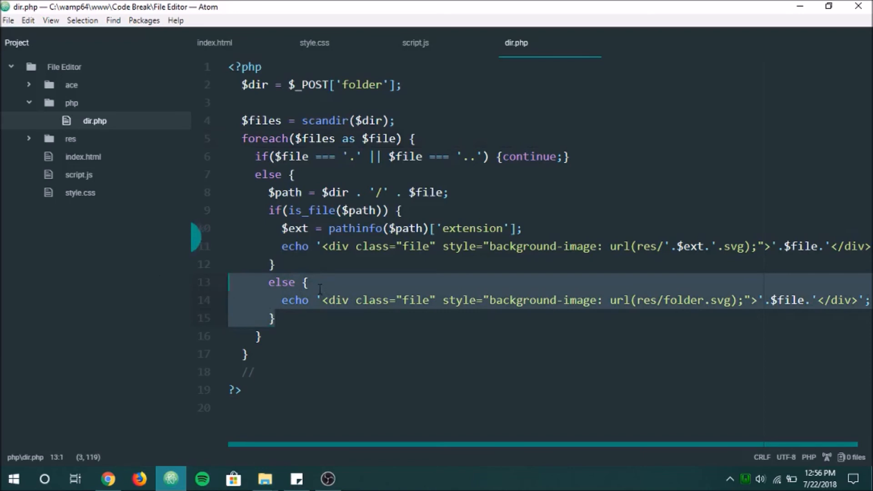
{"action": "key", "text": "Delete"}
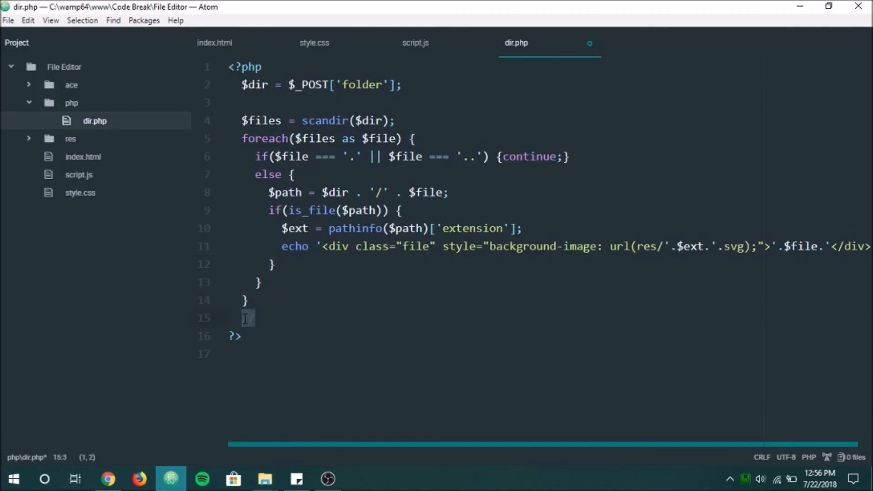
{"action": "type", "text": "foreach("}
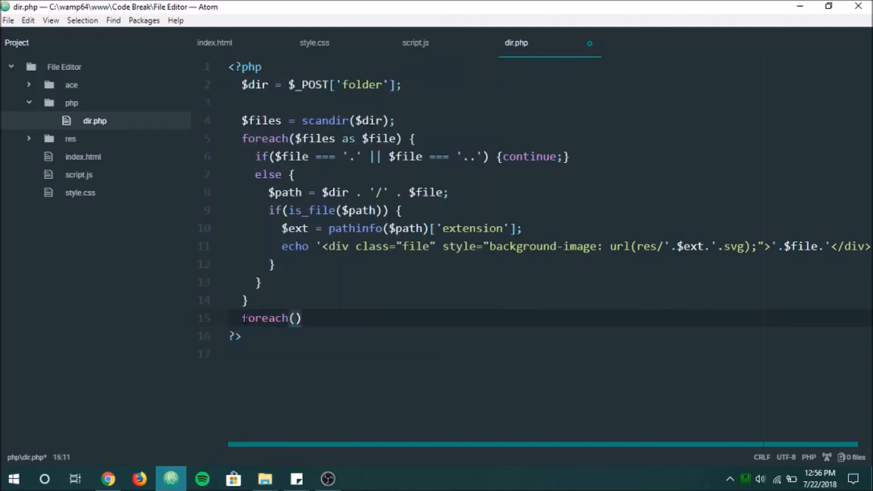
{"action": "type", "text": "$files"}
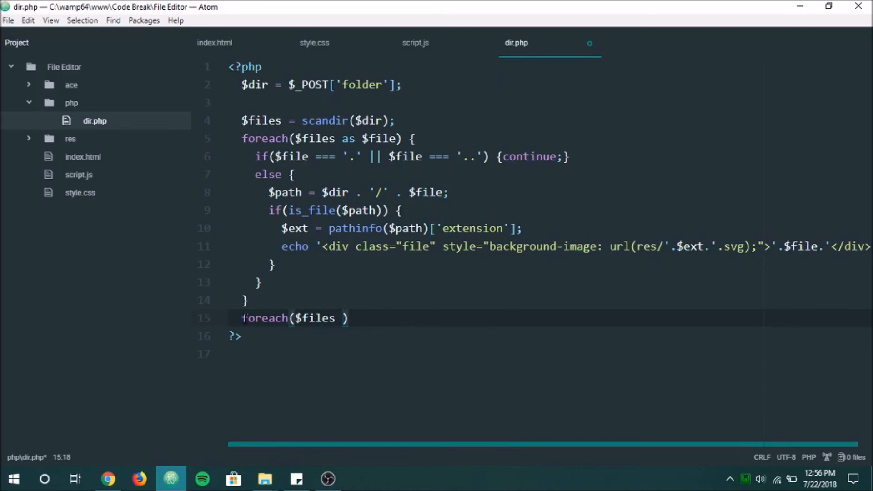
{"action": "type", "text": "as $file"}
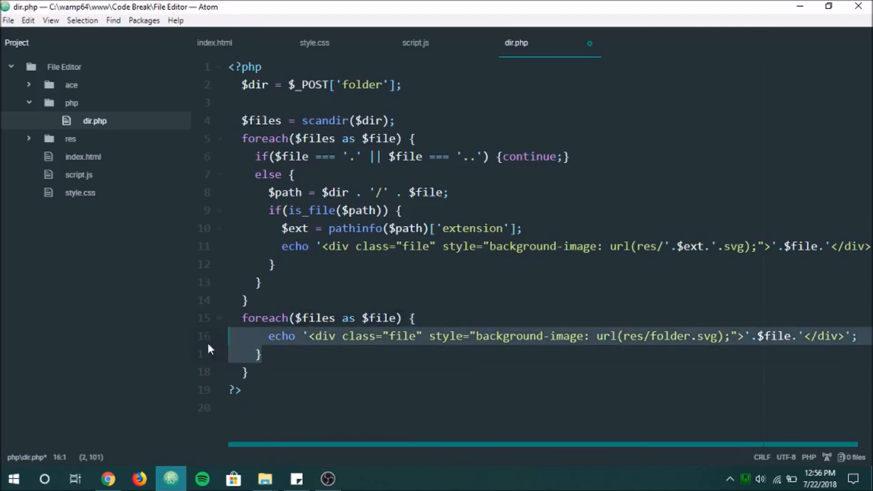
{"action": "type", "text": "if(is"}
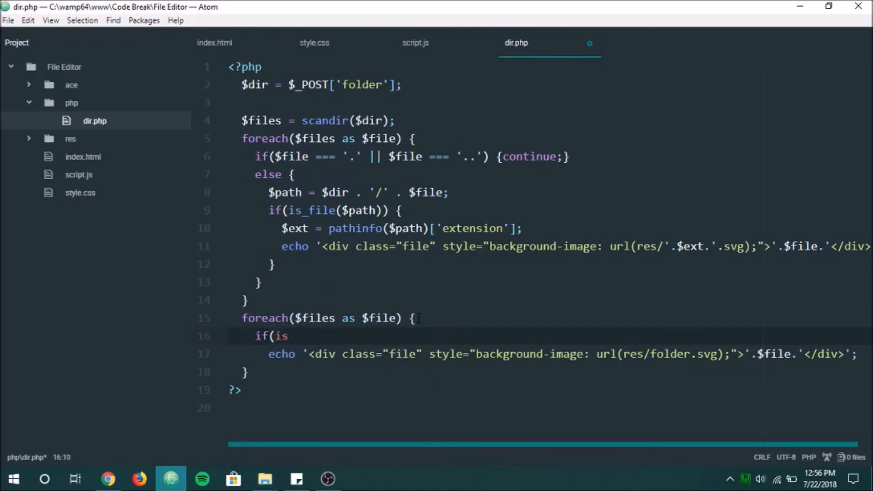
{"action": "type", "text": "_dir()"}
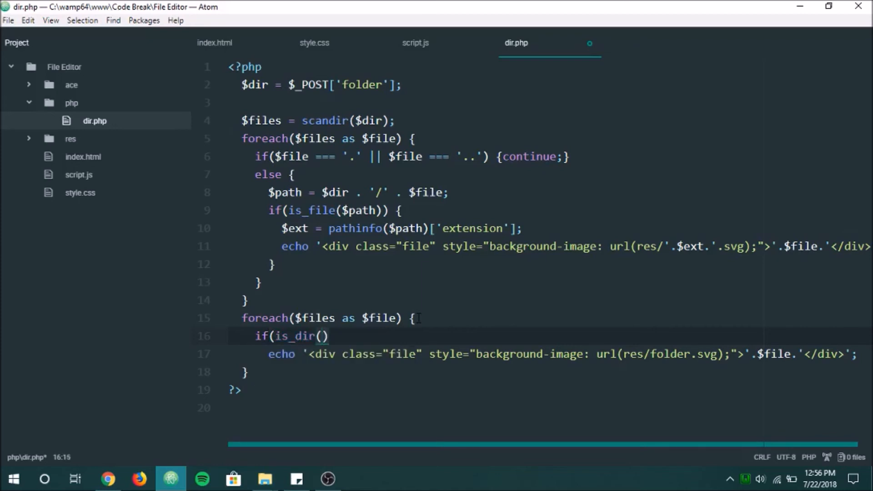
{"action": "type", "text": "$path)"}
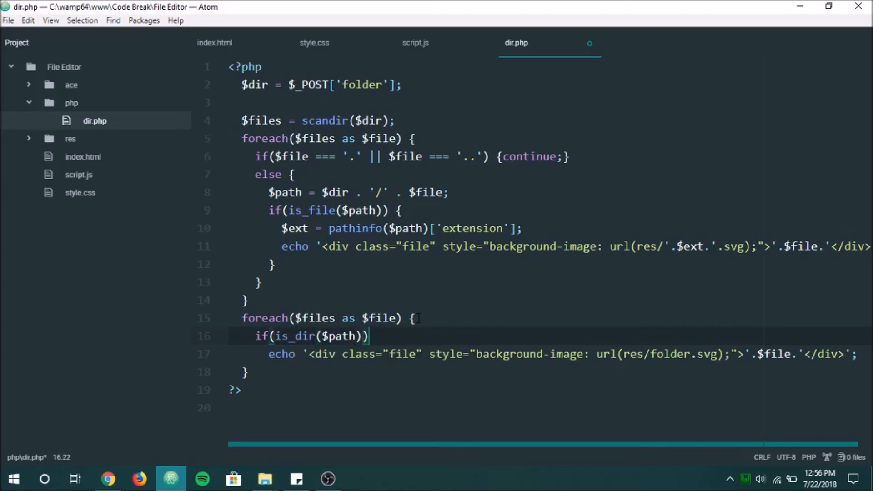
{"action": "type", "text": "{"}
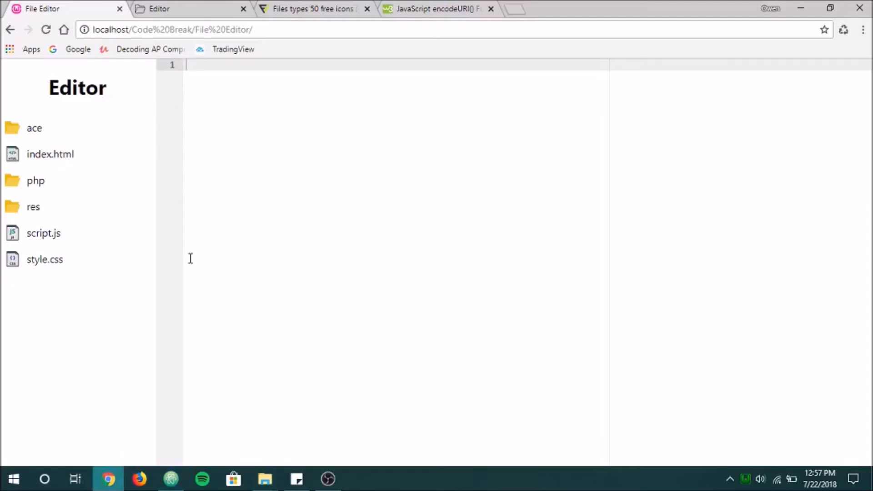
{"action": "left_click", "coordinate": [171, 479]}
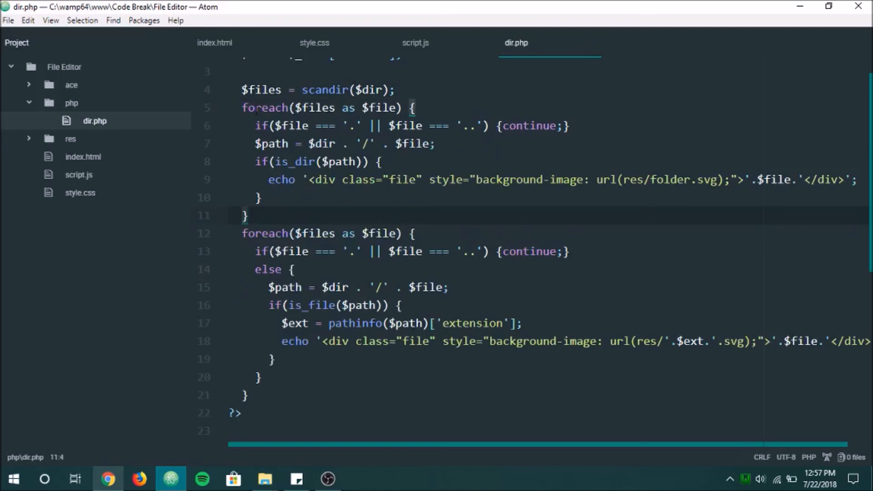
{"action": "left_click", "coordinate": [243, 107]}
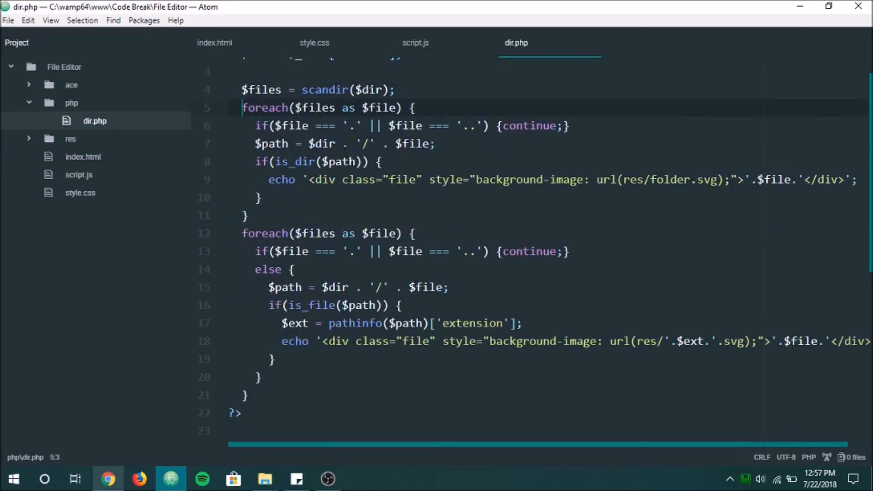
{"action": "left_click", "coordinate": [316, 305]}
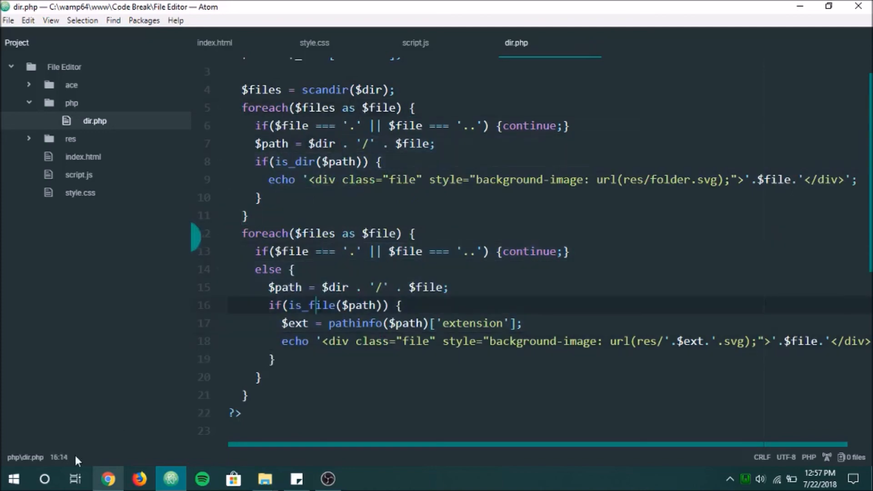
{"action": "left_click", "coordinate": [108, 479]}
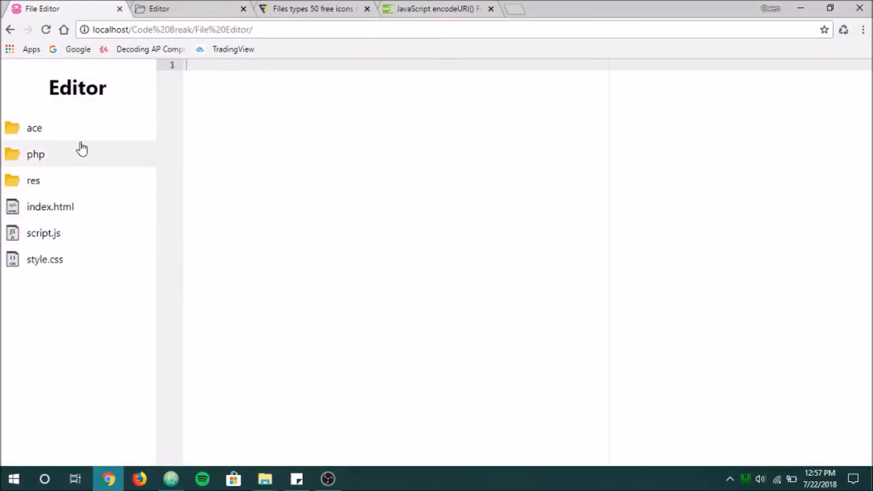
{"action": "mouse_move", "coordinate": [59, 165]}
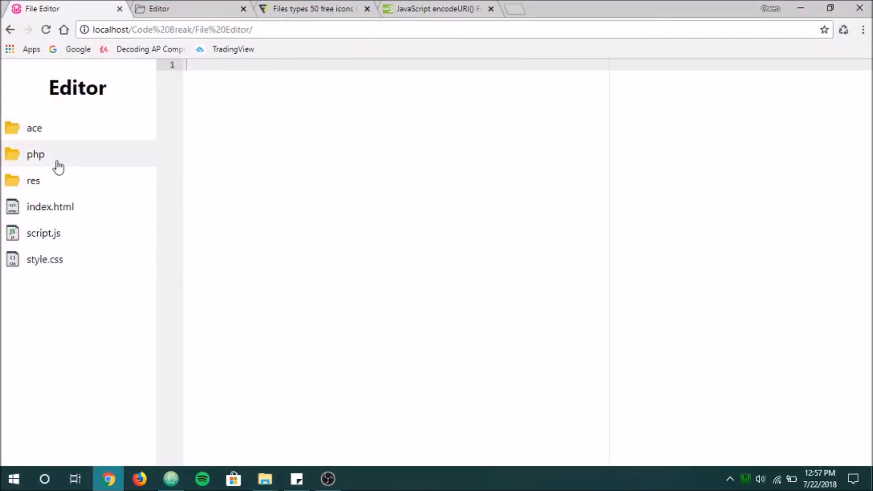
{"action": "mouse_move", "coordinate": [107, 115]}
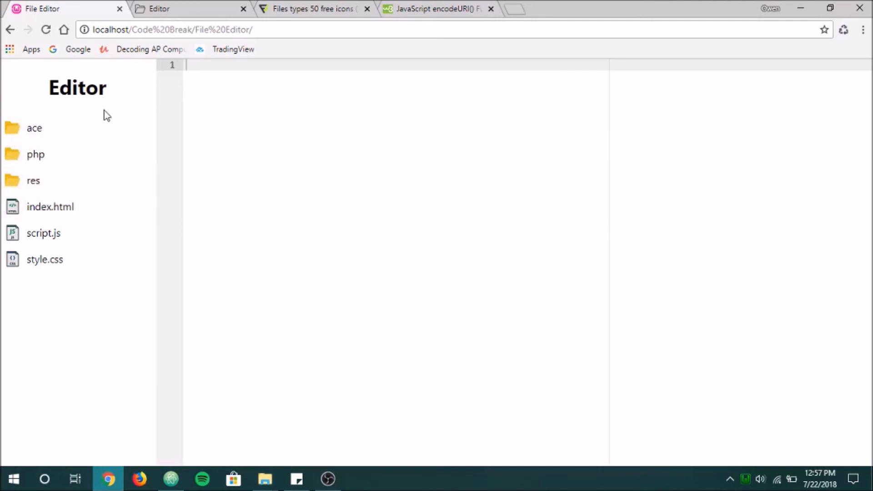
{"action": "mouse_move", "coordinate": [53, 127]}
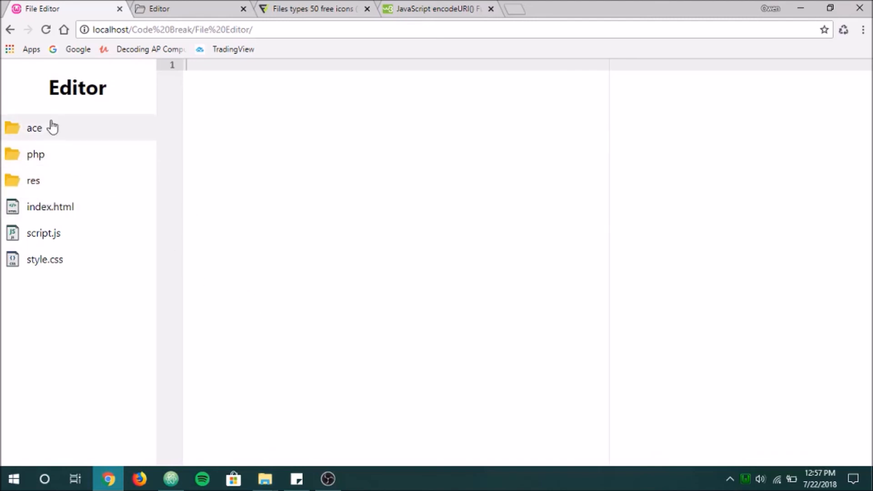
{"action": "mouse_move", "coordinate": [50, 207]}
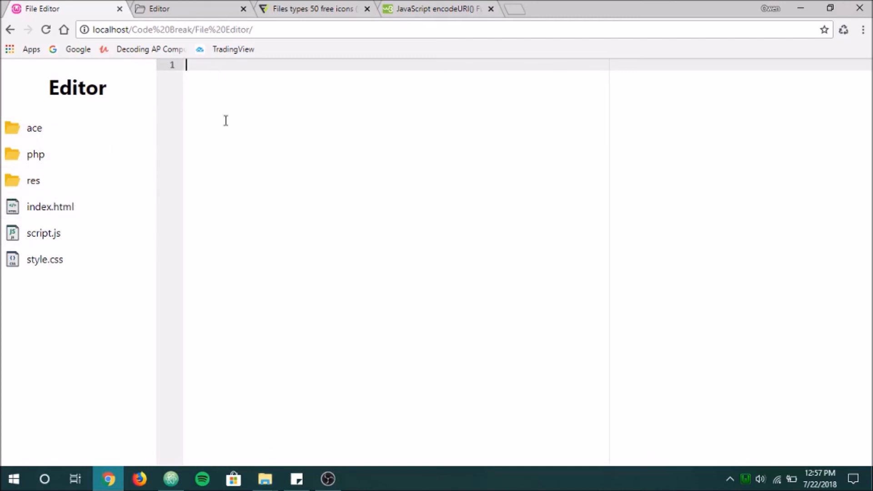
{"action": "mouse_move", "coordinate": [35, 93]}
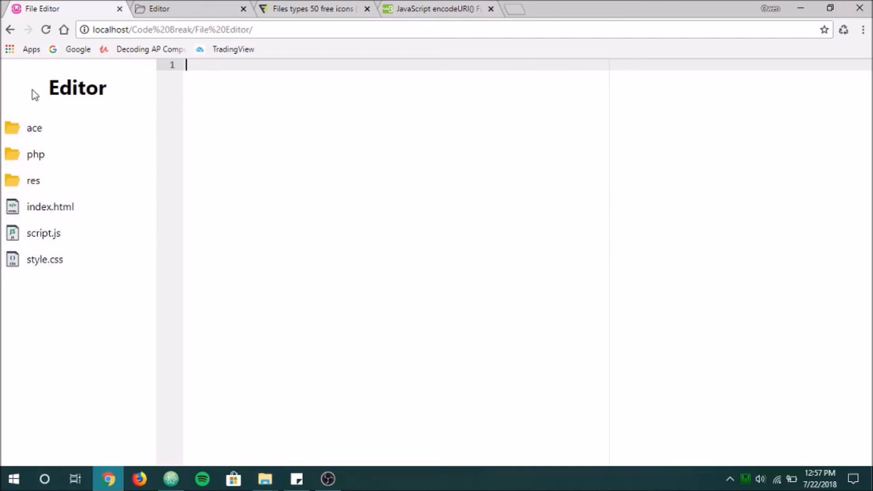